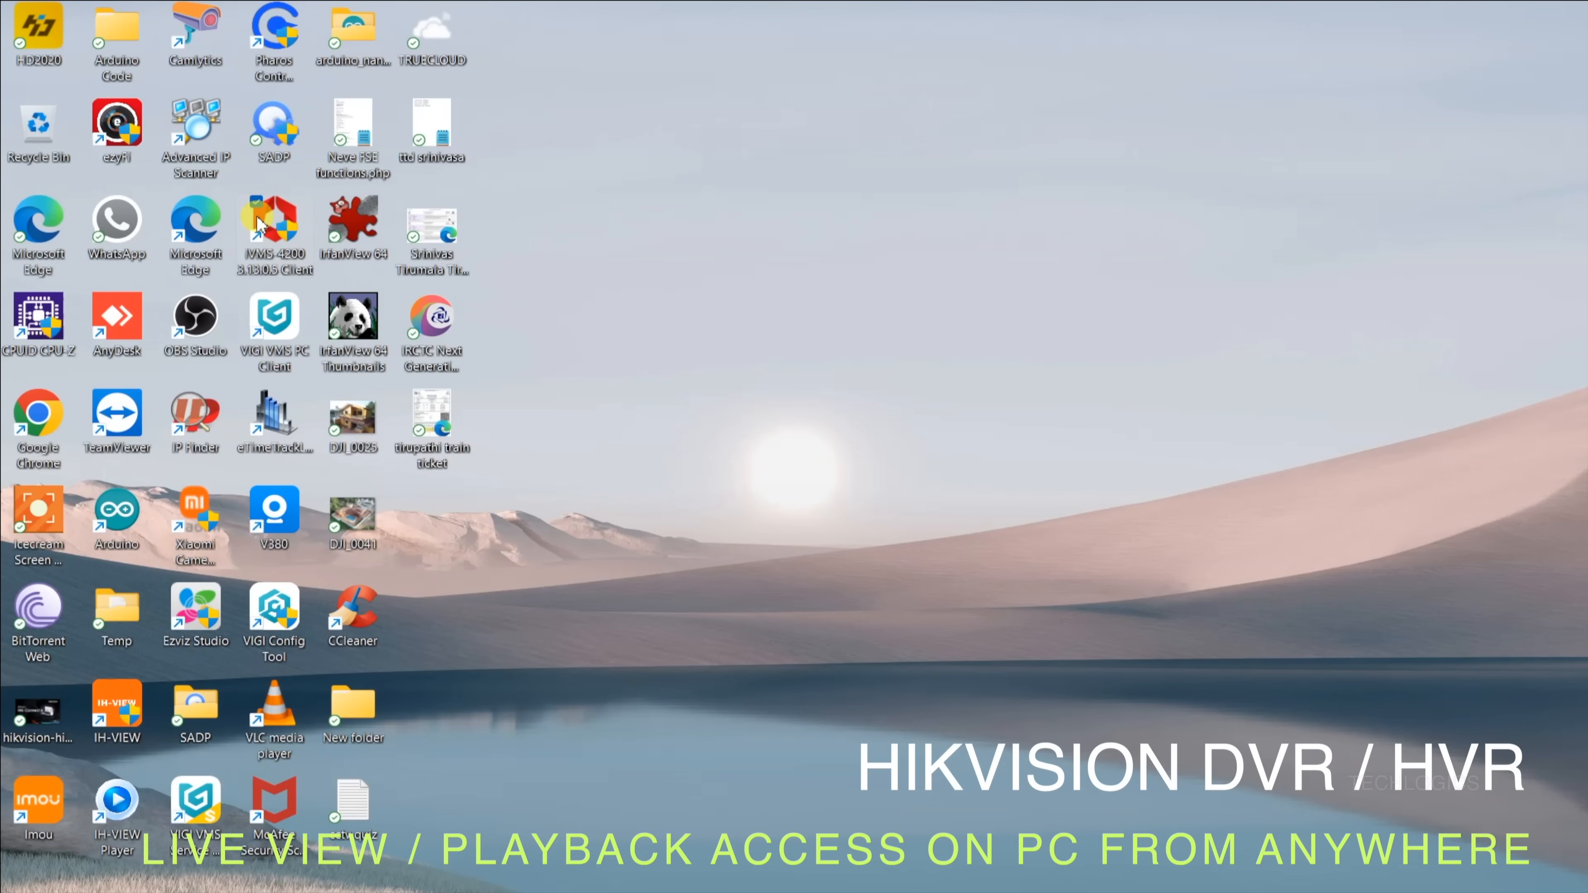
- Launch iVMS-4200 from the desktop shortcut and enter Main View
double_click(272, 229)
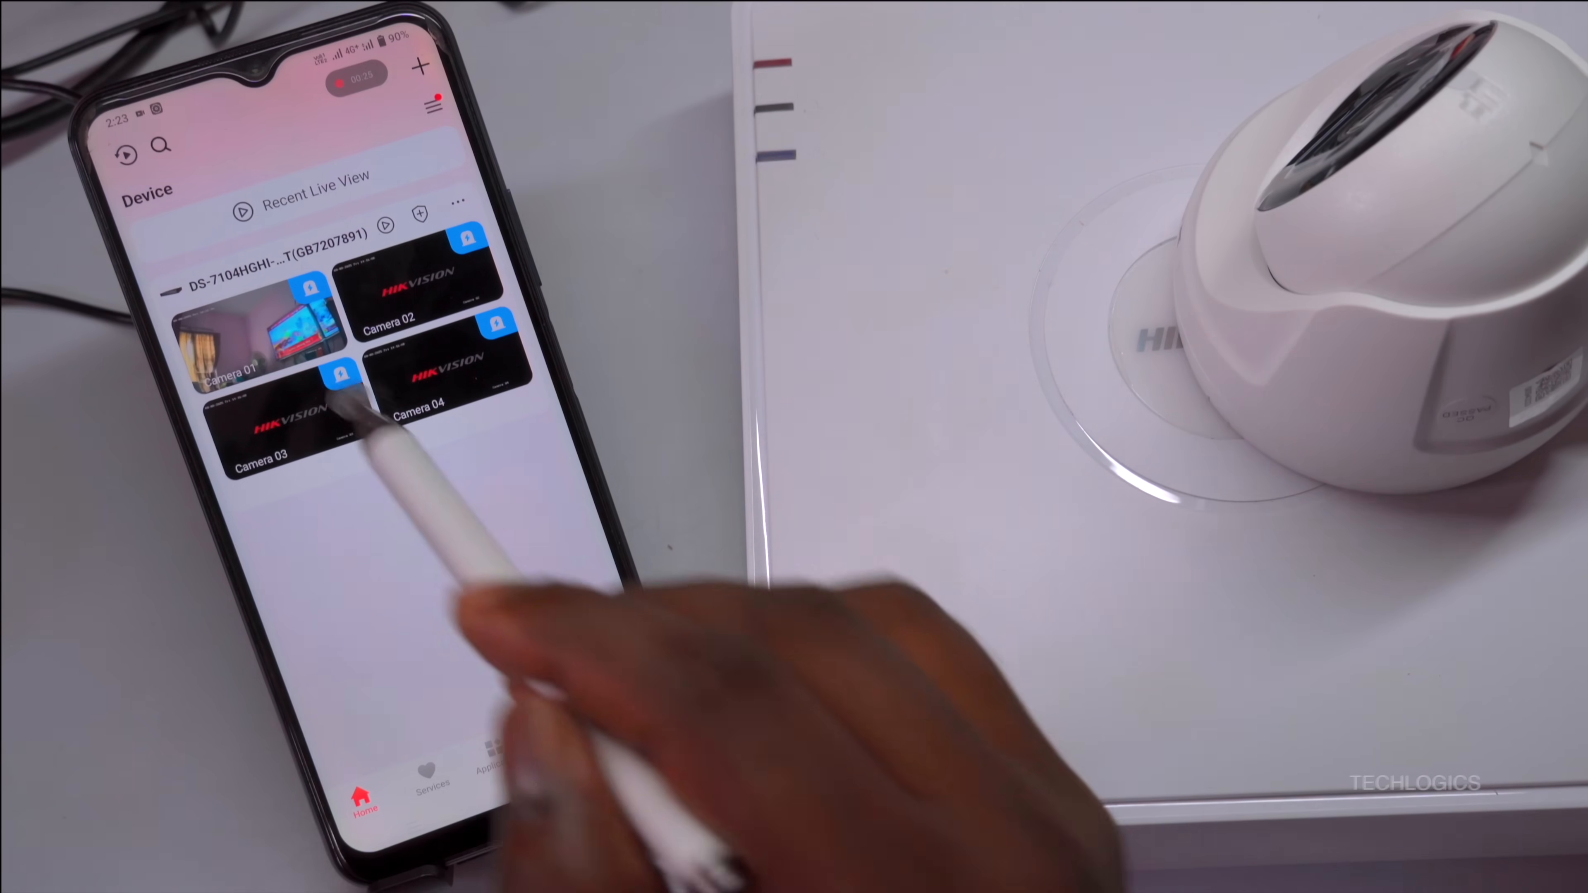
left_click(248, 334)
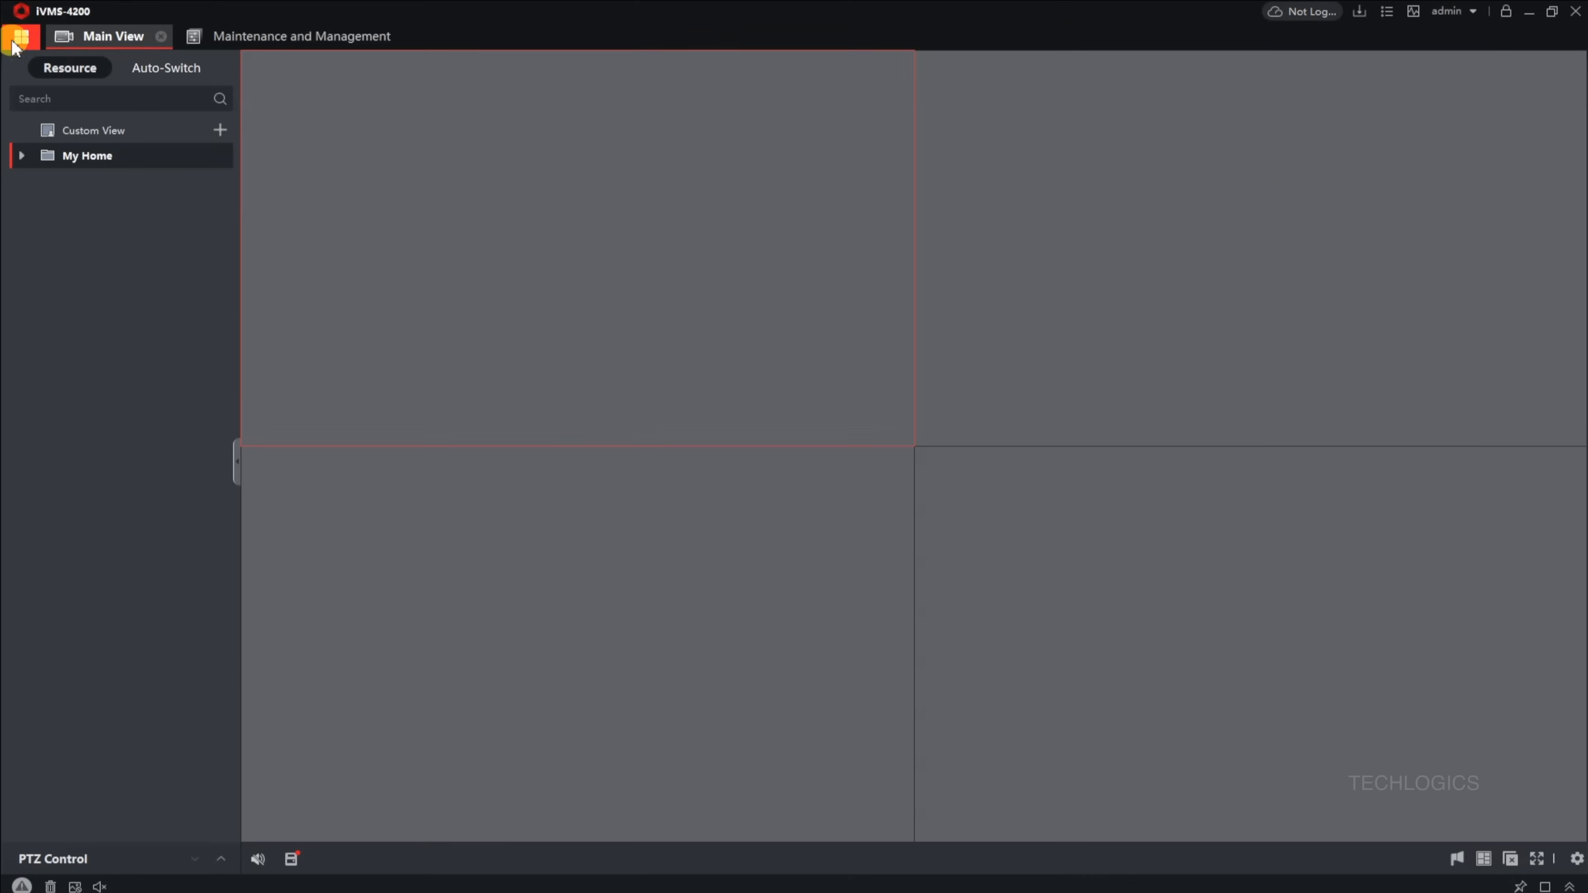
- Go to Device Management from the module overview, where My Home shows online
left_click(20, 35)
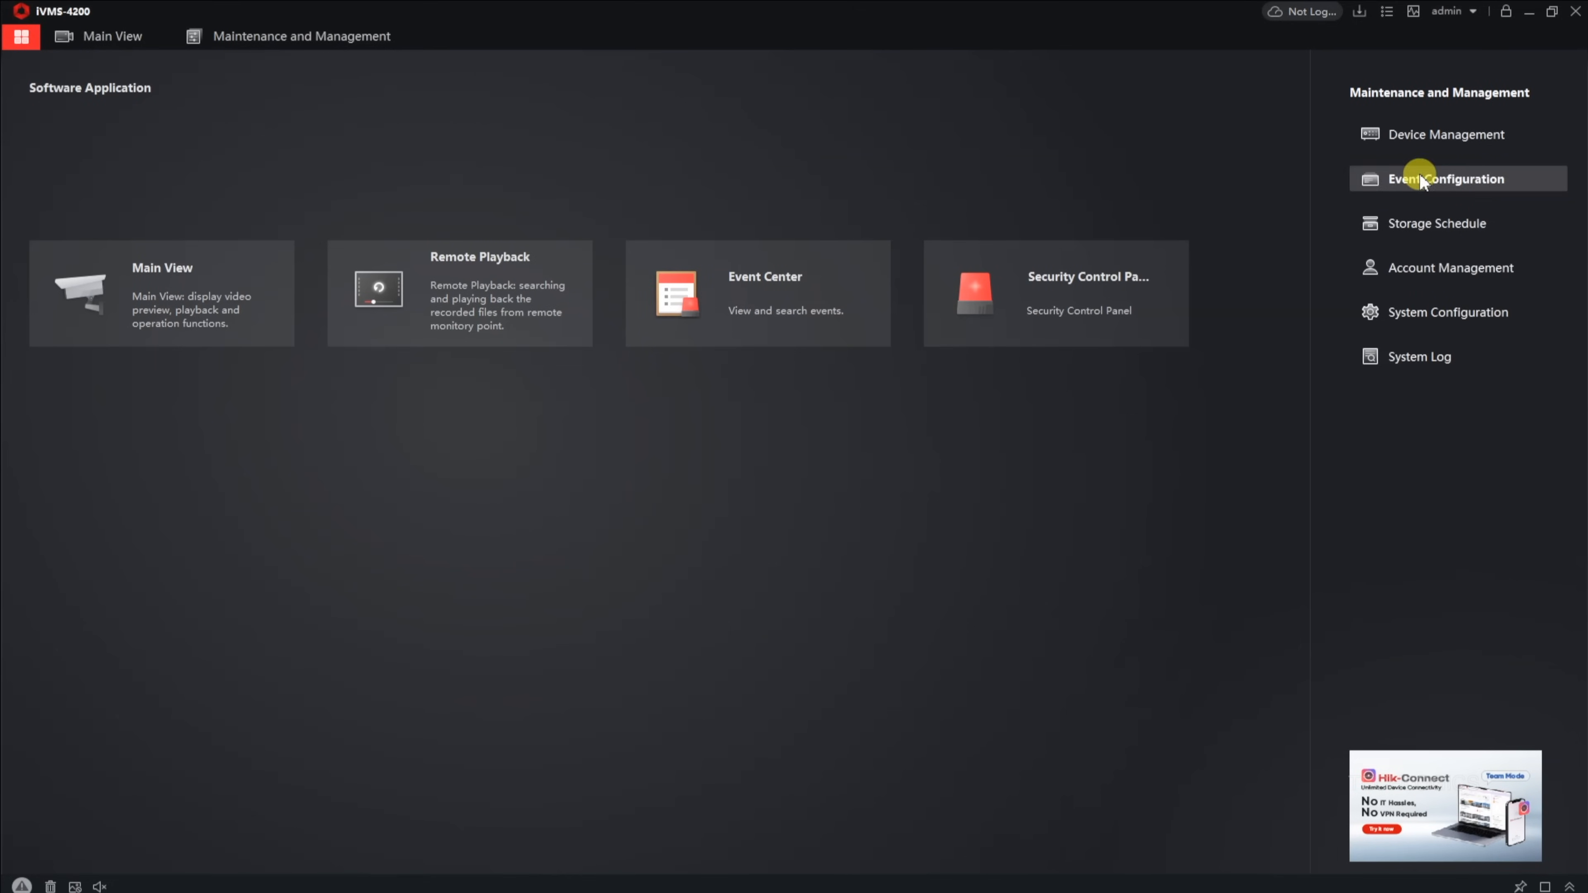
left_click(1450, 134)
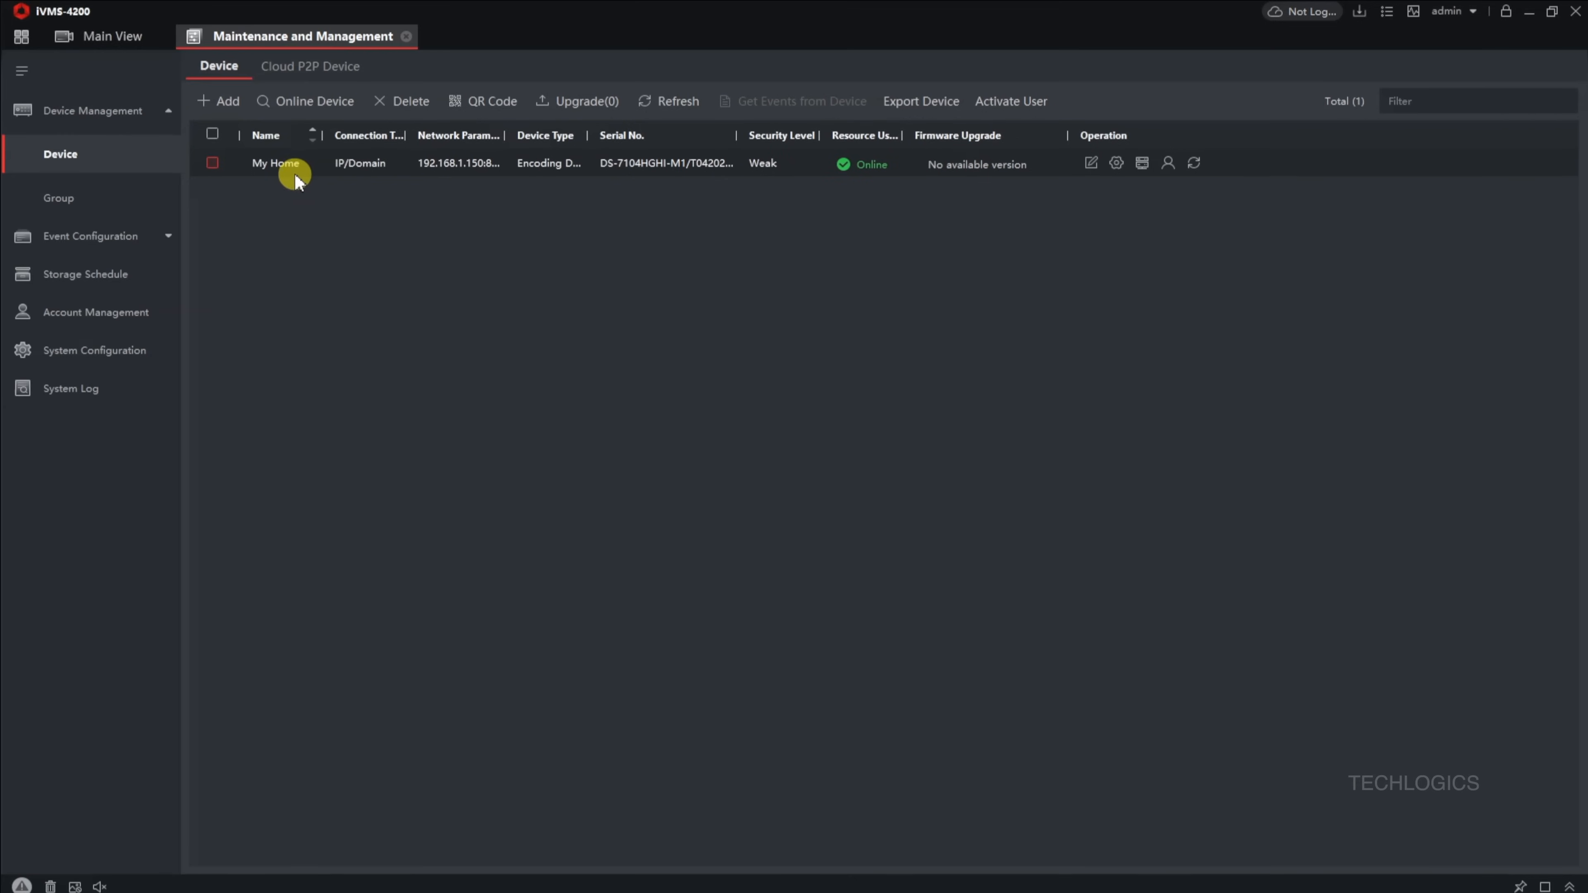
mouse_move(926, 171)
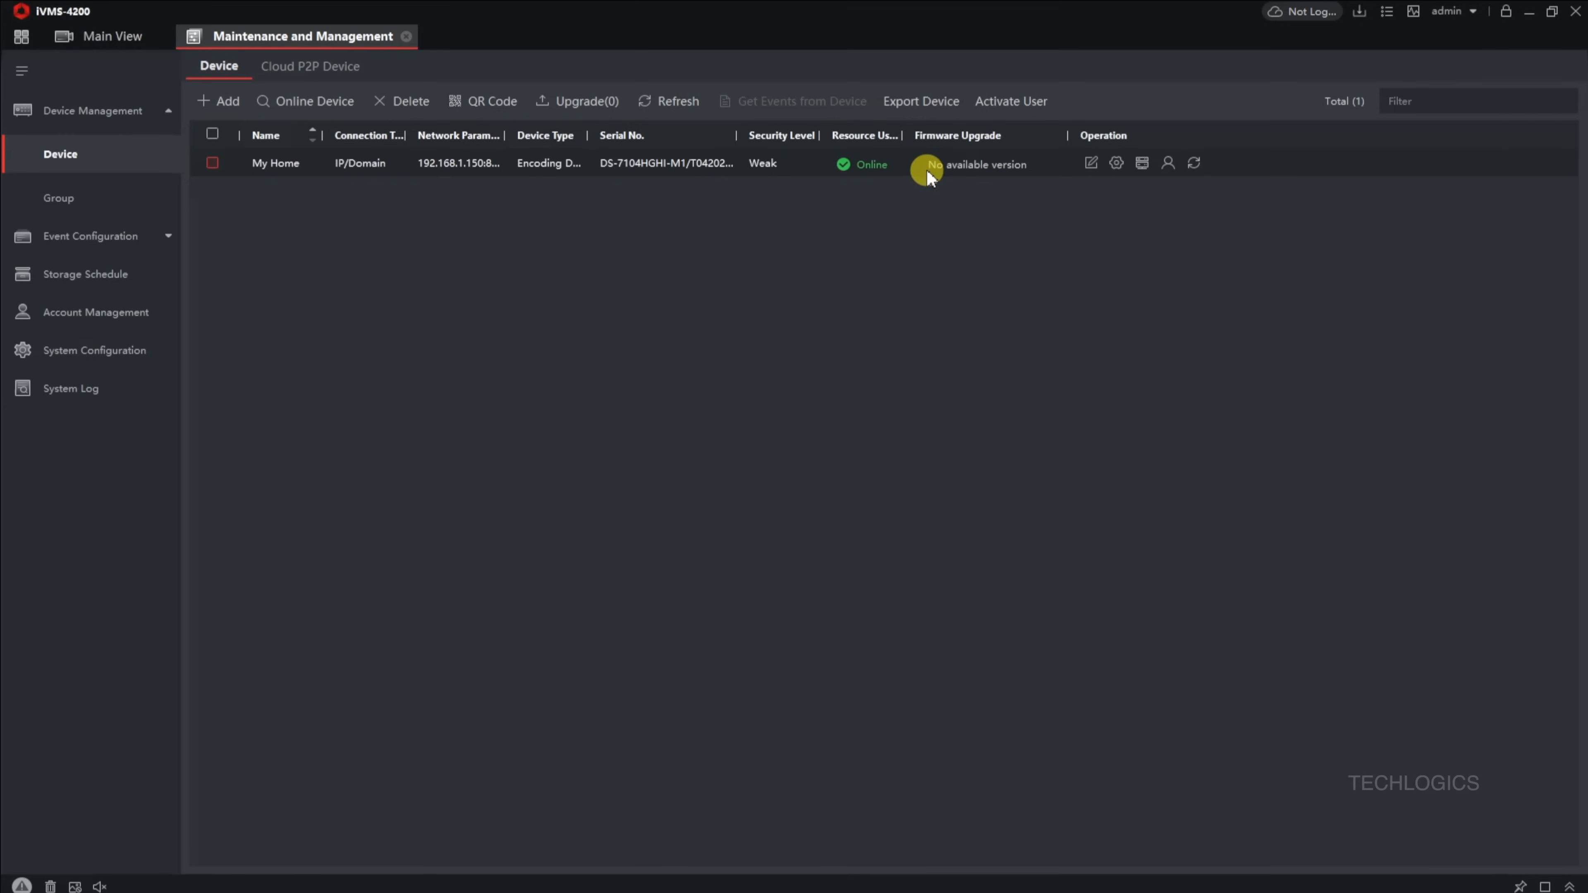
mouse_move(734, 215)
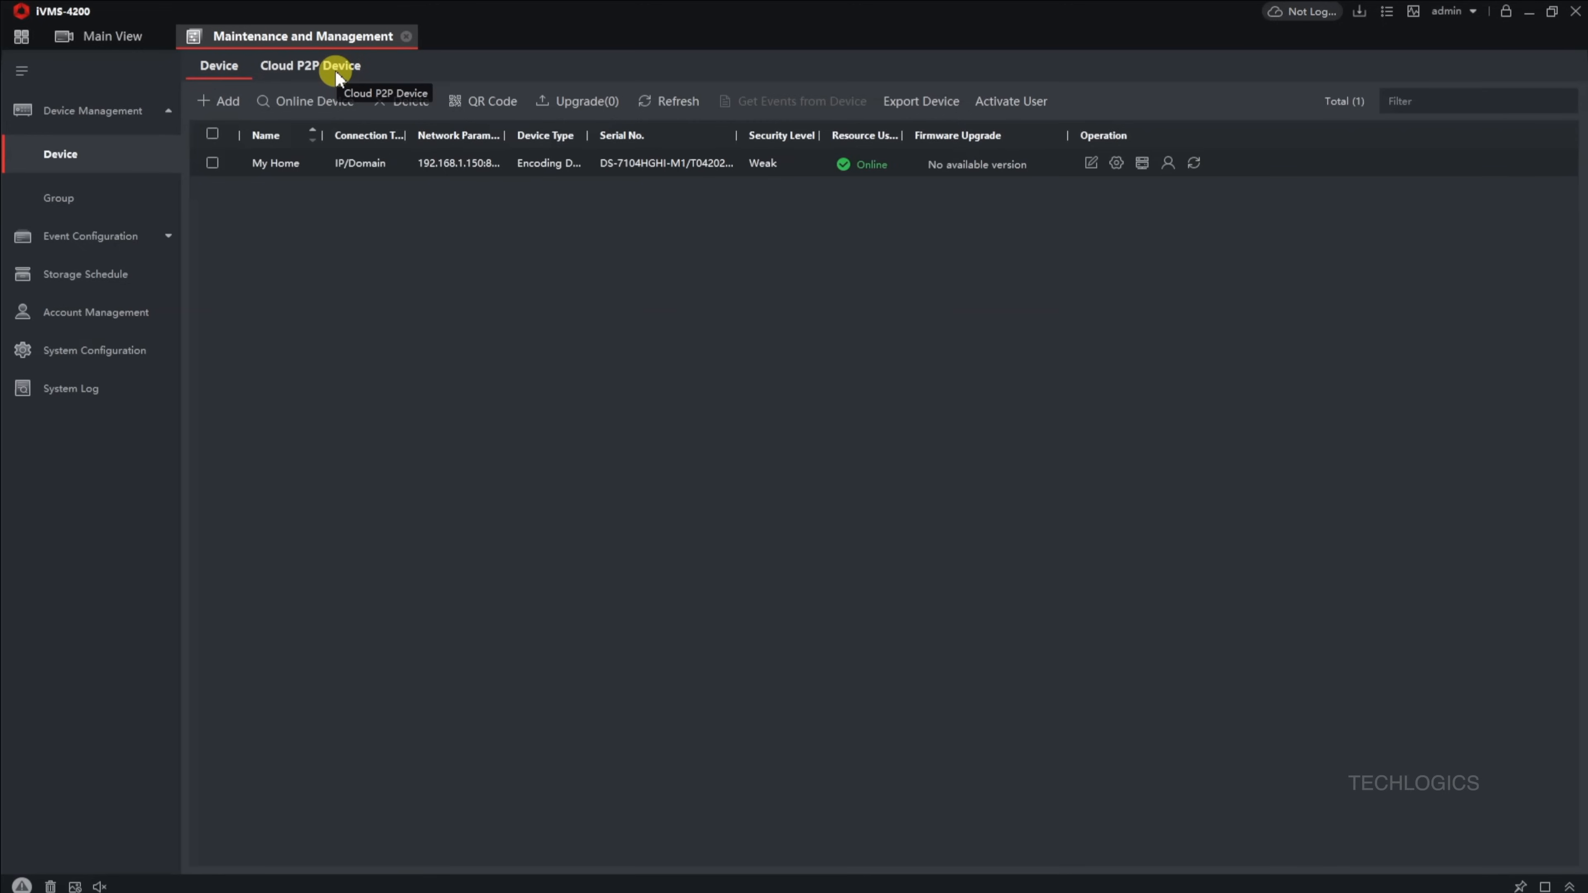
- Add a Cloud P2P device with India as login region and start the cloud sign-in
left_click(311, 65)
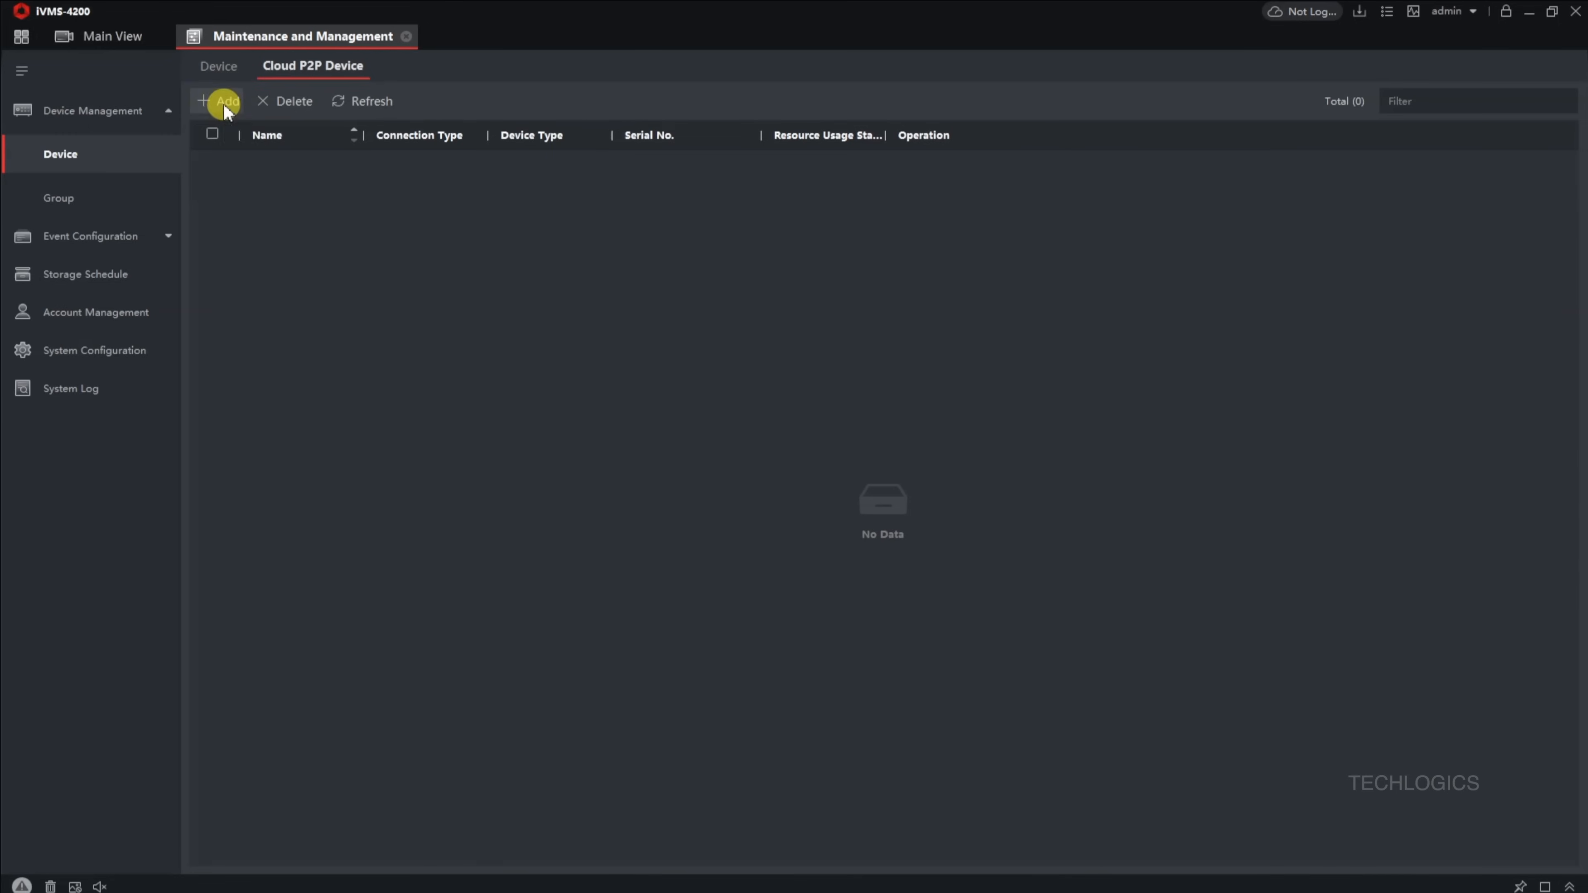
left_click(217, 100)
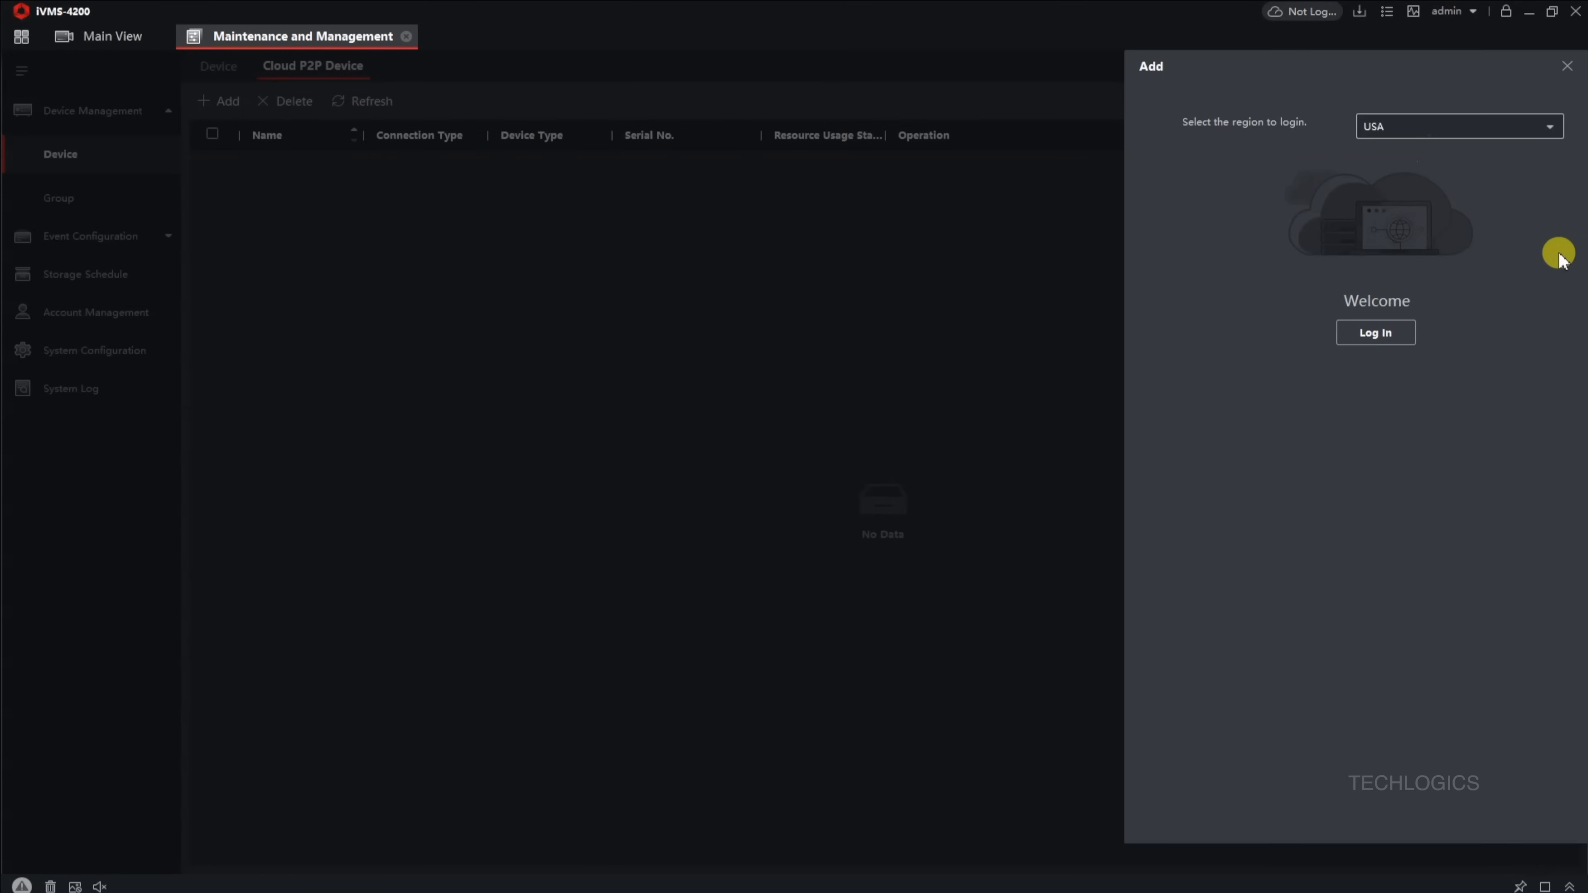
left_click(1457, 126)
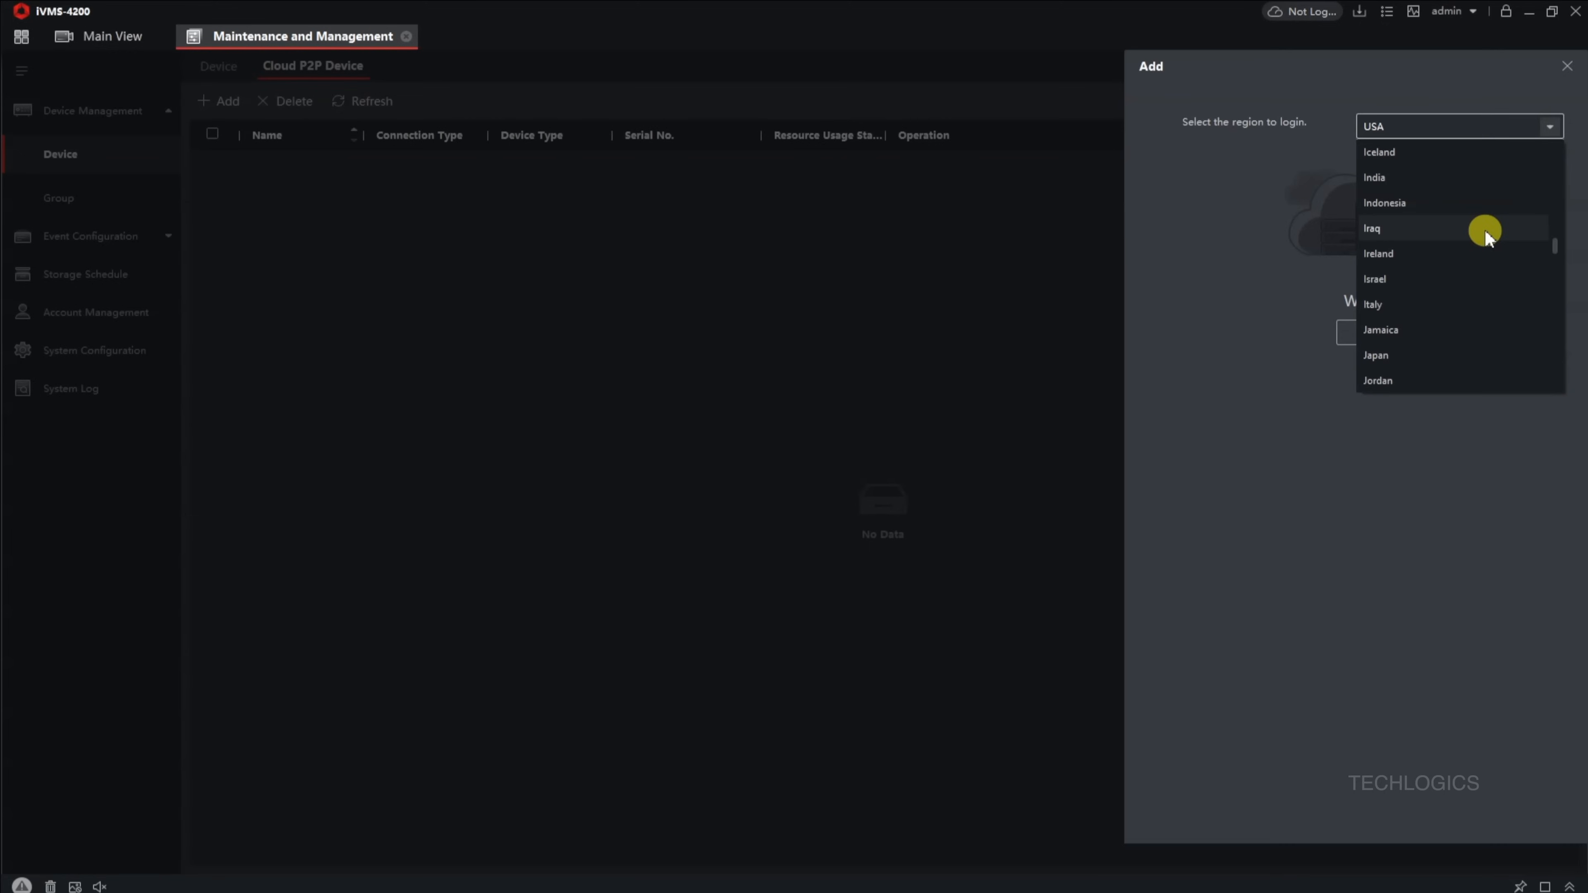
left_click(1374, 177)
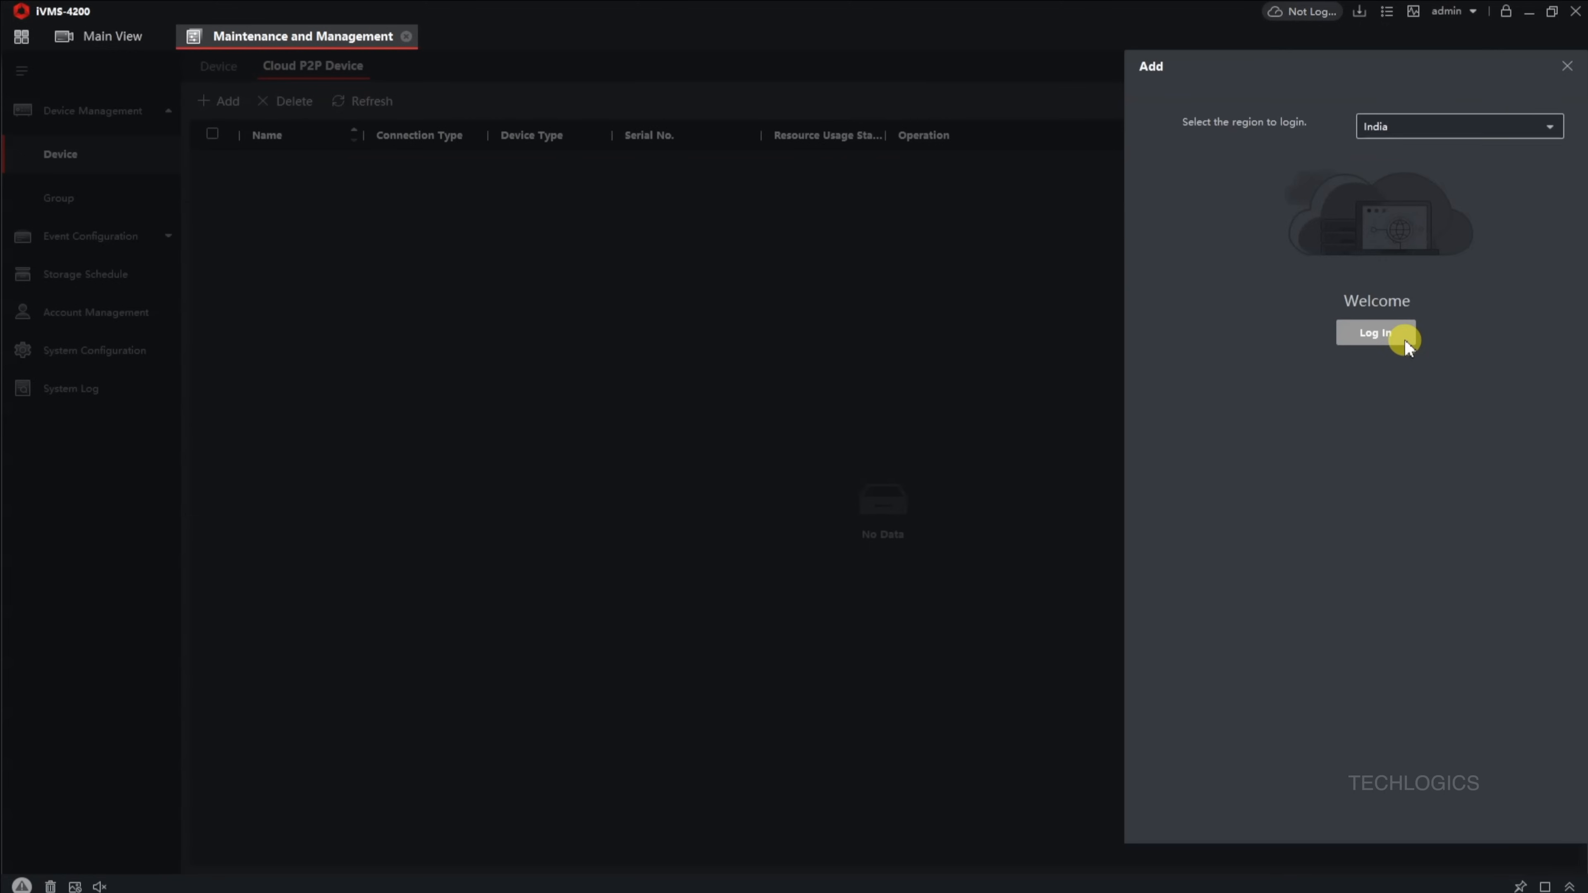
left_click(1376, 333)
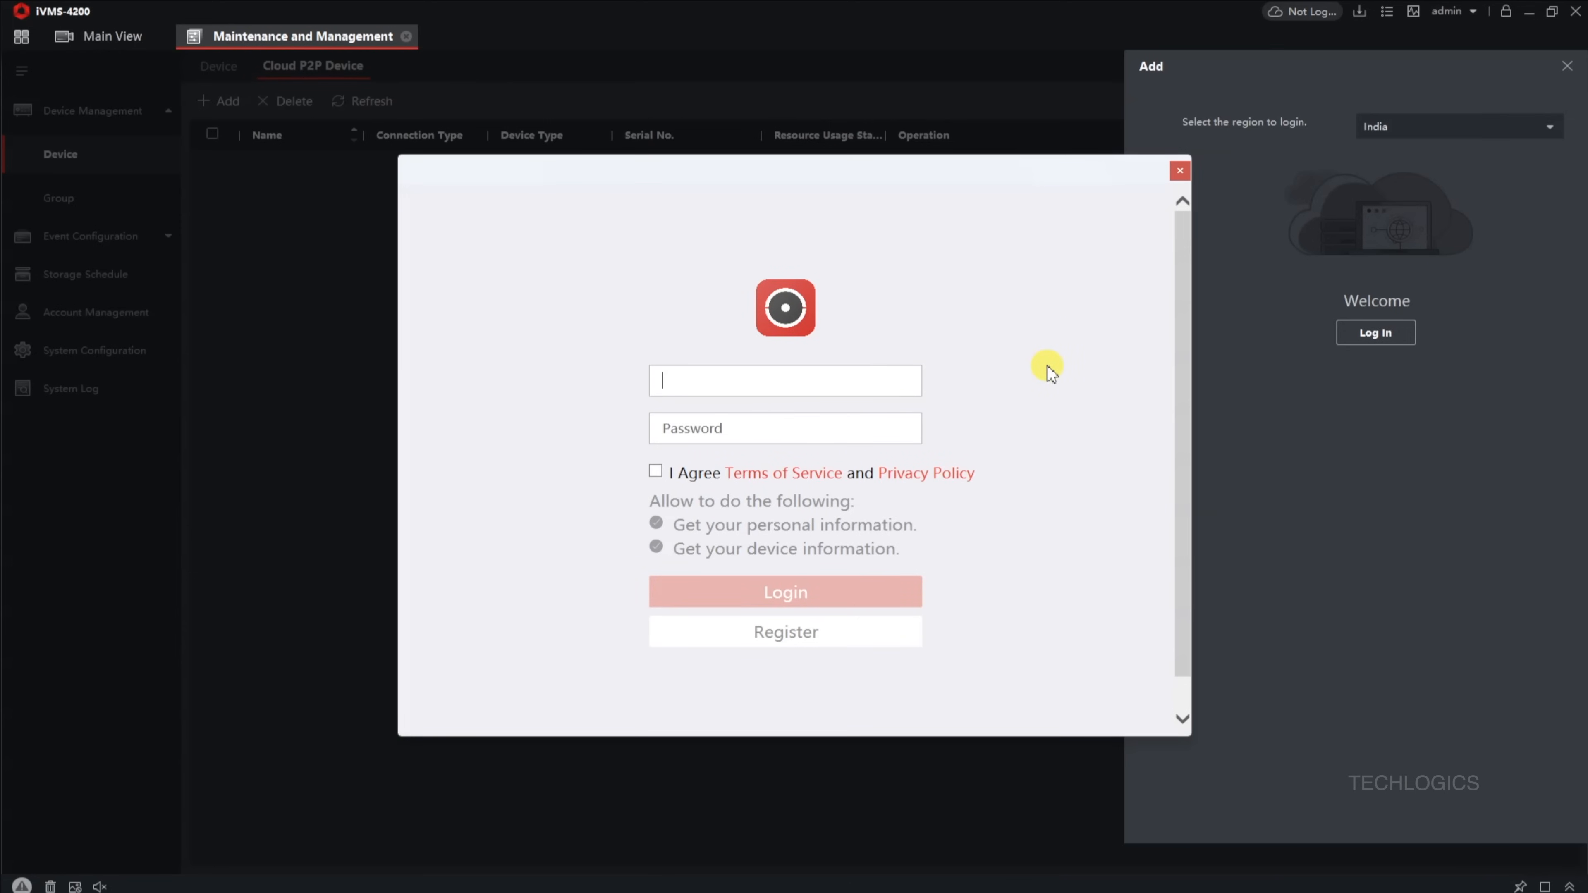
- Enter the cloud account email and password and accept the Terms of Service
type("ge")
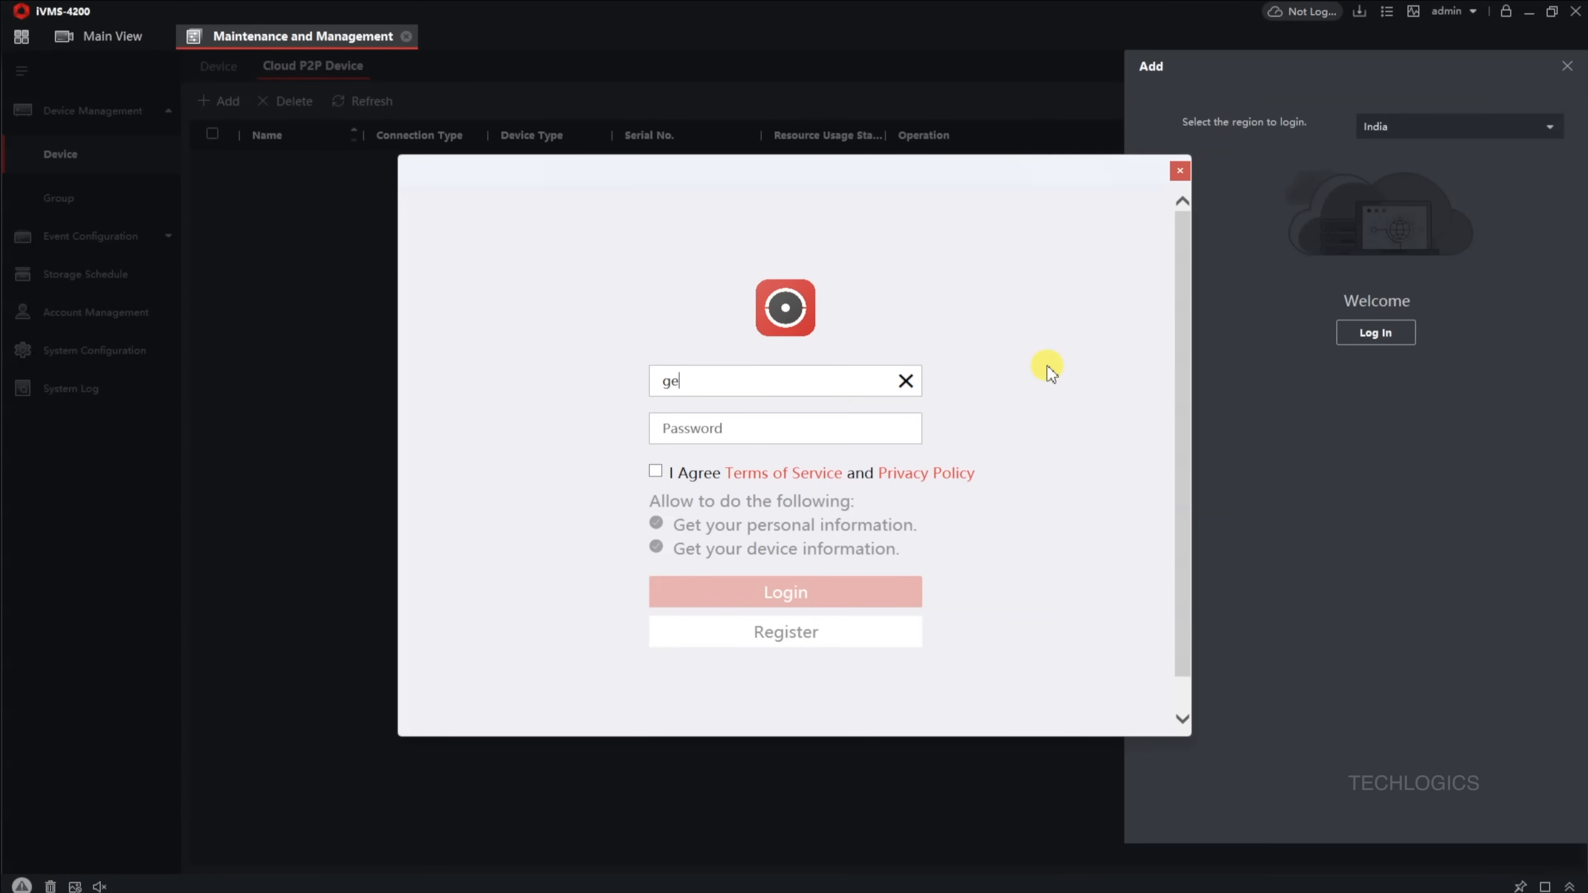
type("ue")
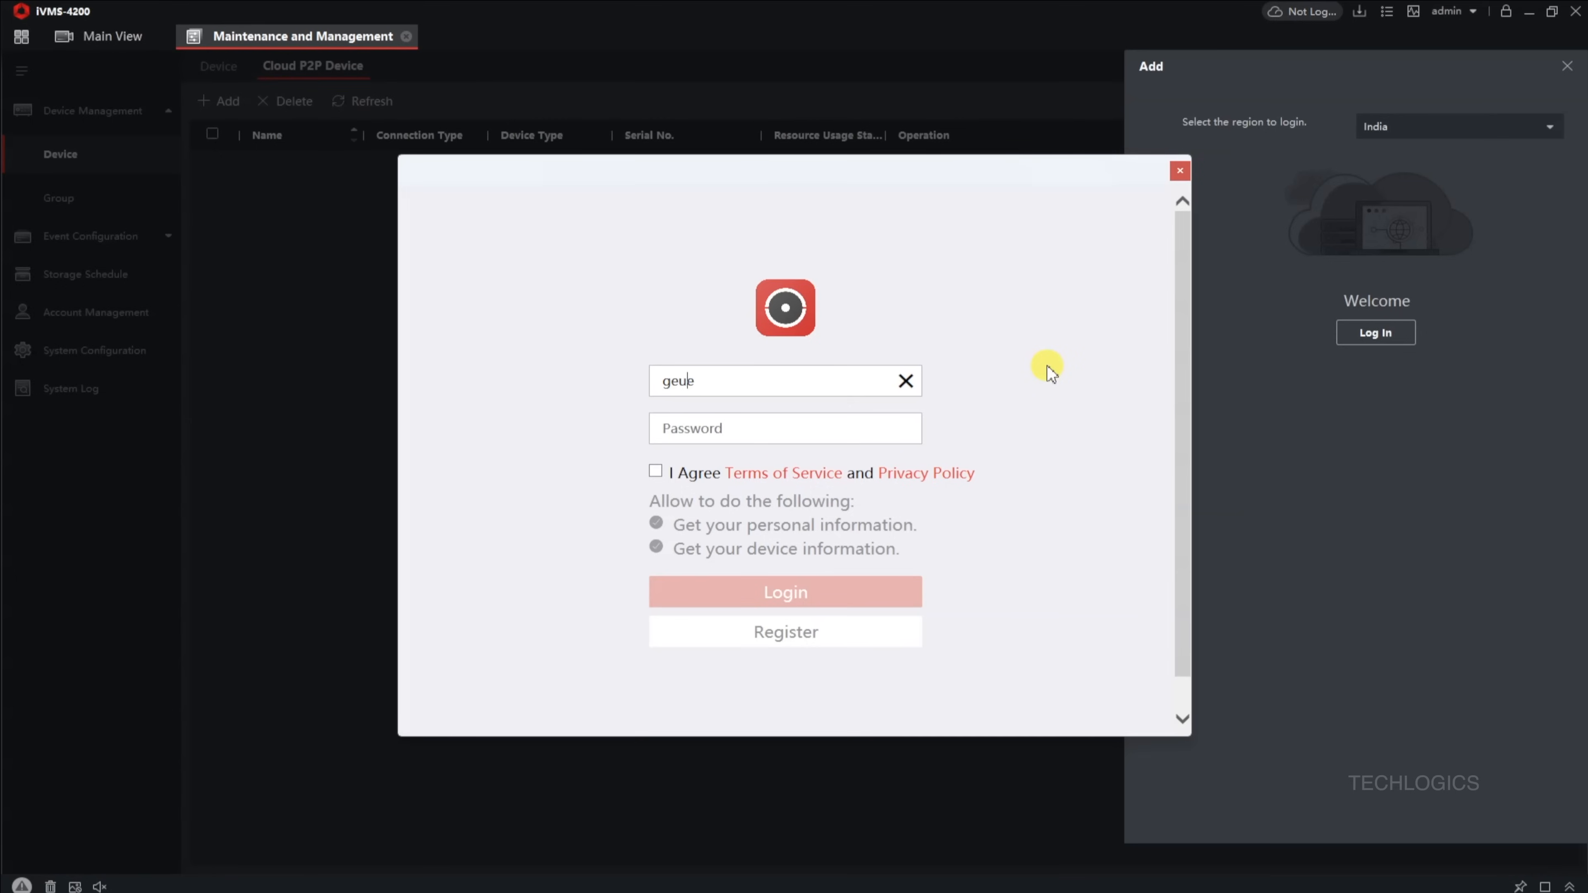
type("s")
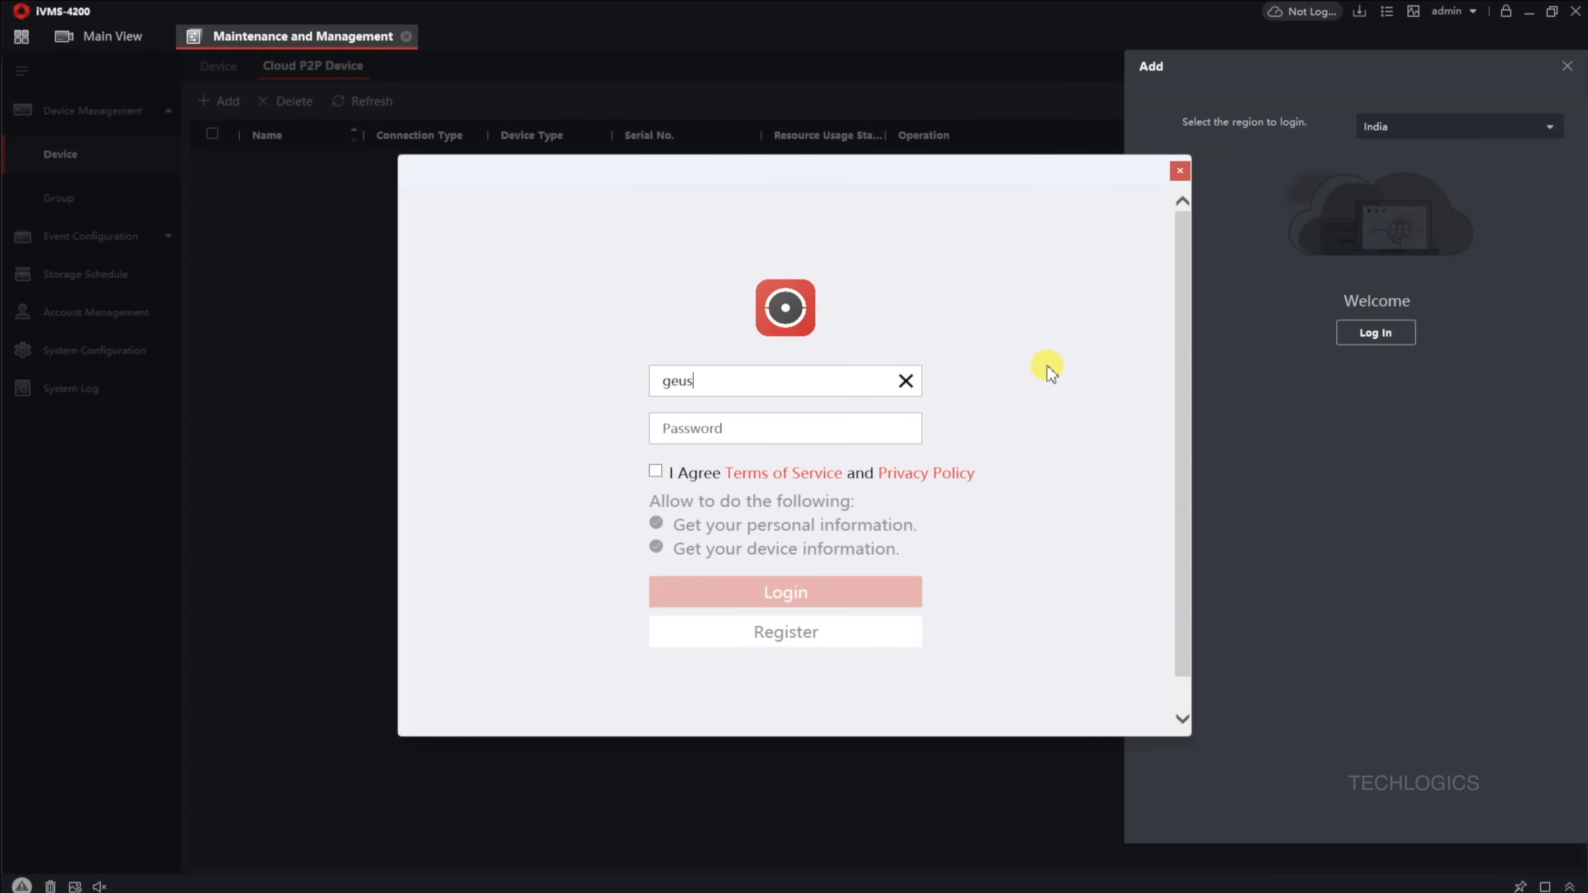
key("Backspace")
type("uest@tec")
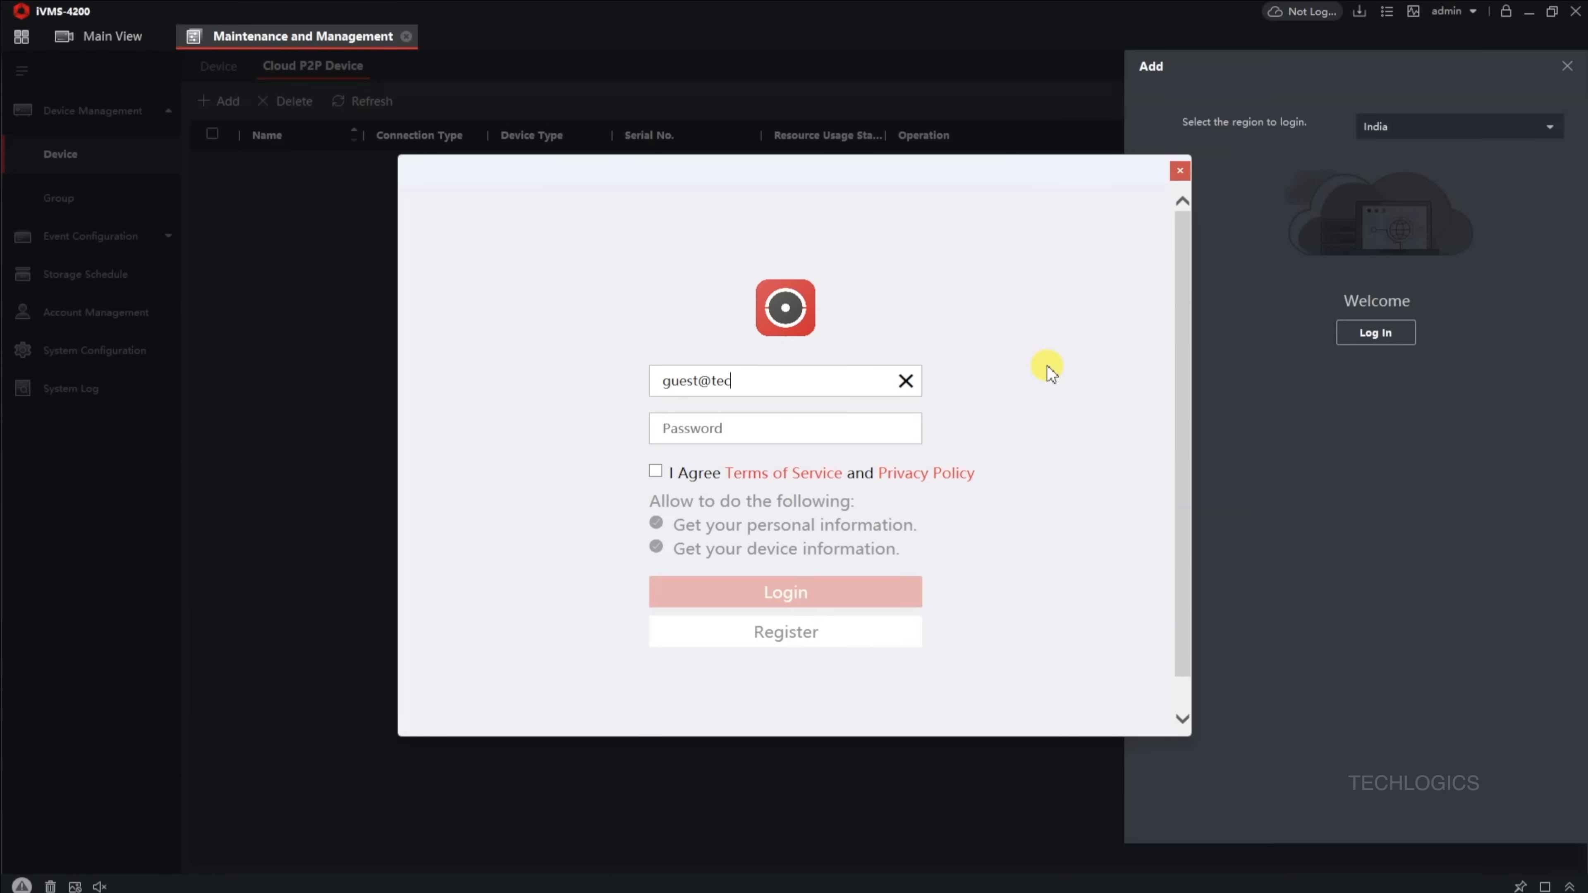
type("hlogics")
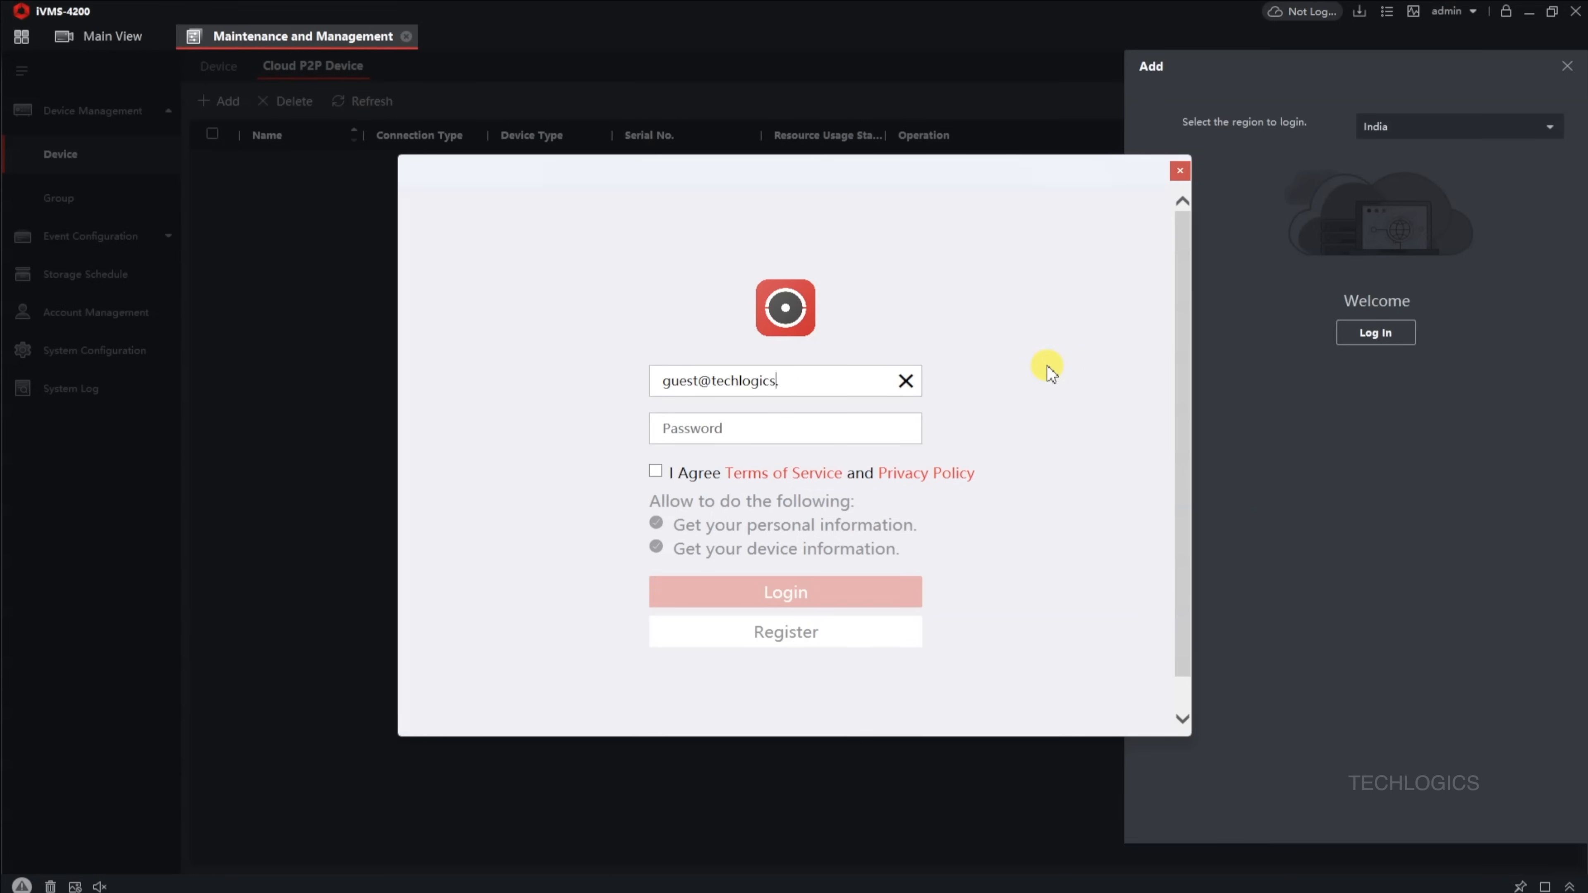
type(".blog")
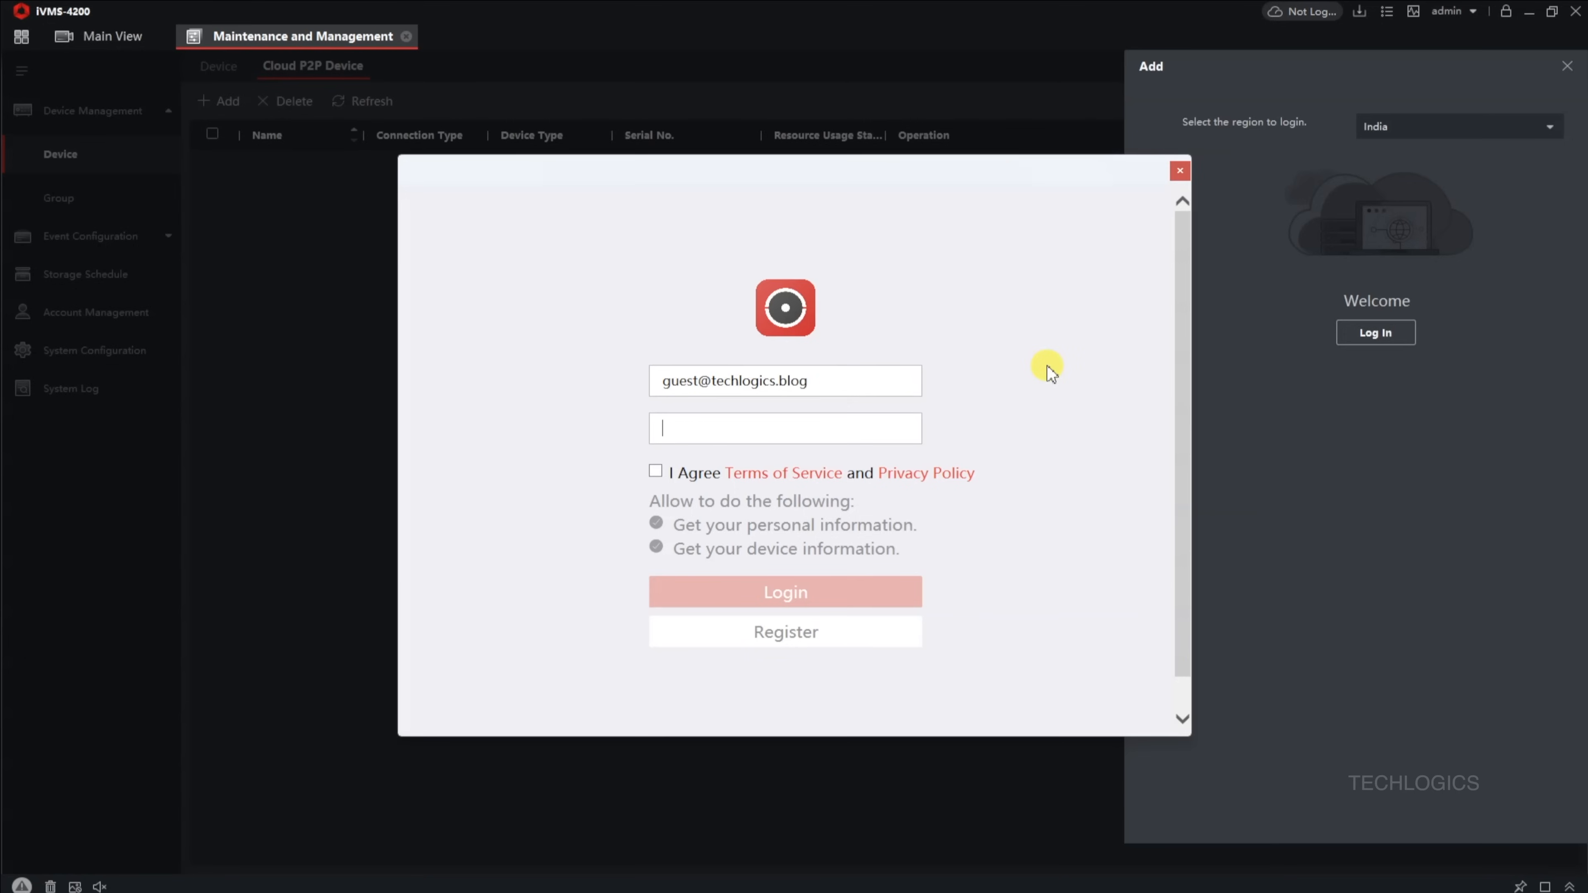
type("•••••")
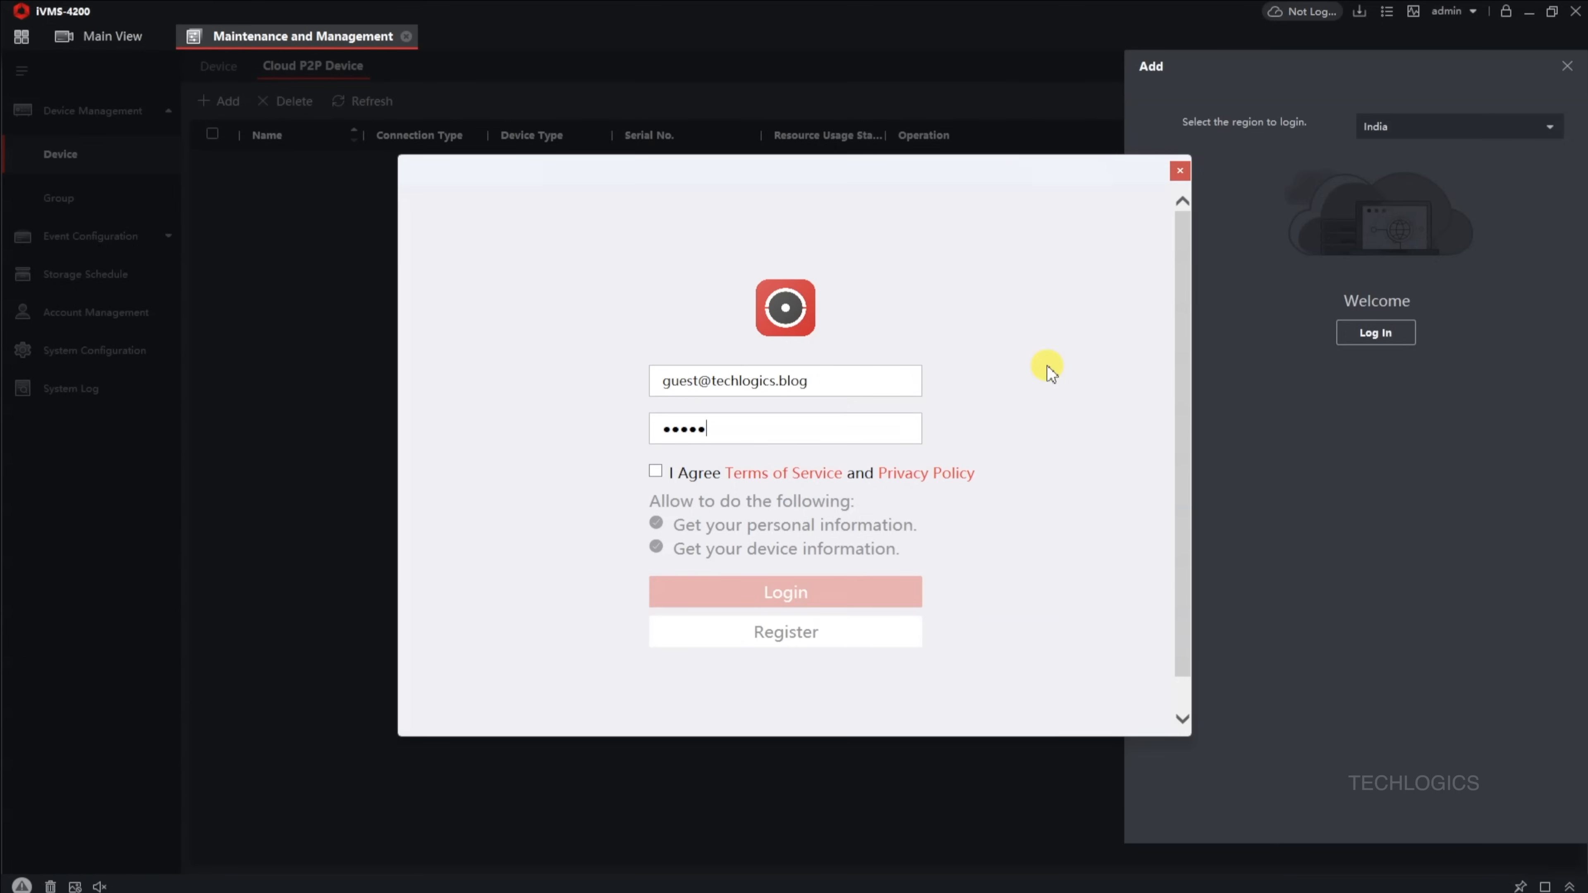
type("••")
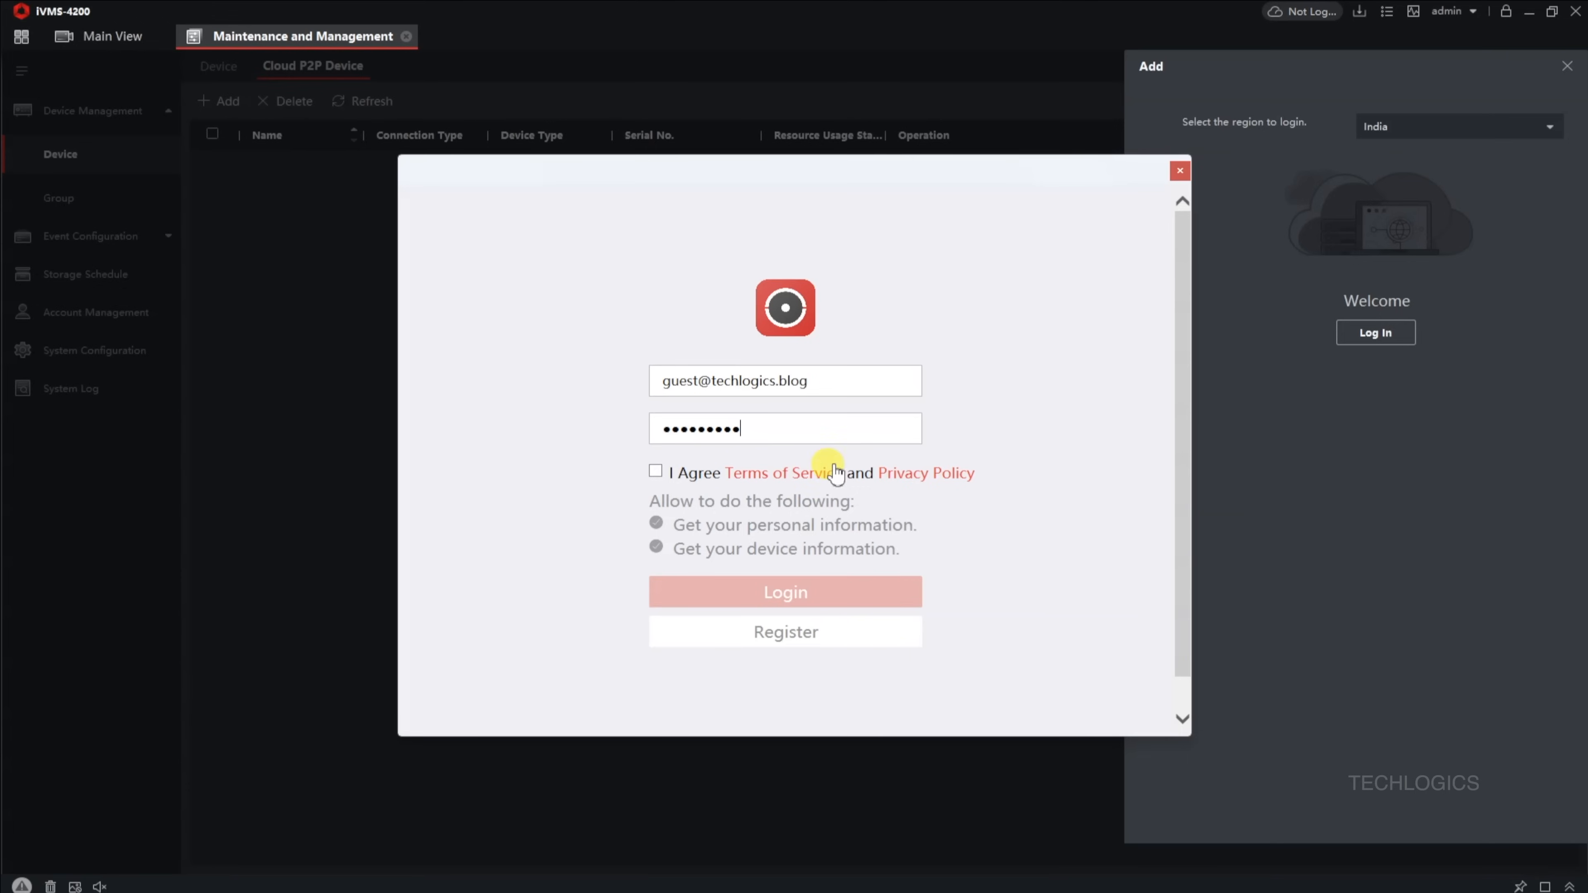
left_click(655, 472)
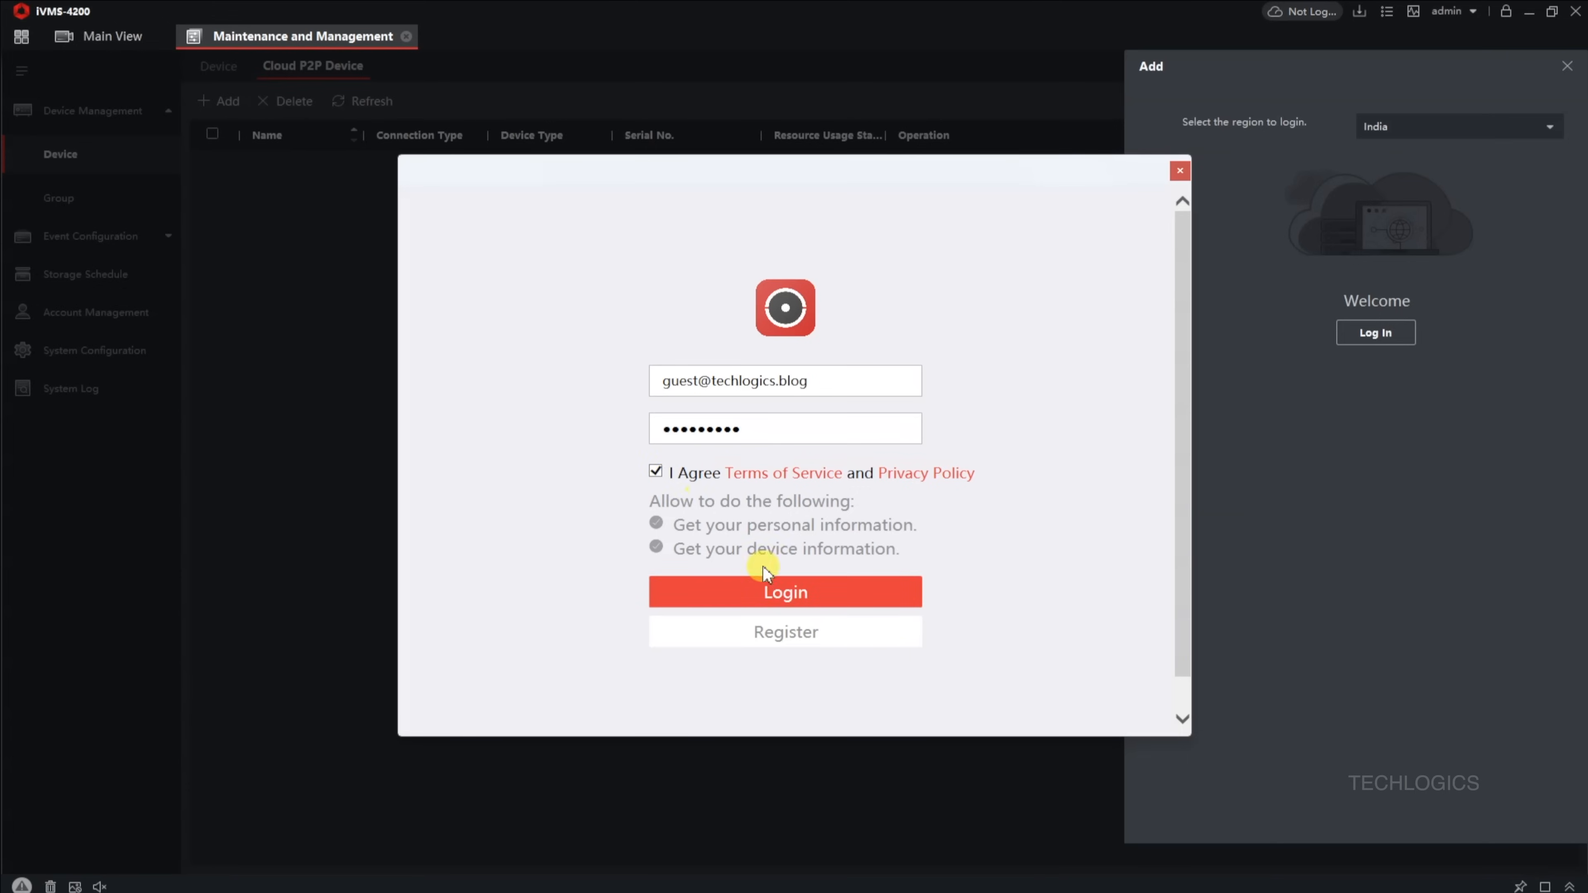
mouse_move(831, 601)
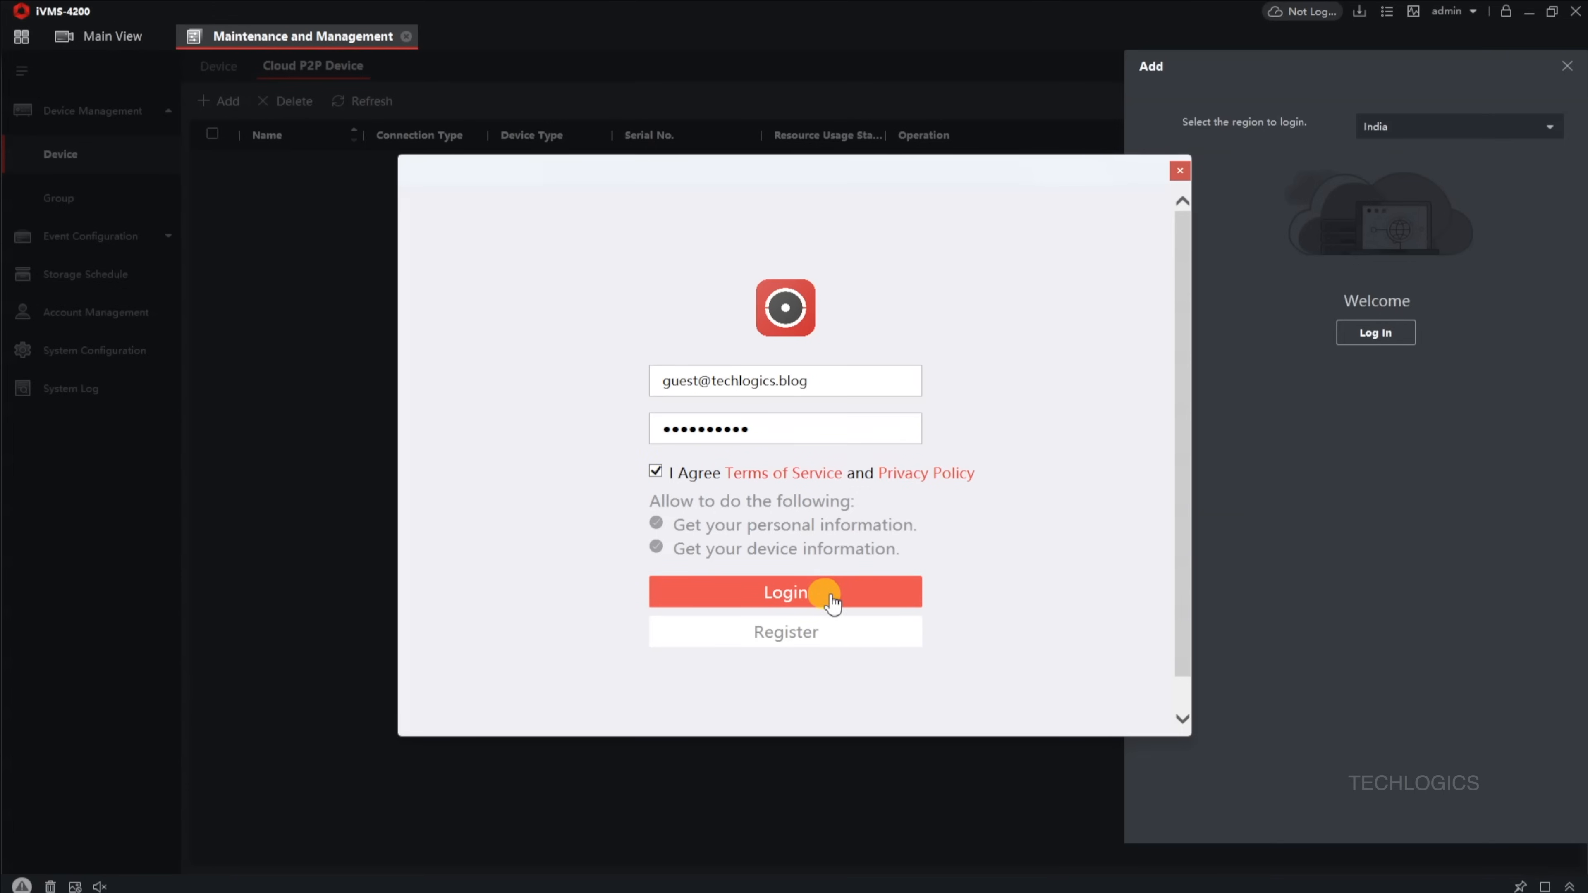
- Submit the cloud login and dismiss the logged-in information message
left_click(785, 592)
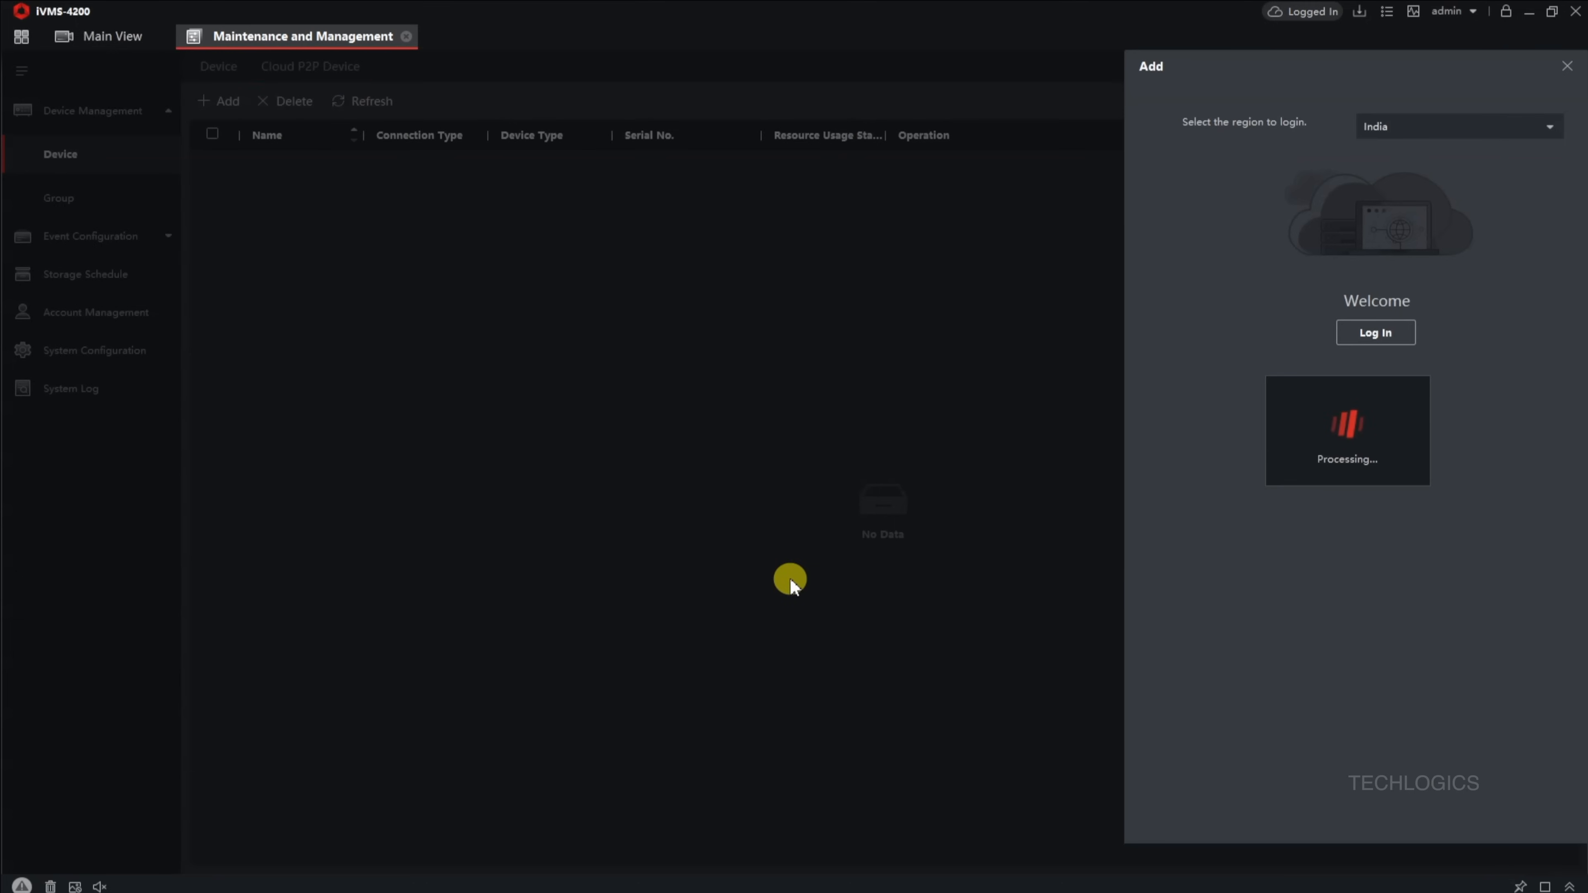
left_click(1375, 333)
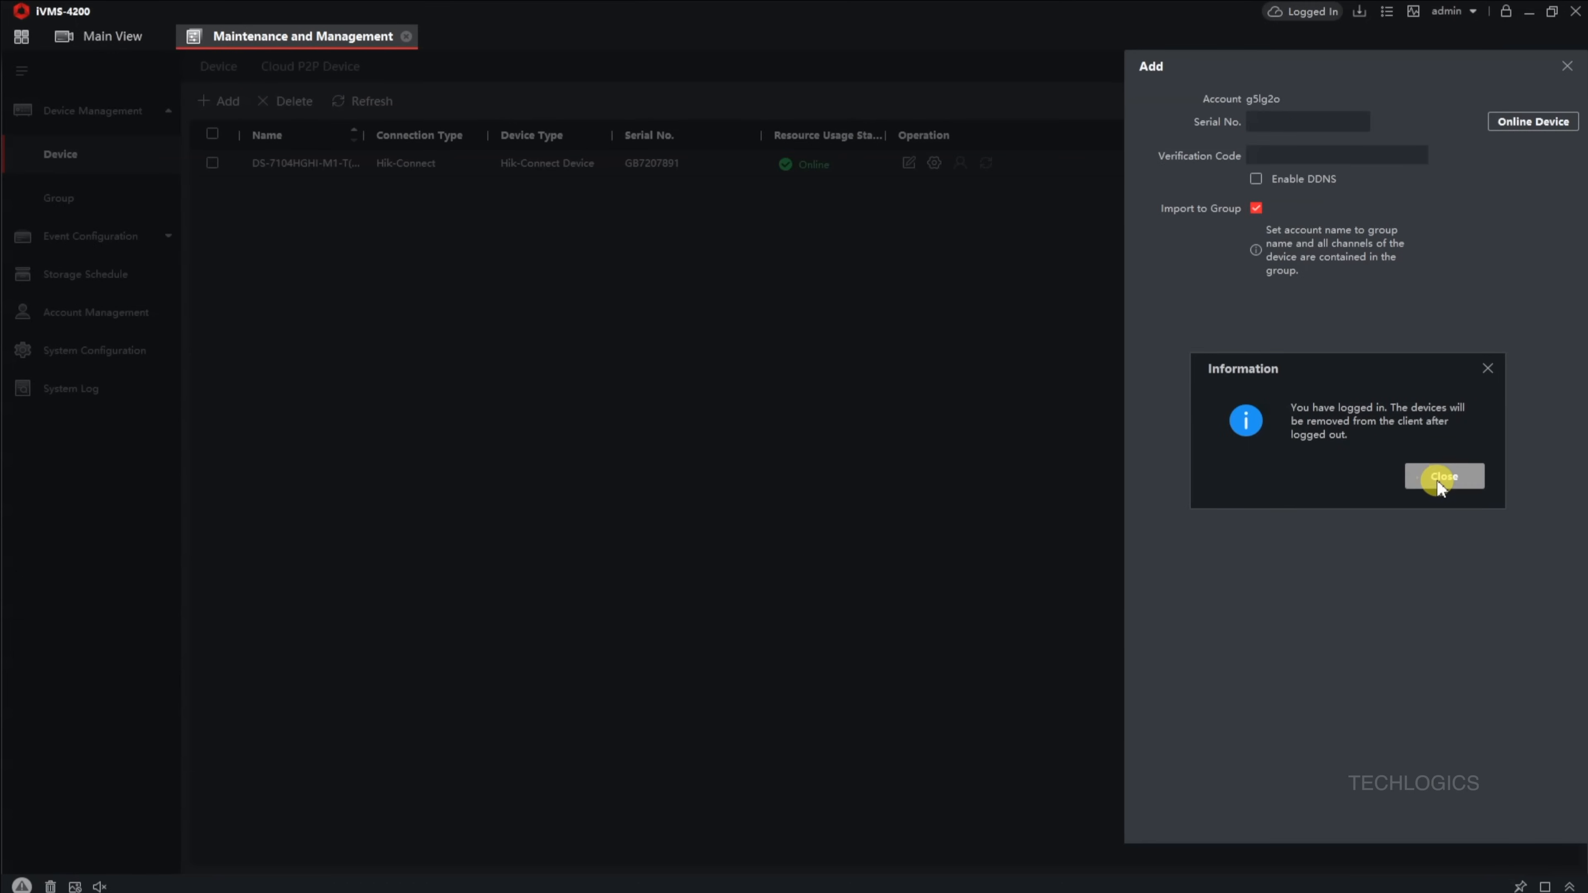
left_click(1444, 477)
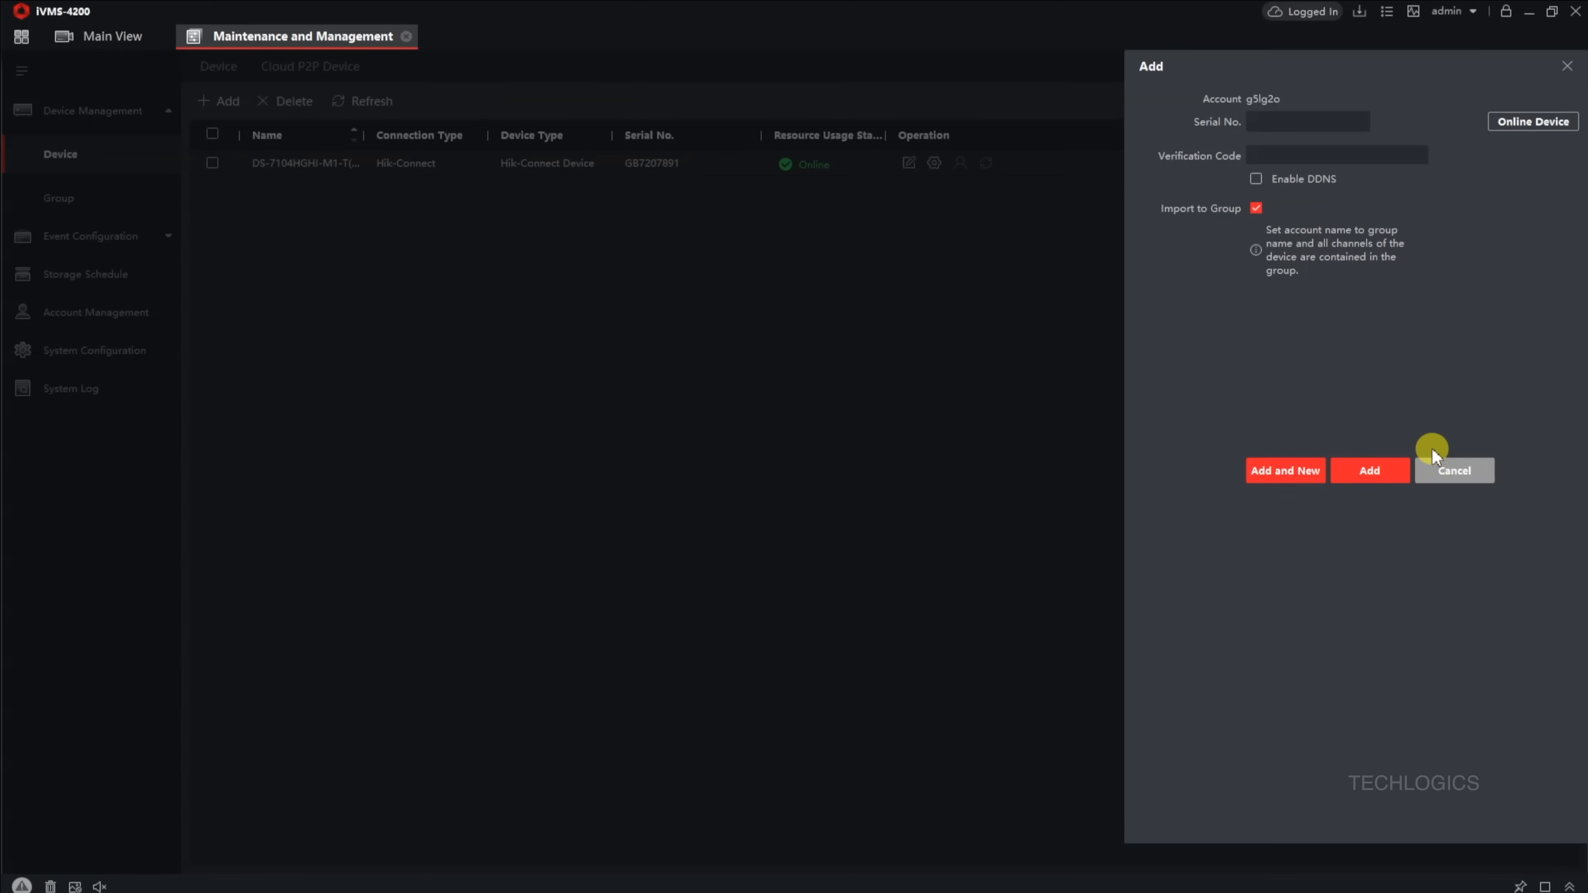
mouse_move(1370, 420)
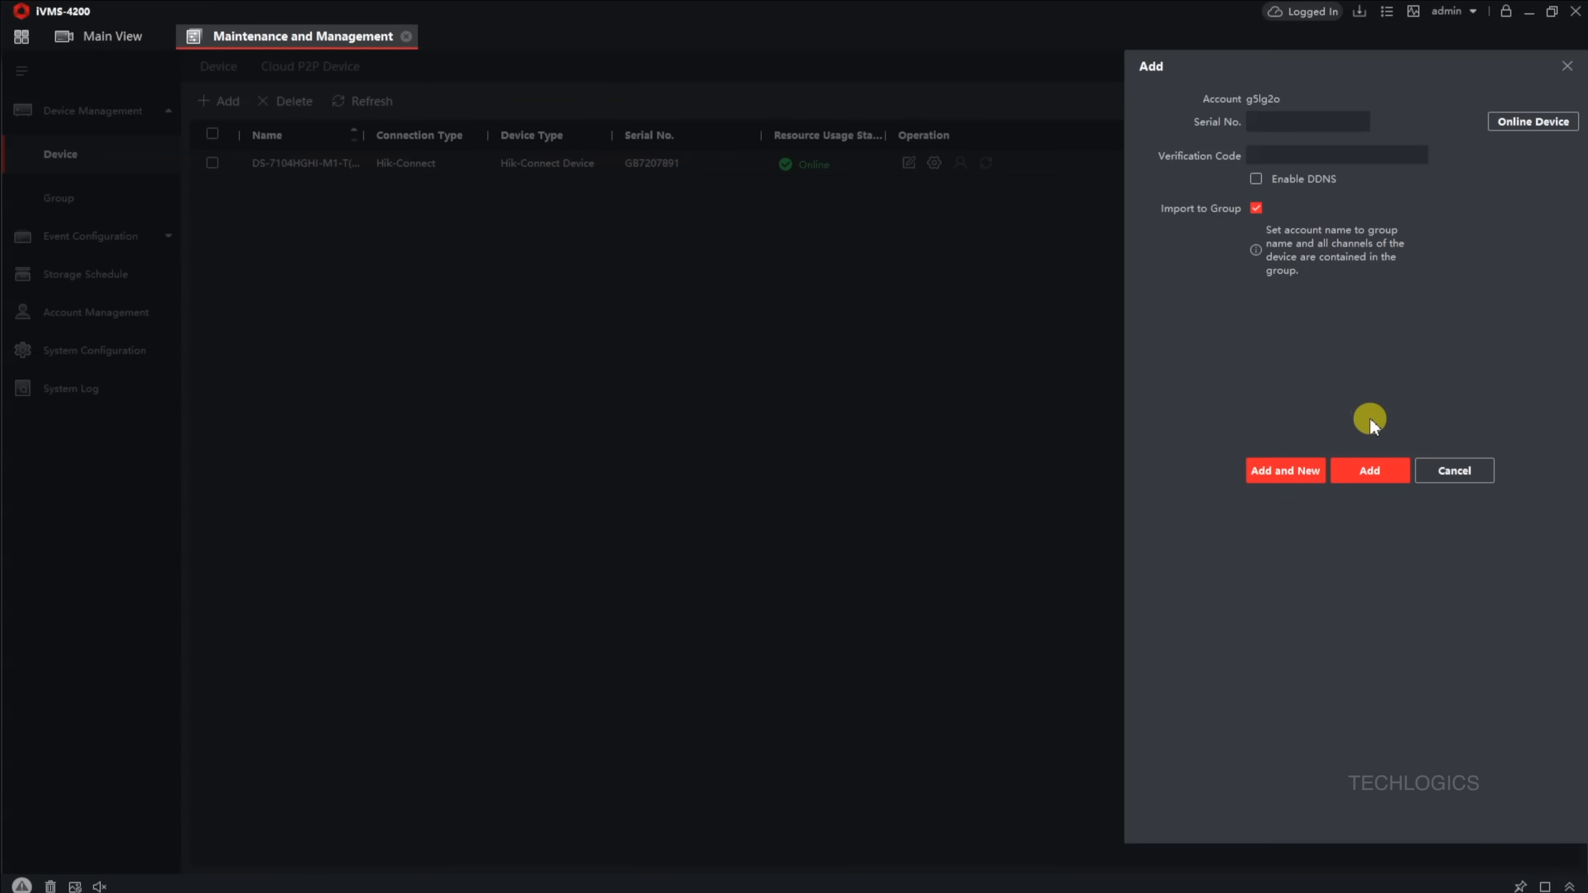
mouse_move(1565, 76)
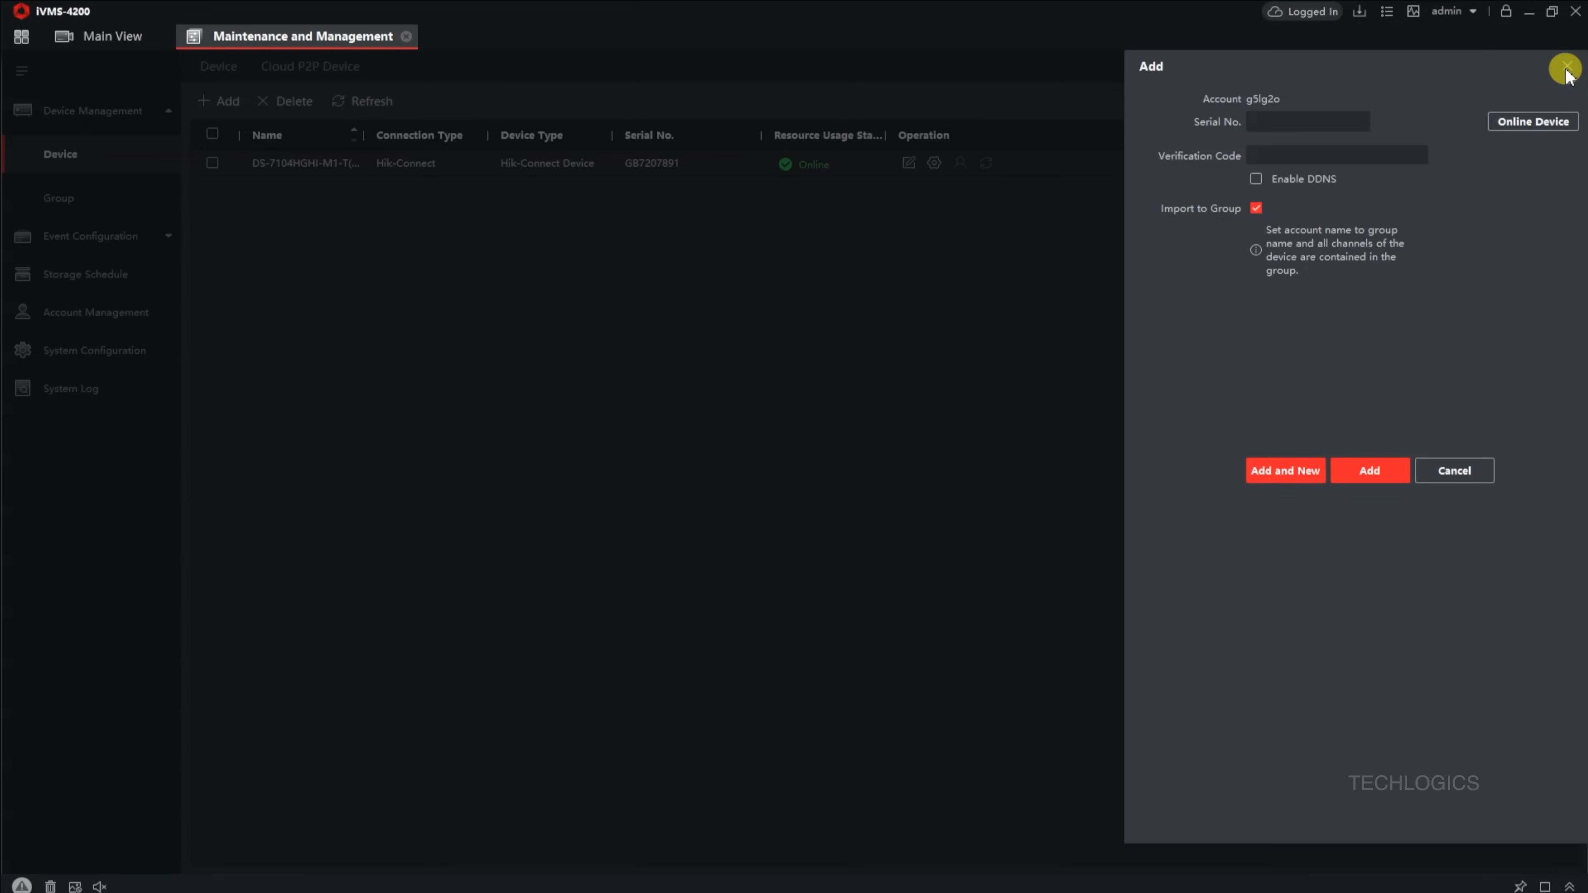
- Close the Add panel and check the DVR's online status in Device and Cloud P2P lists
left_click(1565, 76)
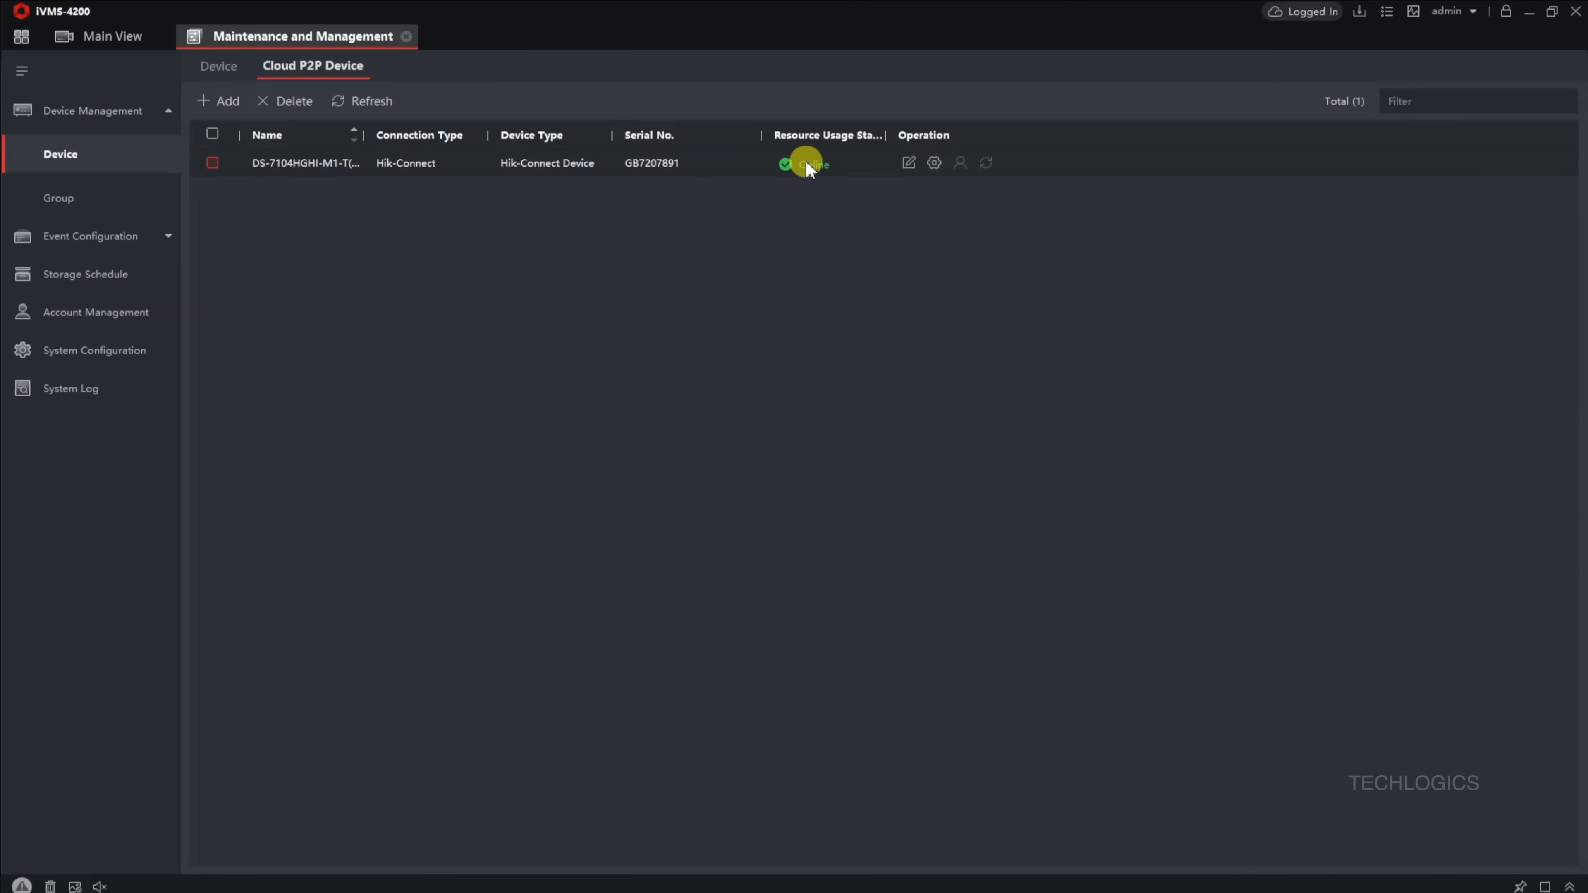
left_click(217, 66)
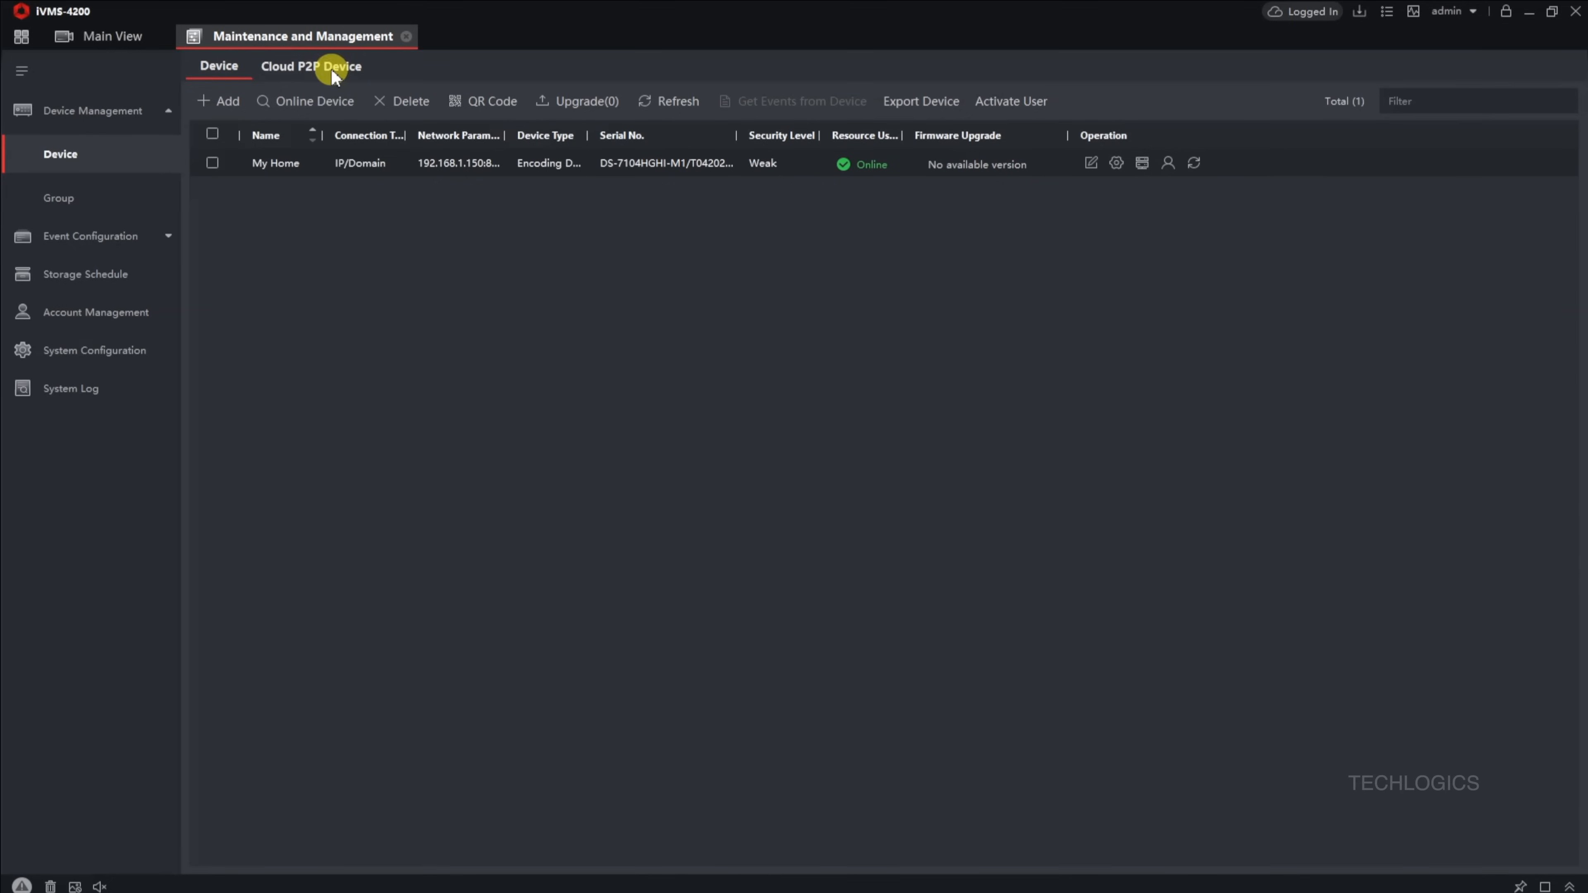
left_click(312, 66)
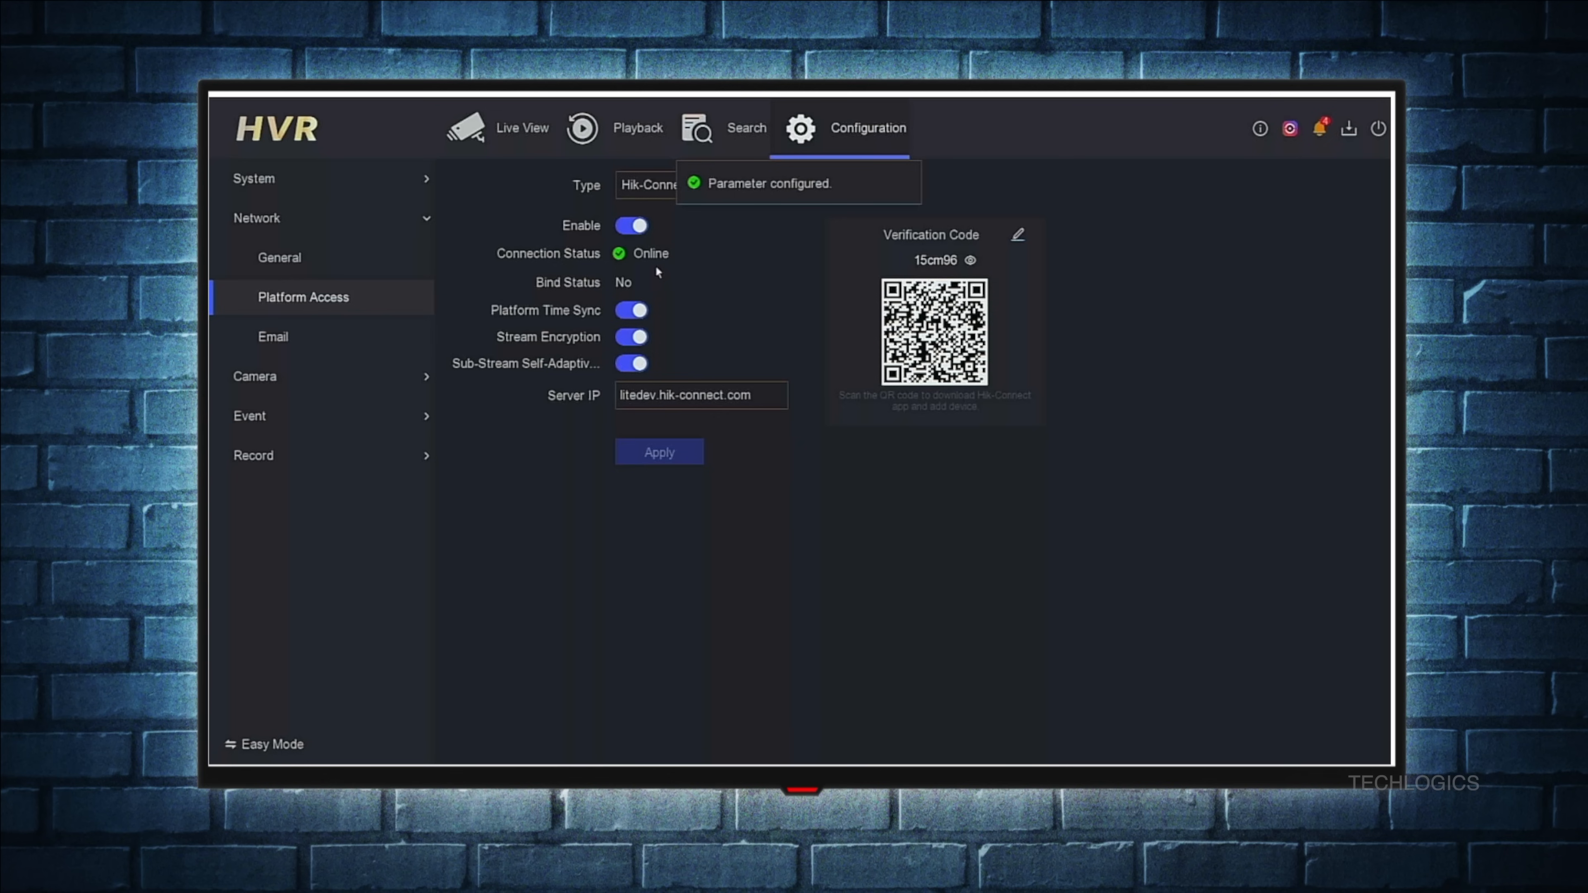
mouse_move(668, 272)
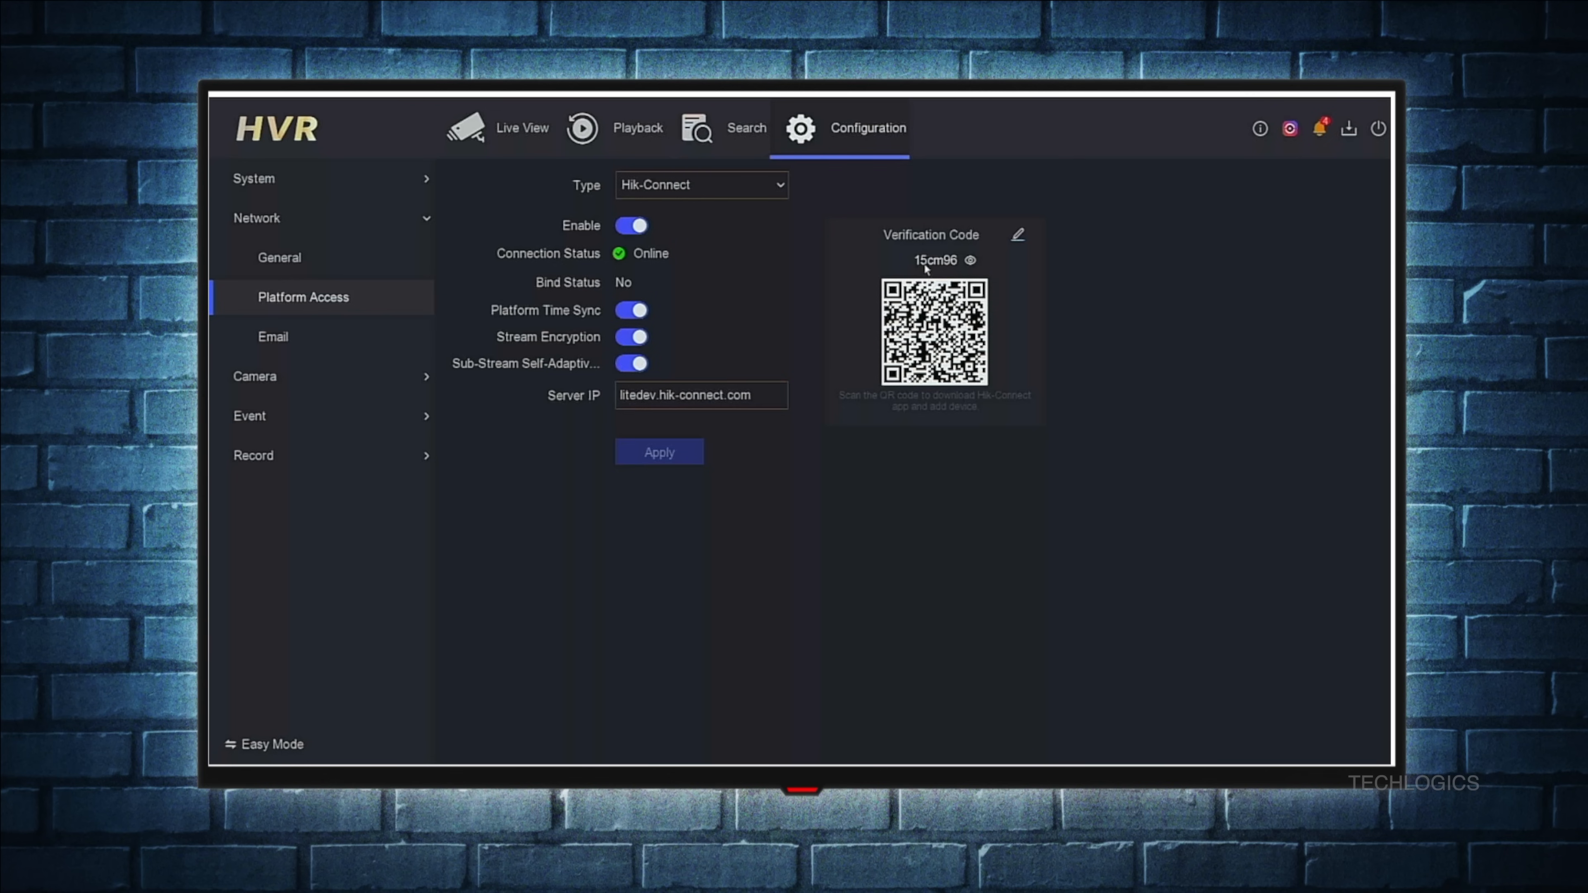
mouse_move(953, 271)
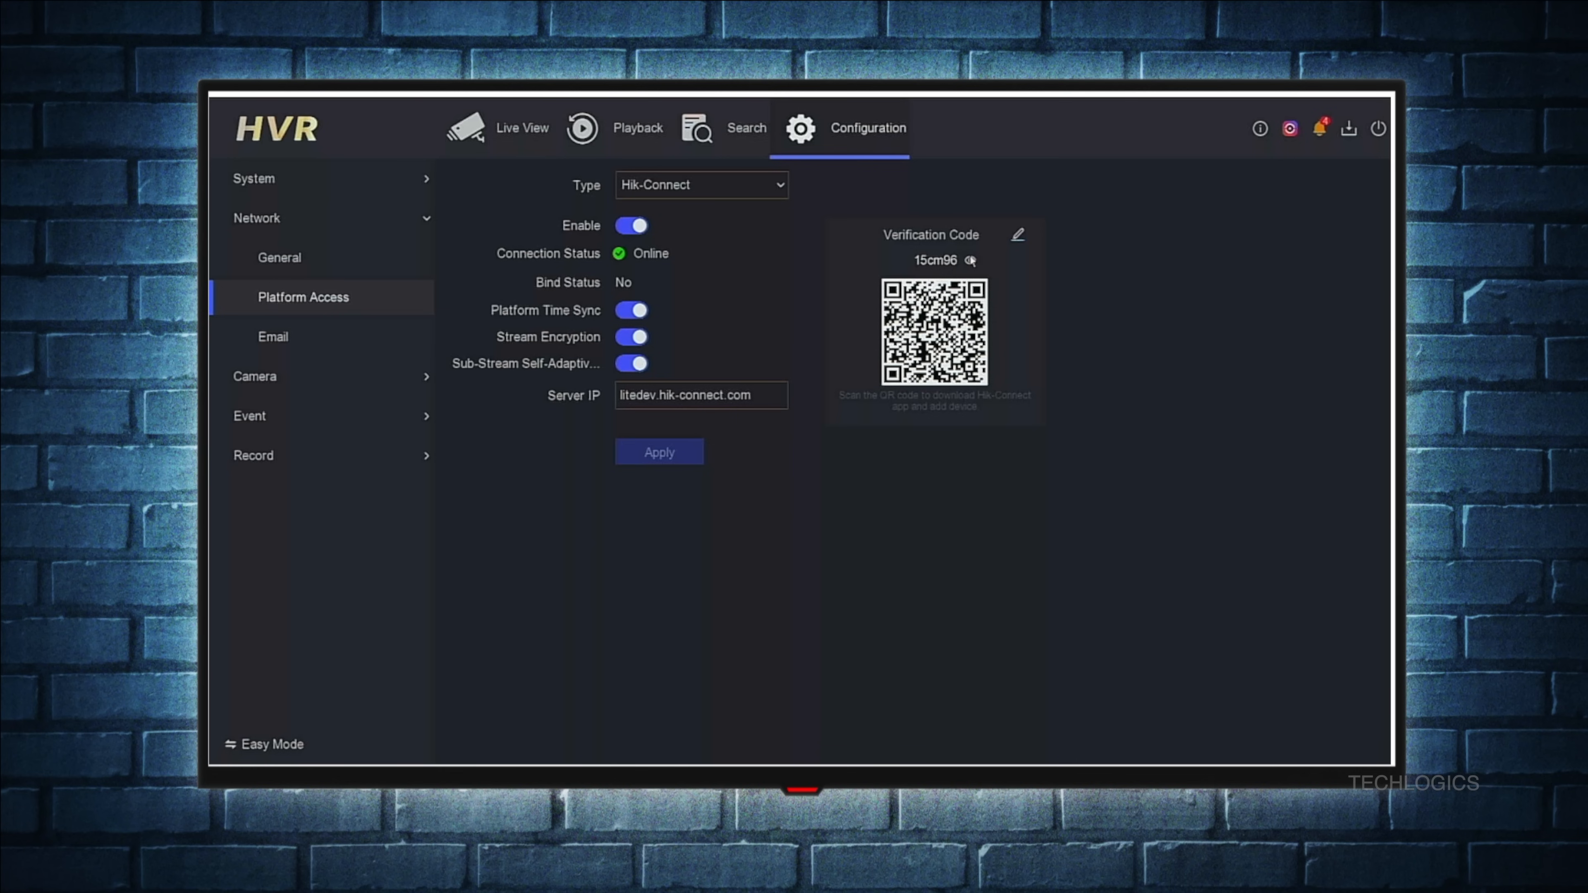
- Mask the Hik-Connect verification code again in Platform Access
left_click(969, 261)
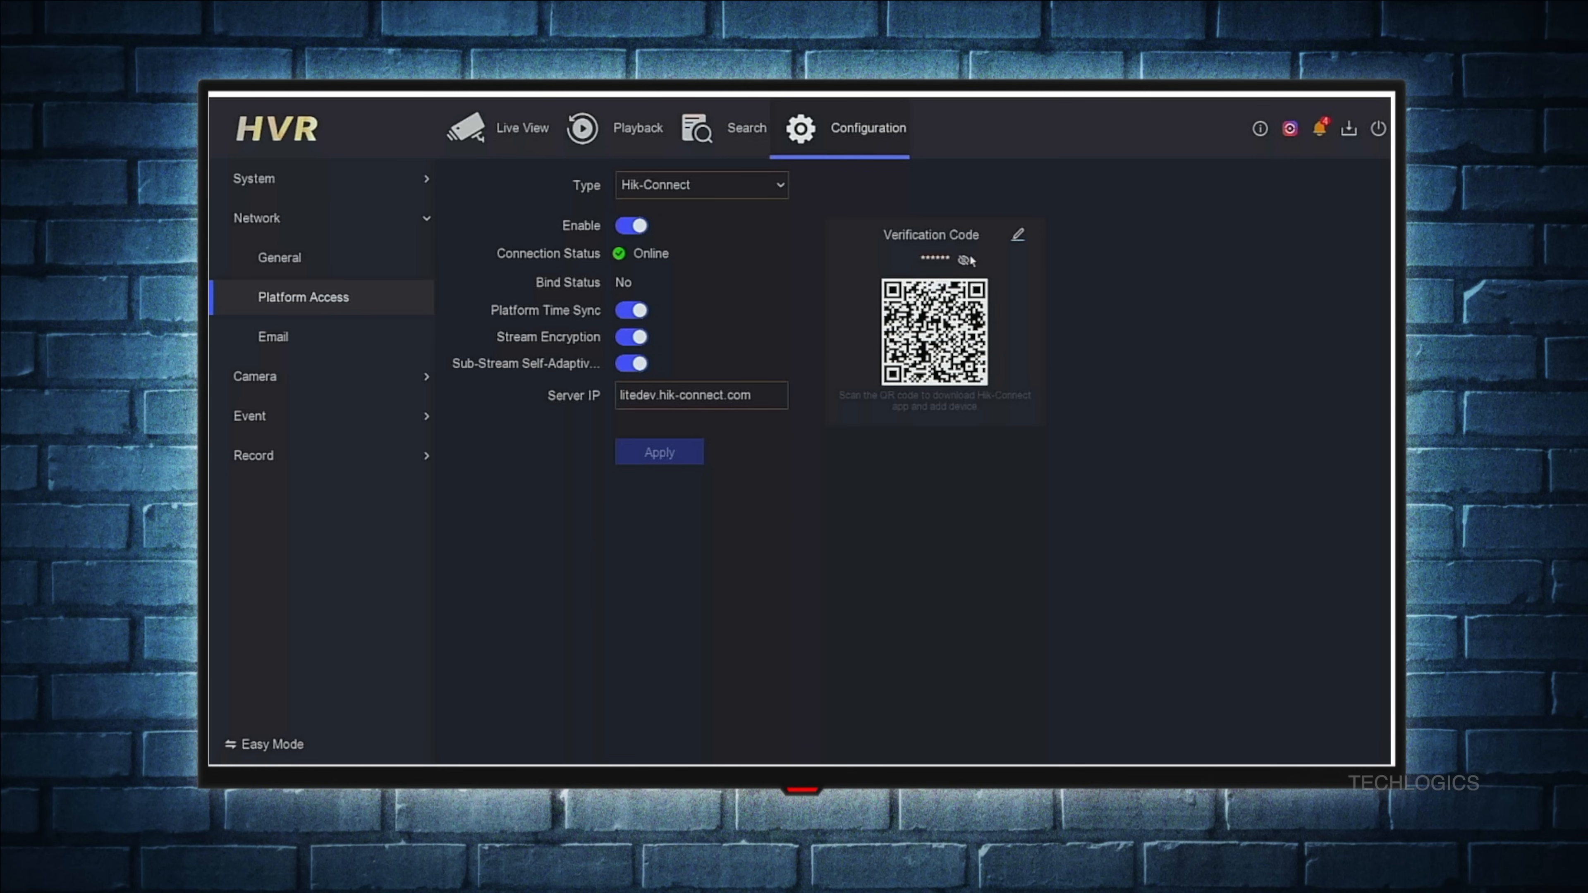
left_click(969, 261)
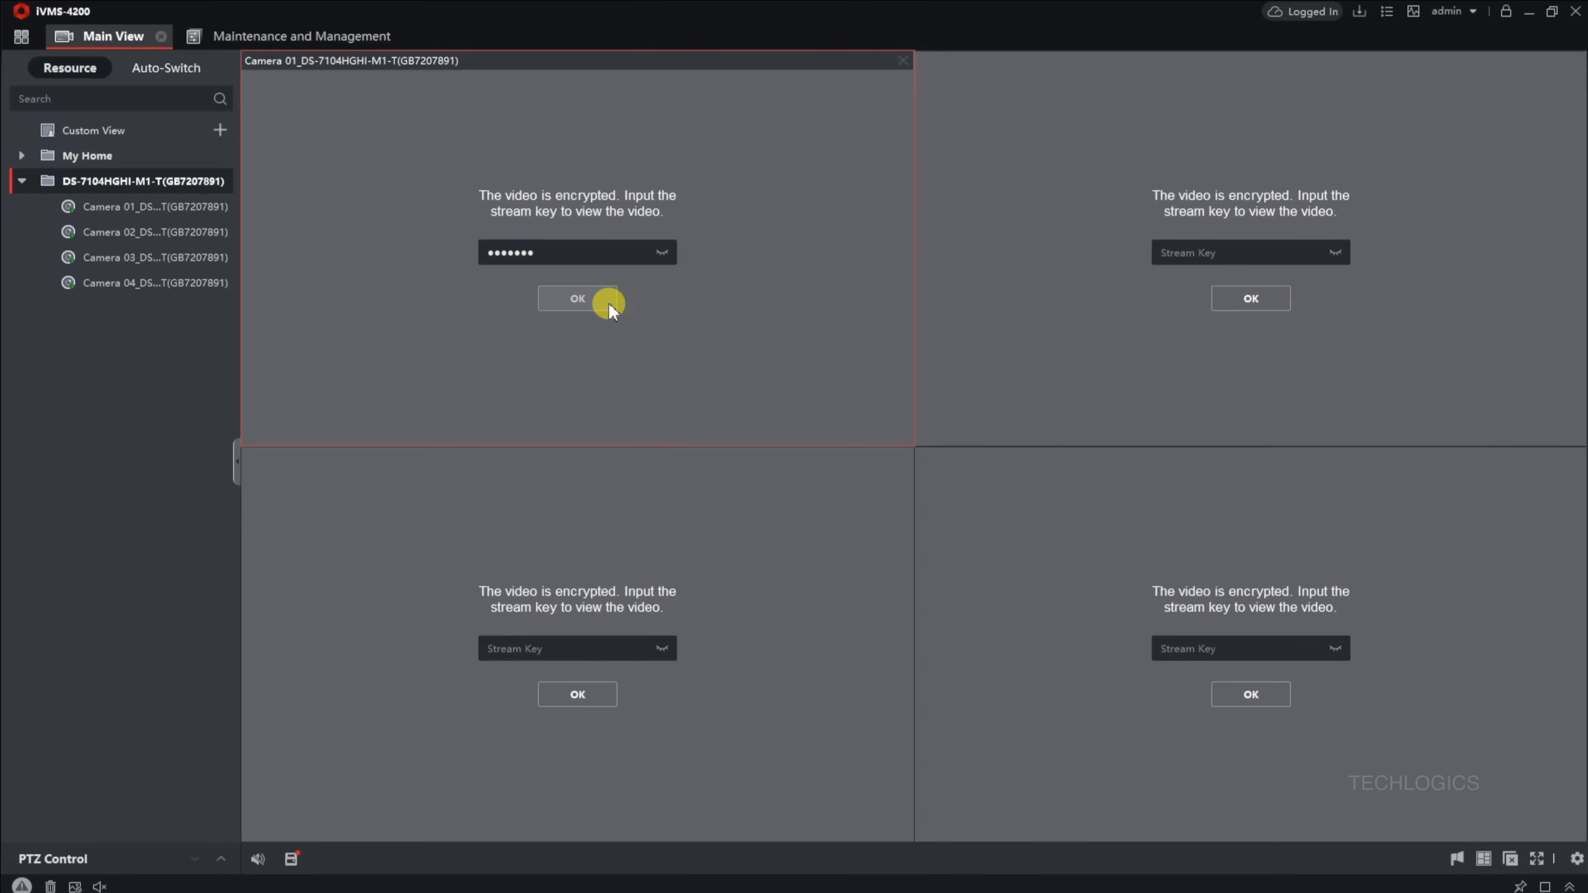
- Confirm Camera 01's stream key and maximize its live feed pane
left_click(577, 298)
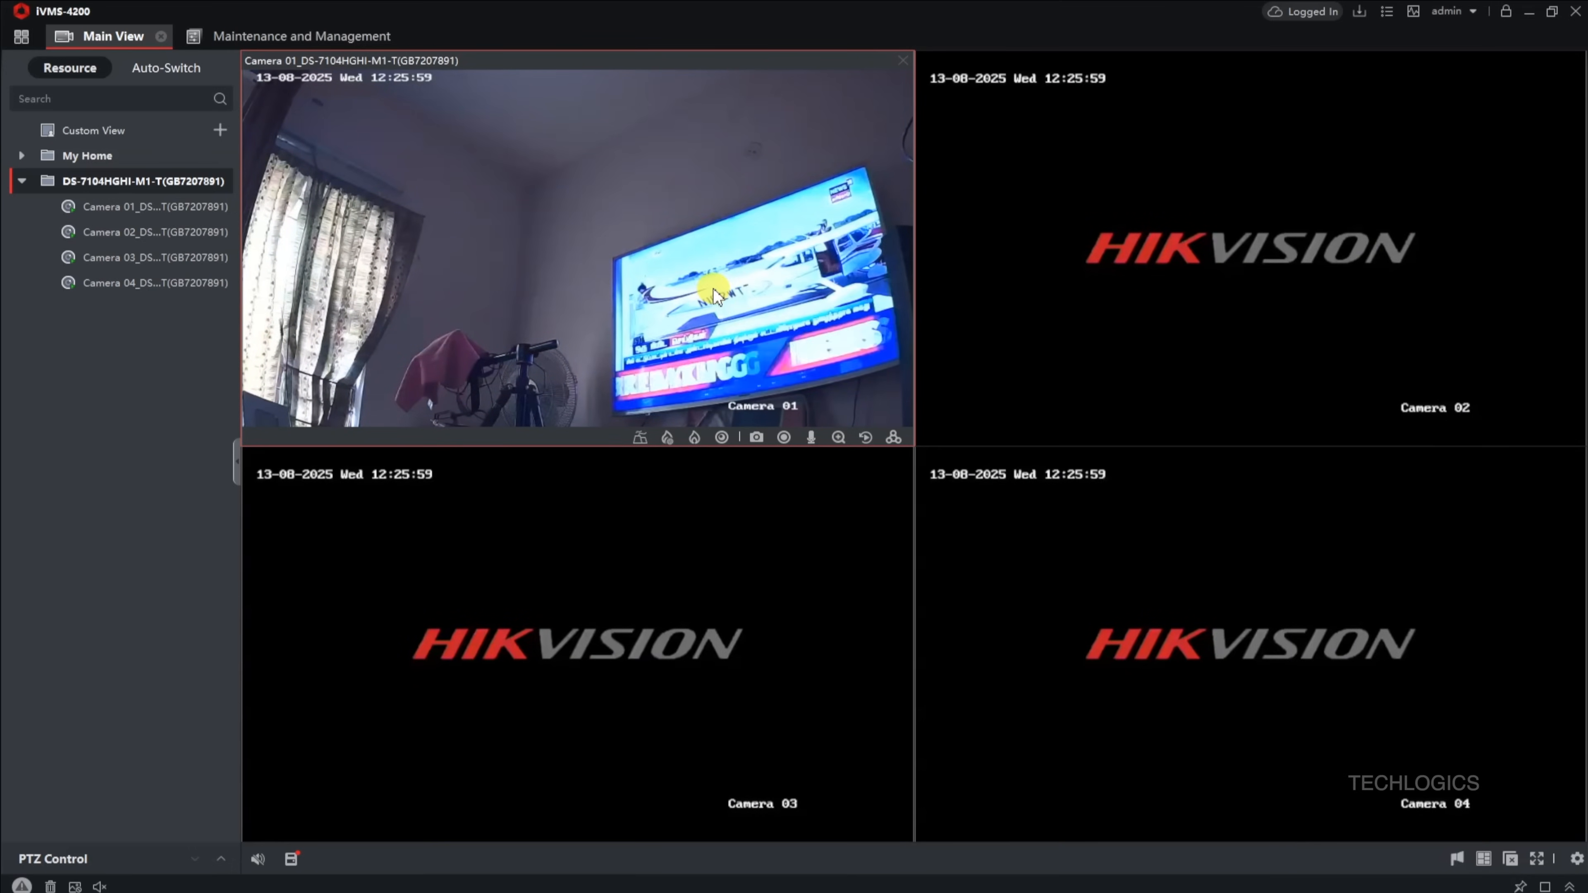
double_click(577, 248)
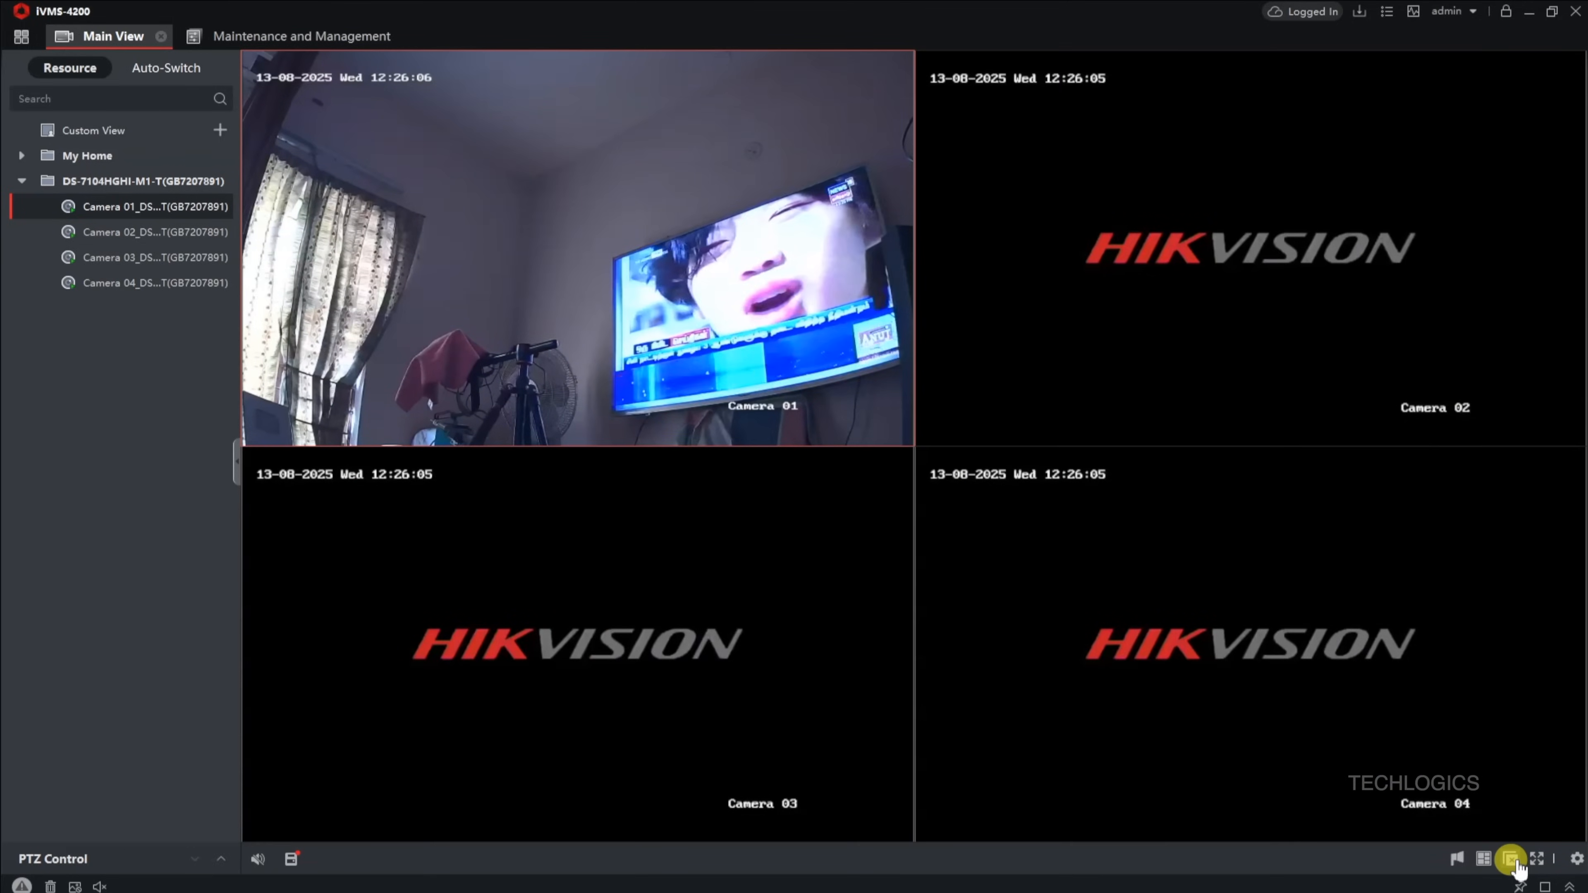
left_click(20, 35)
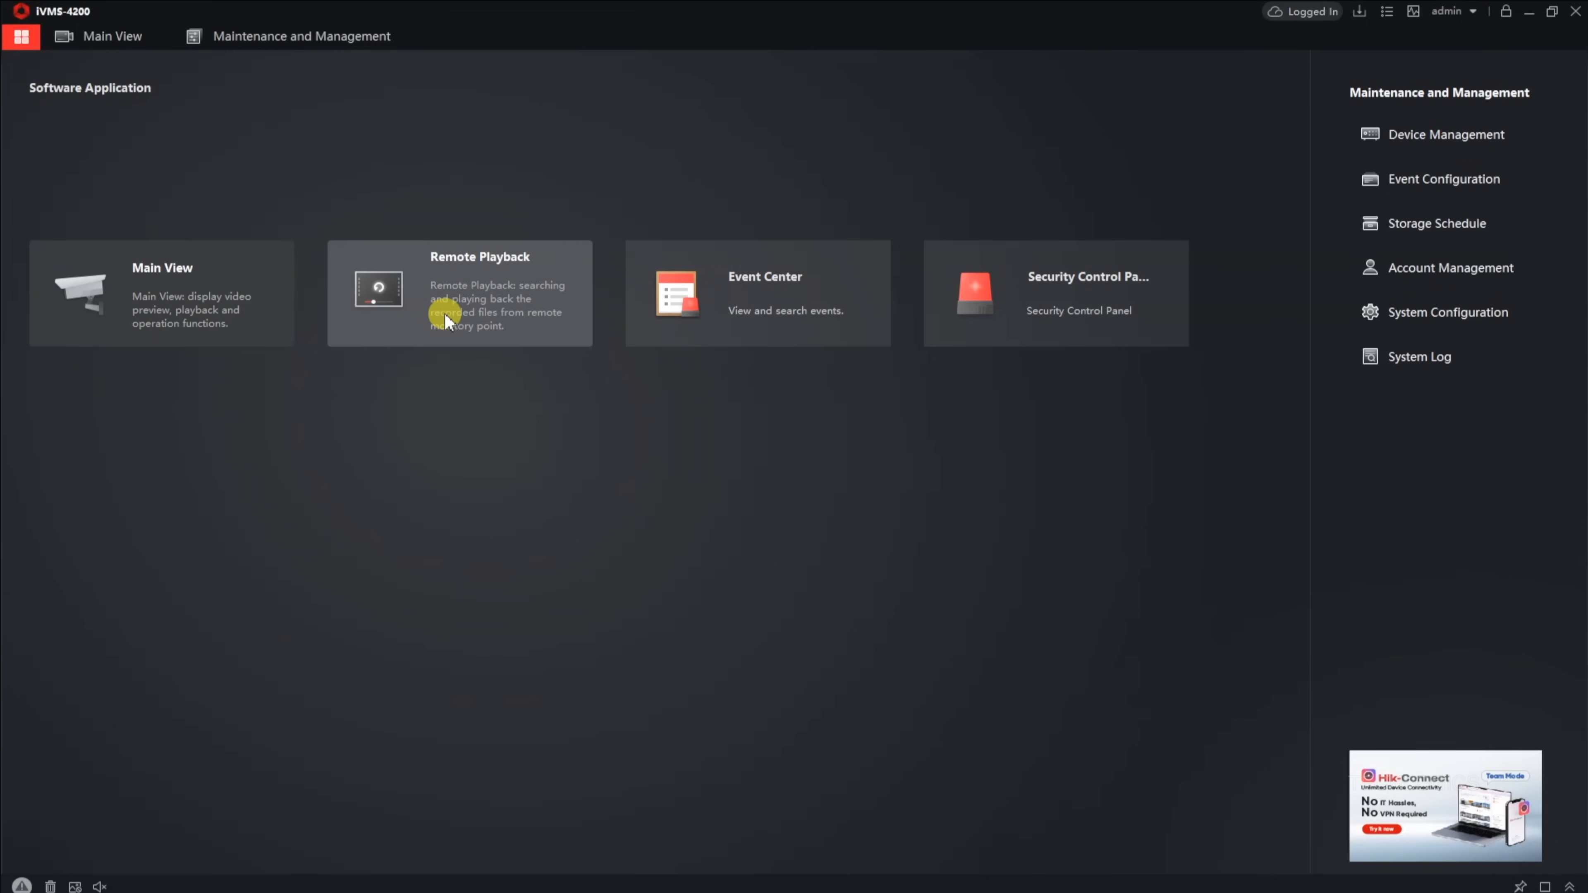
- In Remote Playback, play Camera 01's recordings from the Hik-Connect DVR for 13 August 2025
left_click(459, 293)
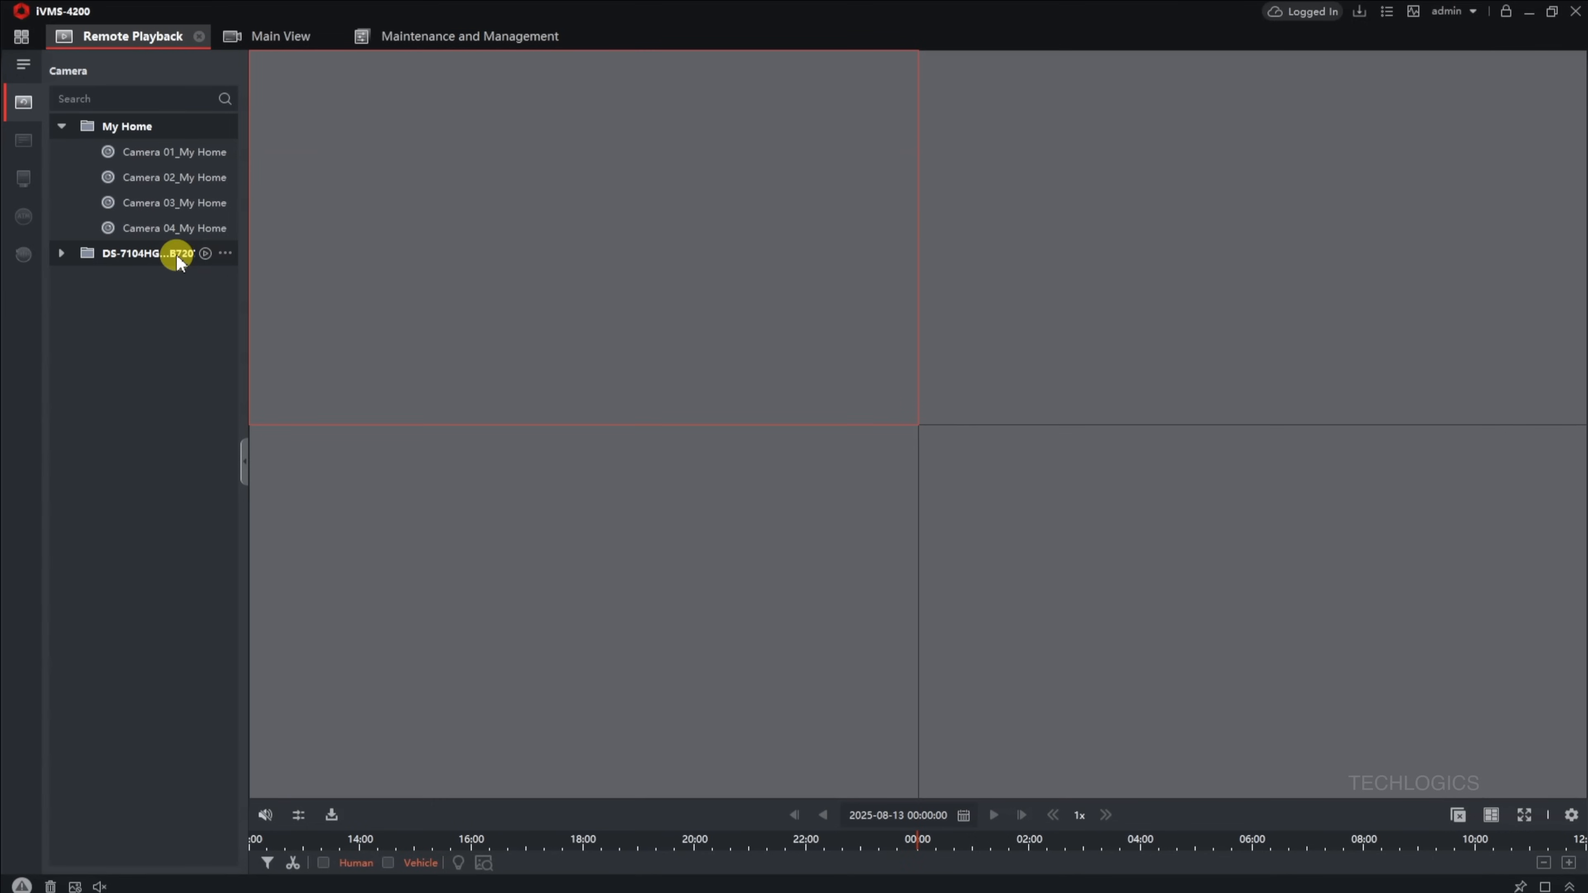
left_click(60, 253)
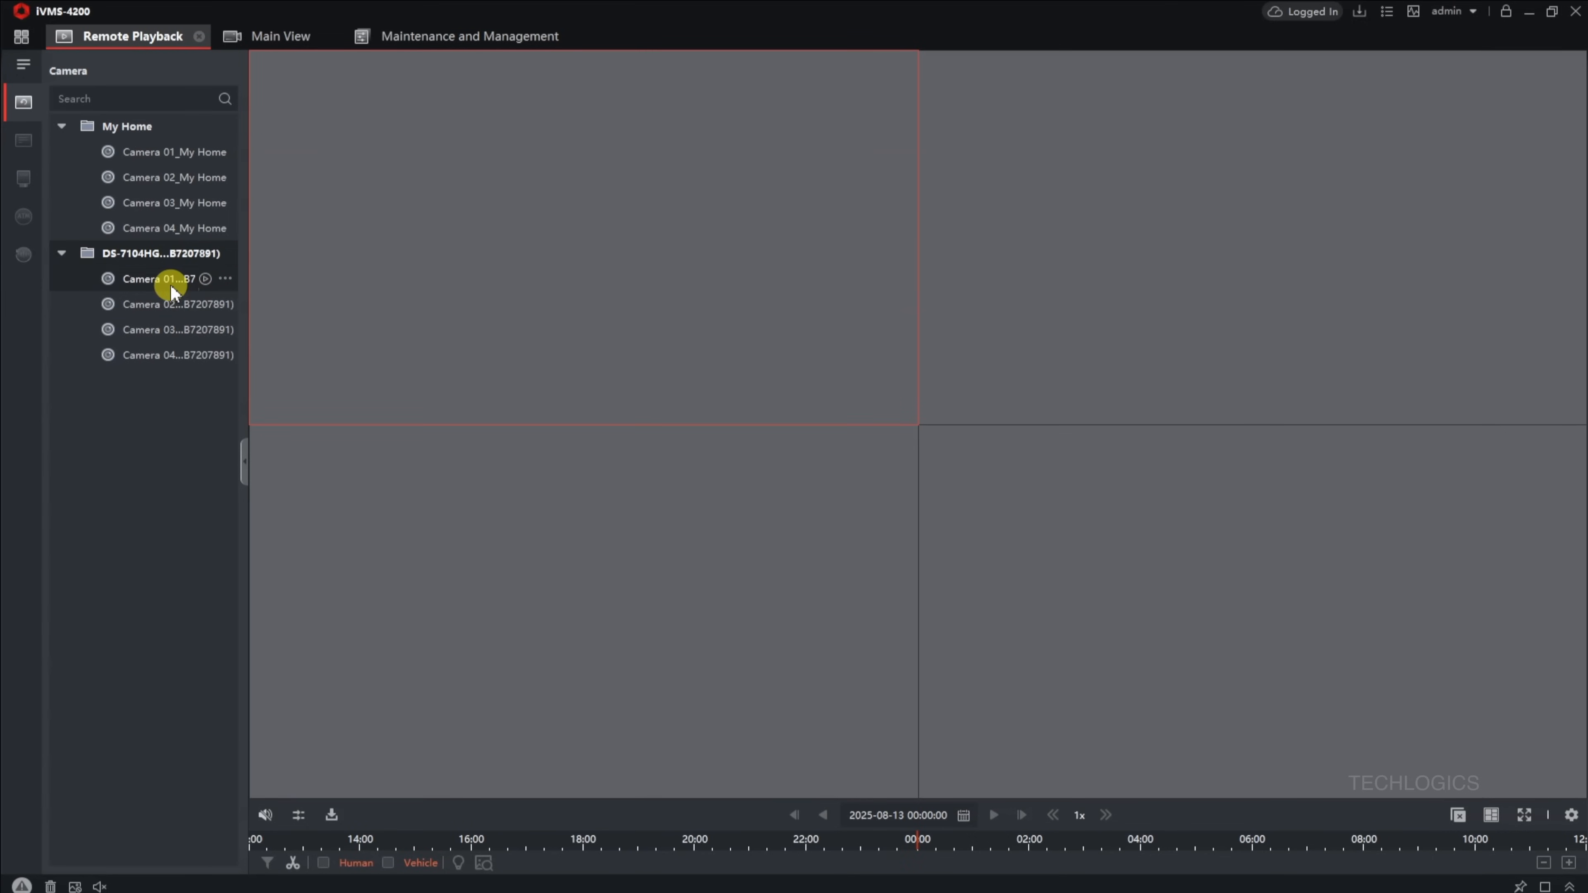
left_click(962, 816)
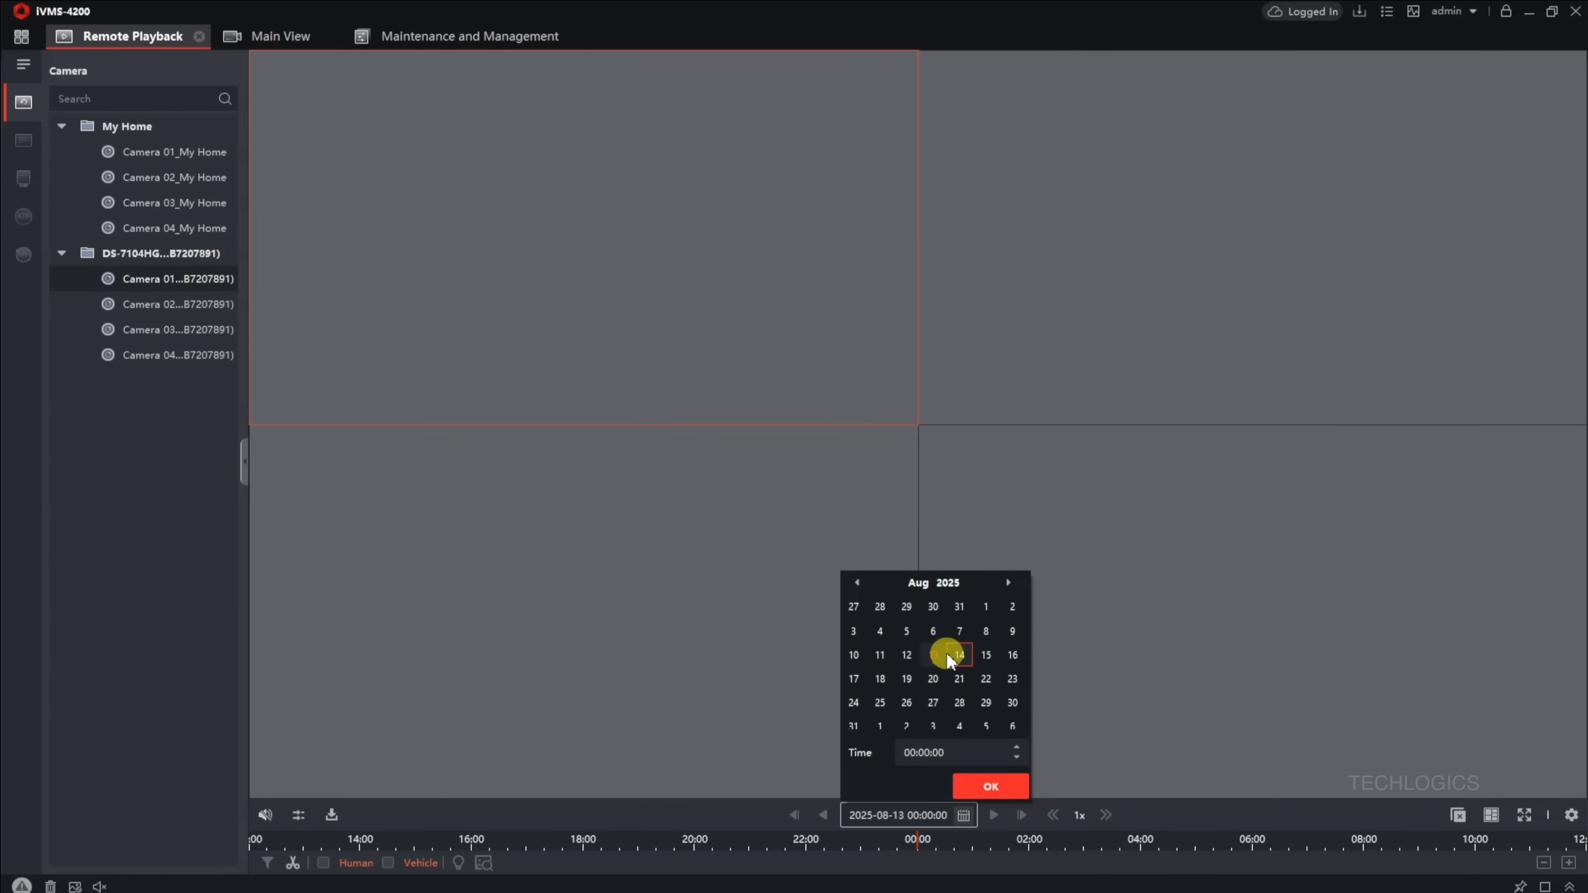
left_click(989, 786)
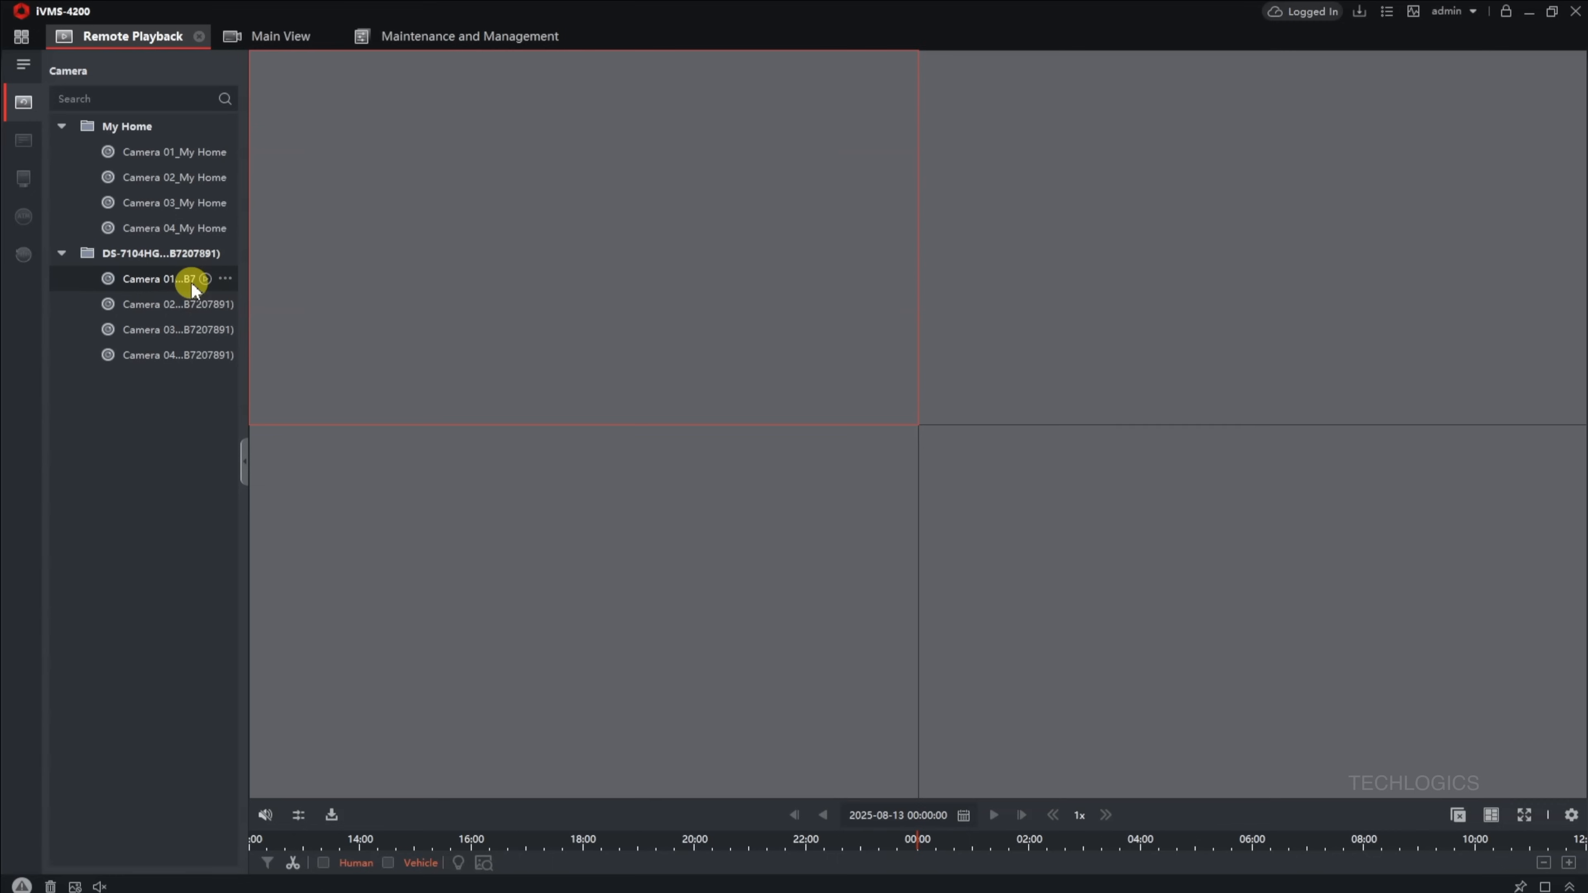
left_click(204, 278)
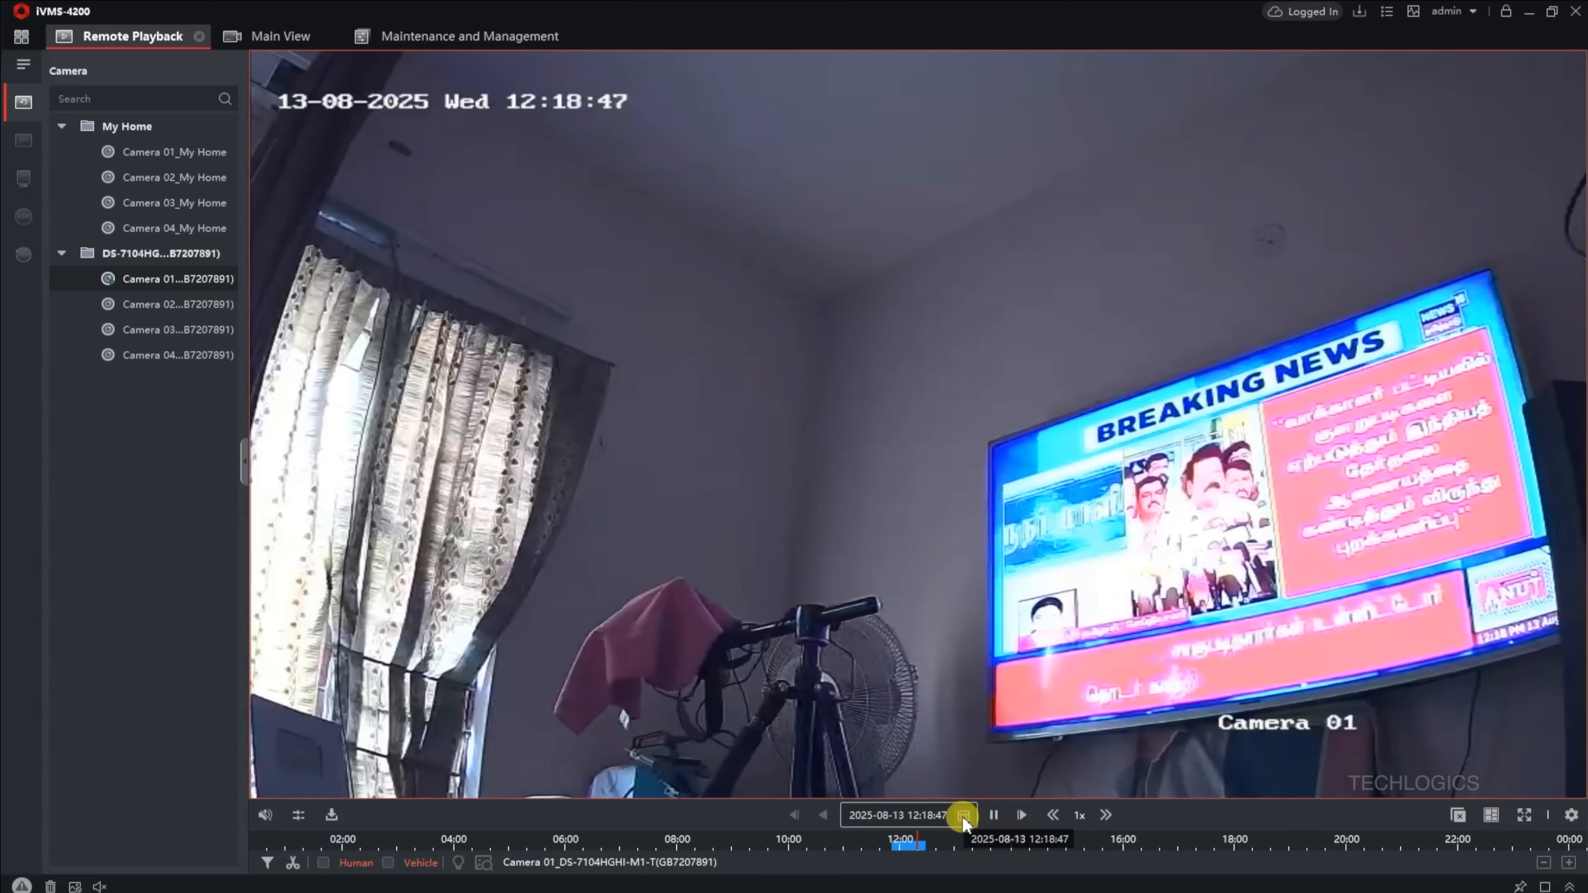
- Choose 8 August 2025 as another playback date in the calendar
left_click(962, 814)
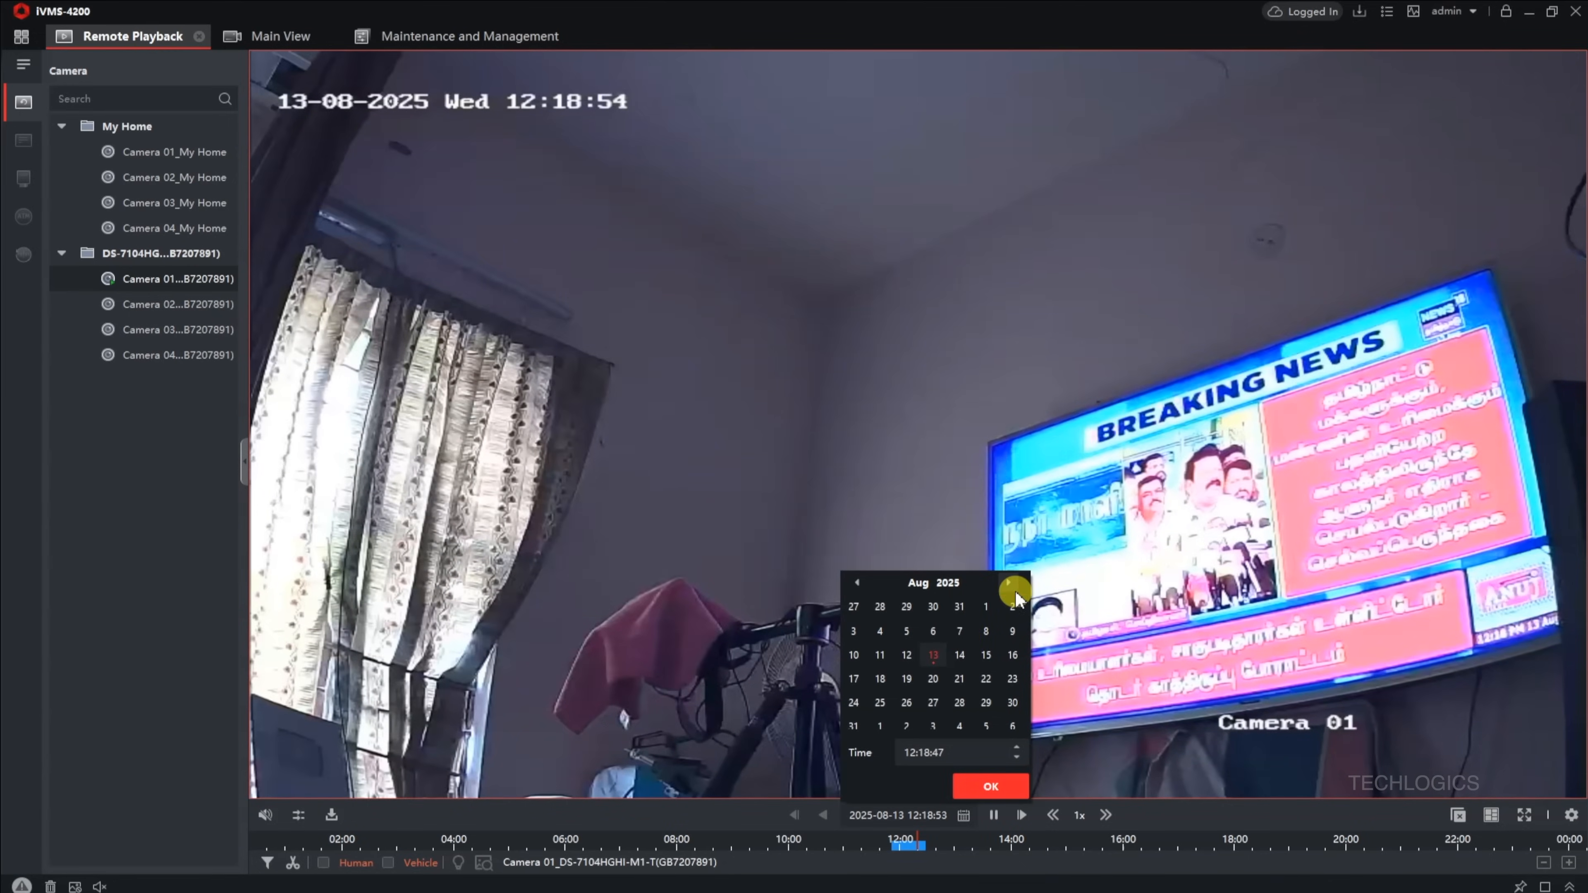
mouse_move(684, 527)
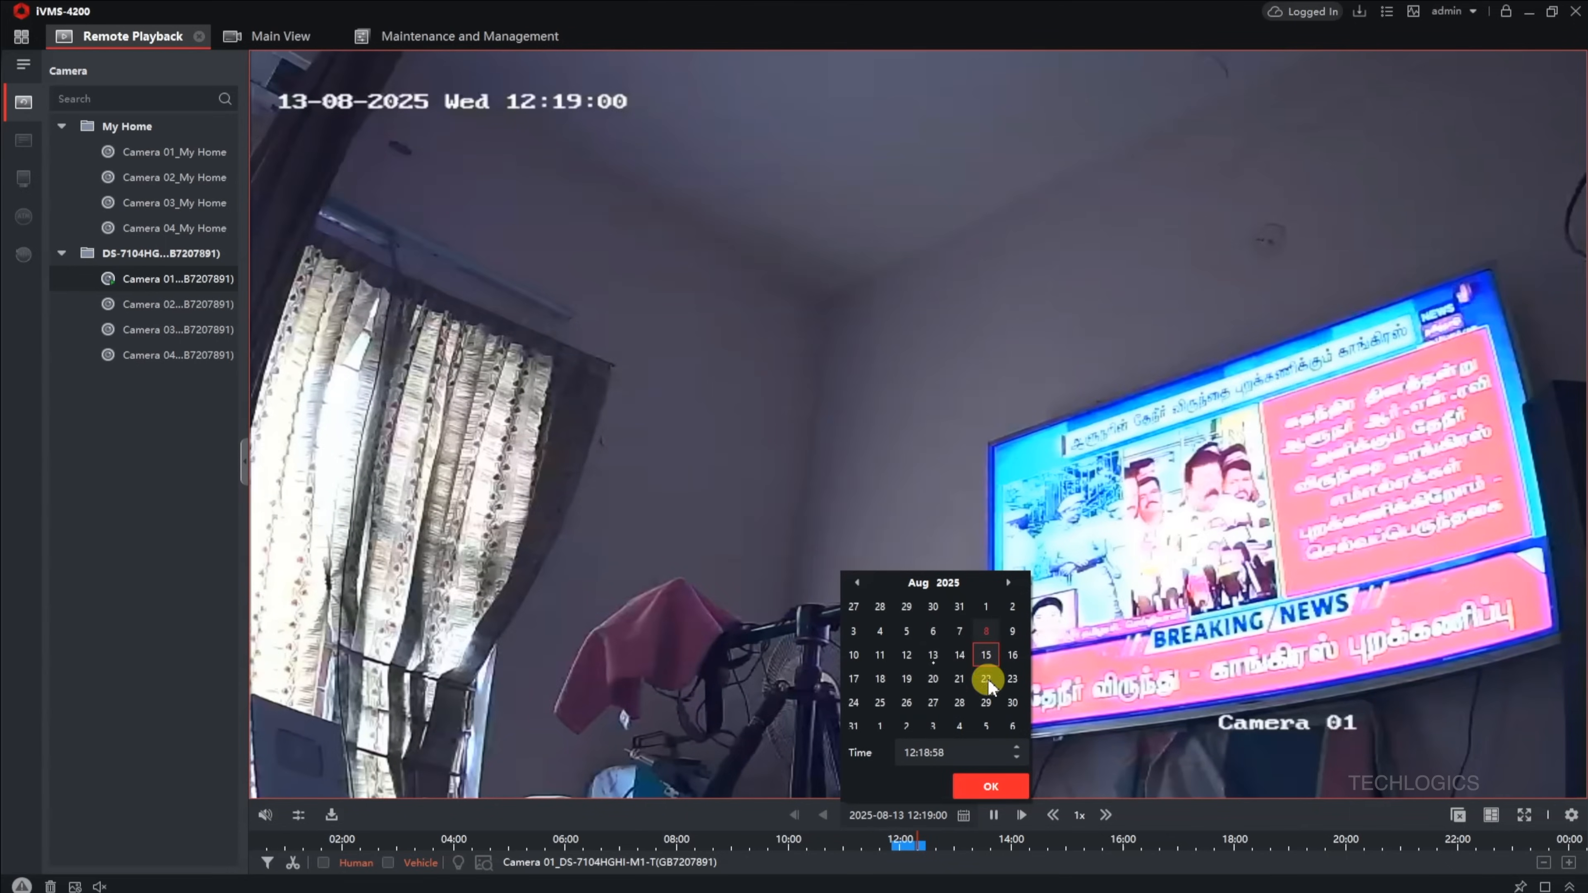
left_click(989, 786)
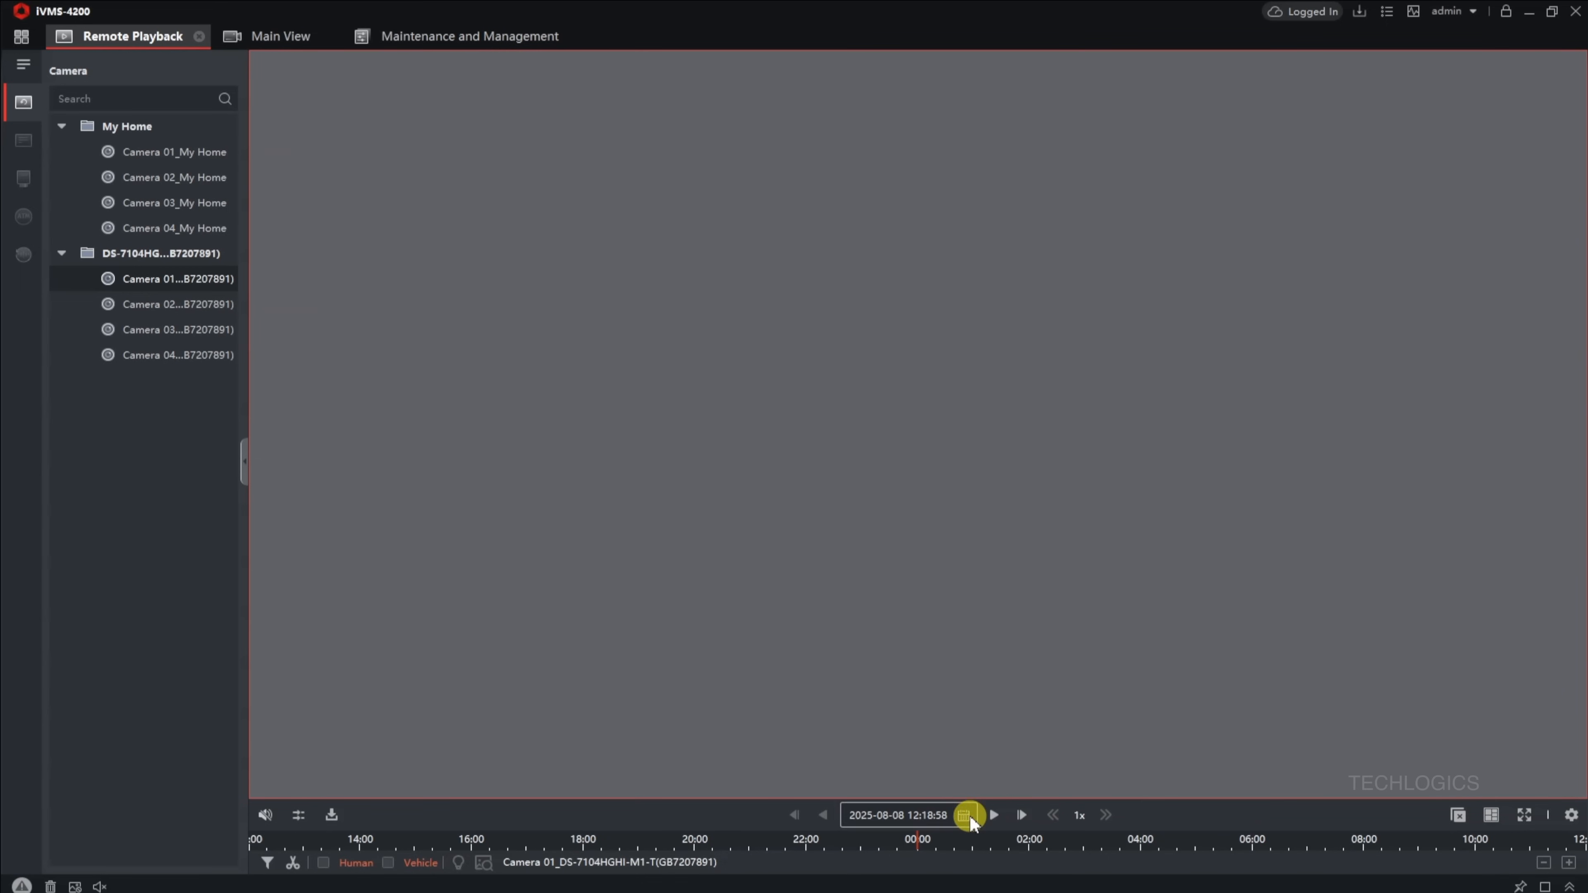
- Load 8 August 2025 recordings and play Camera 01 from around 14:17
left_click(965, 816)
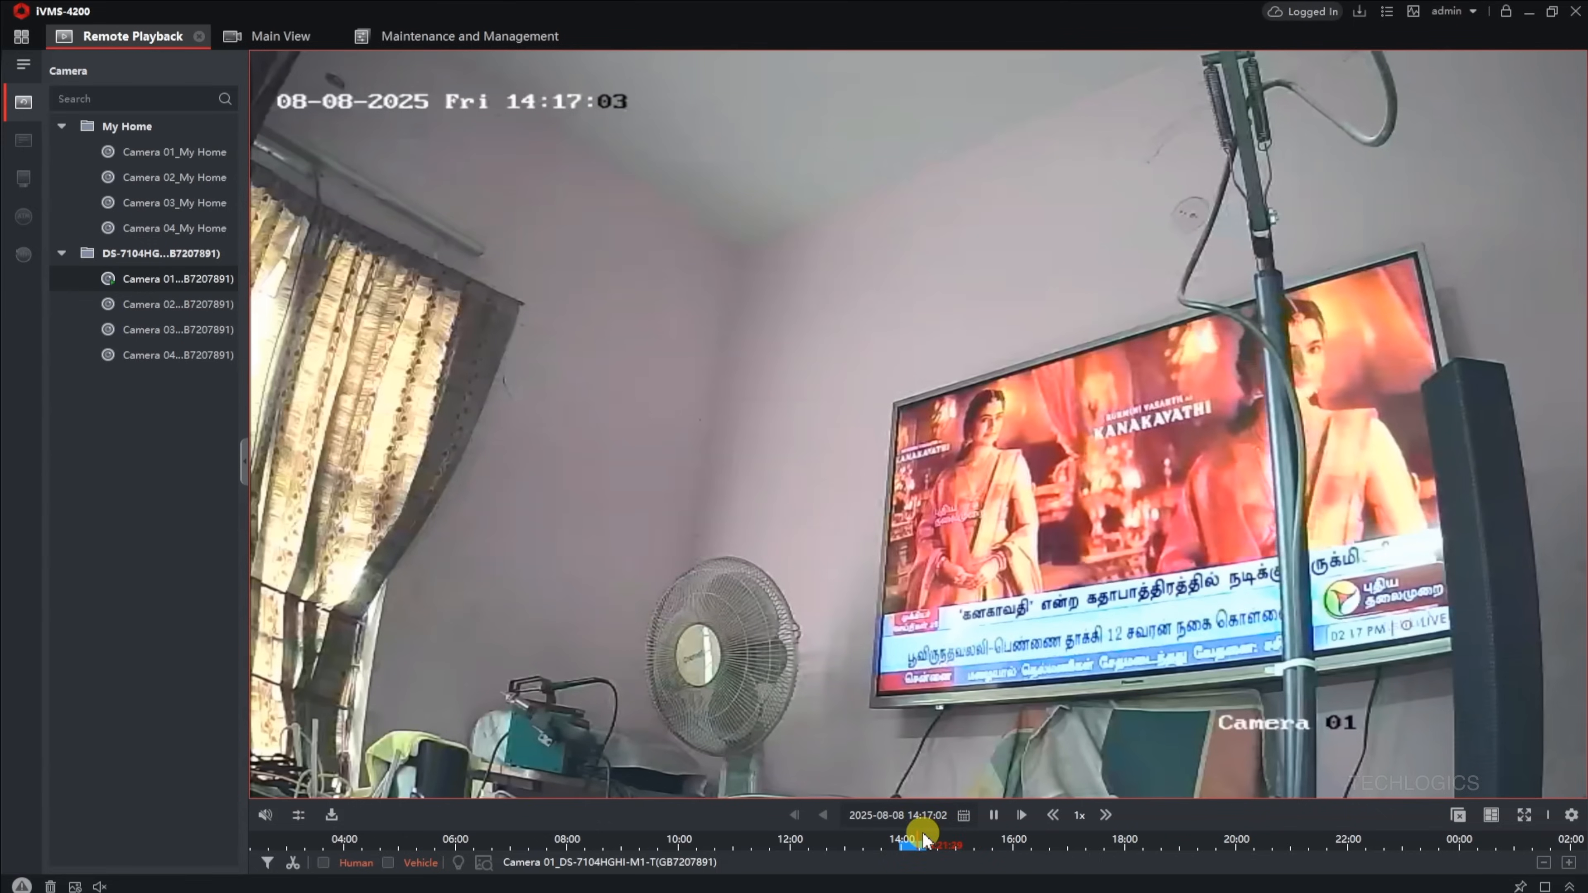
left_click(963, 815)
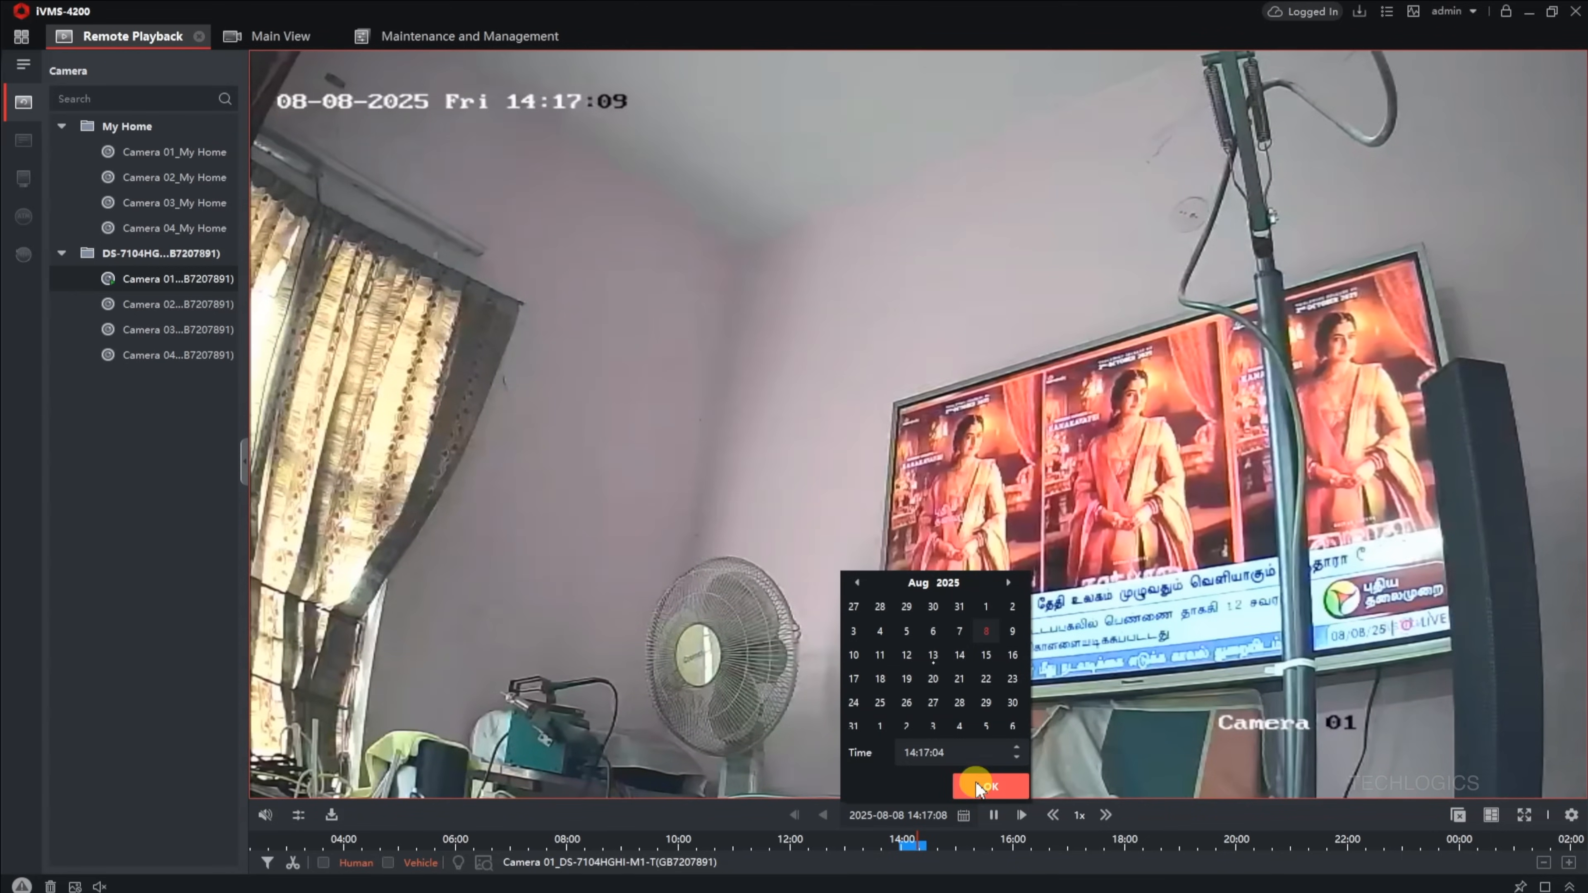
left_click(989, 787)
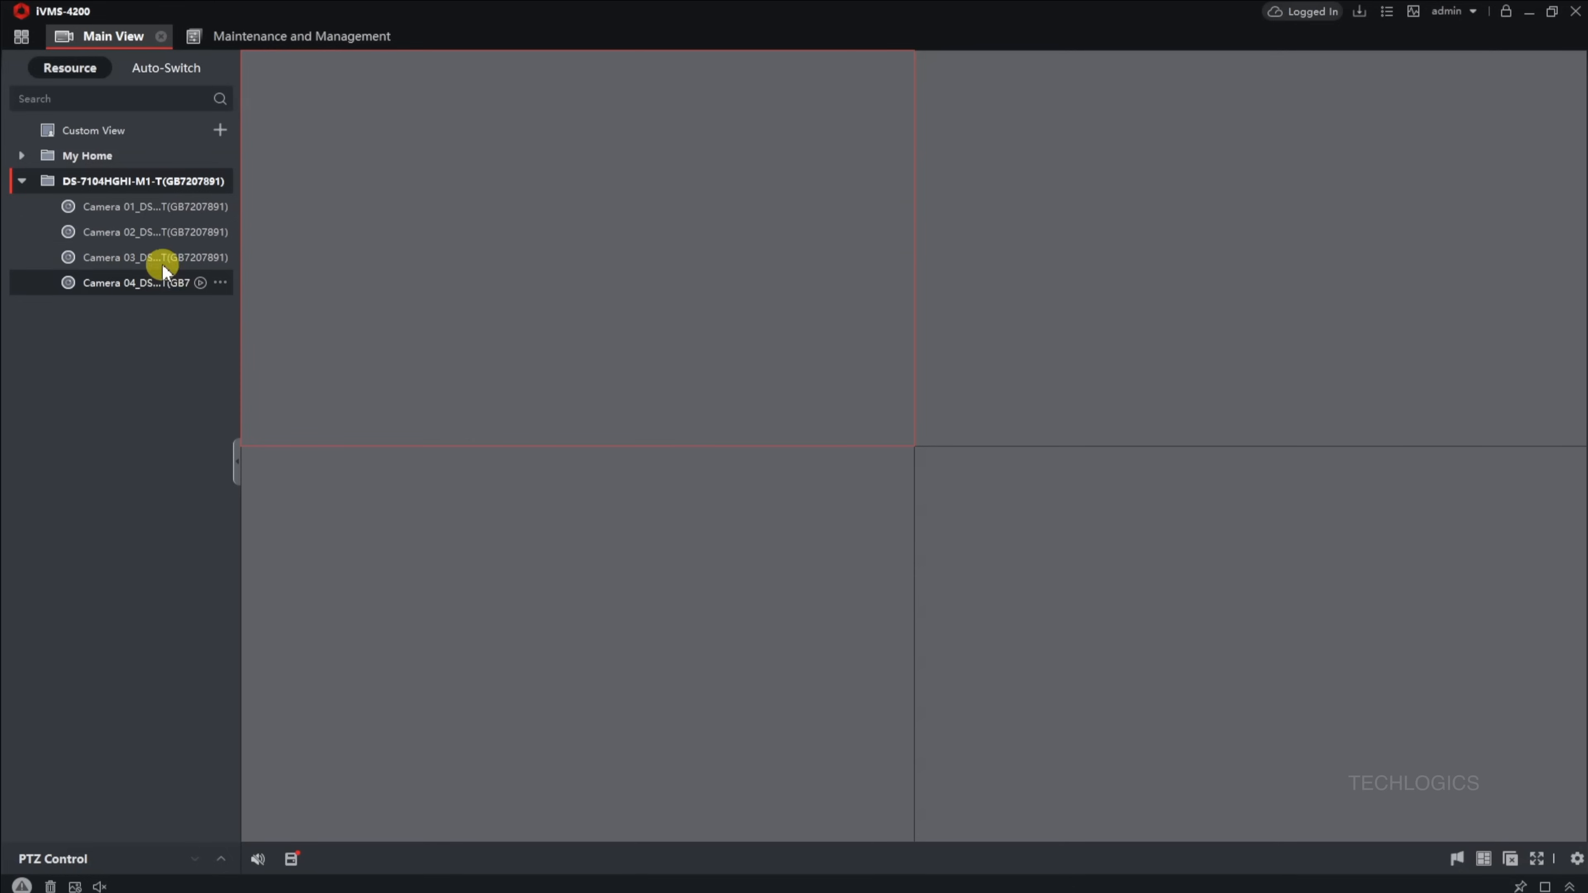
- Rename the Hik-Connect DVR group to 'My Home WAN' and request to exit the client
left_click(21, 182)
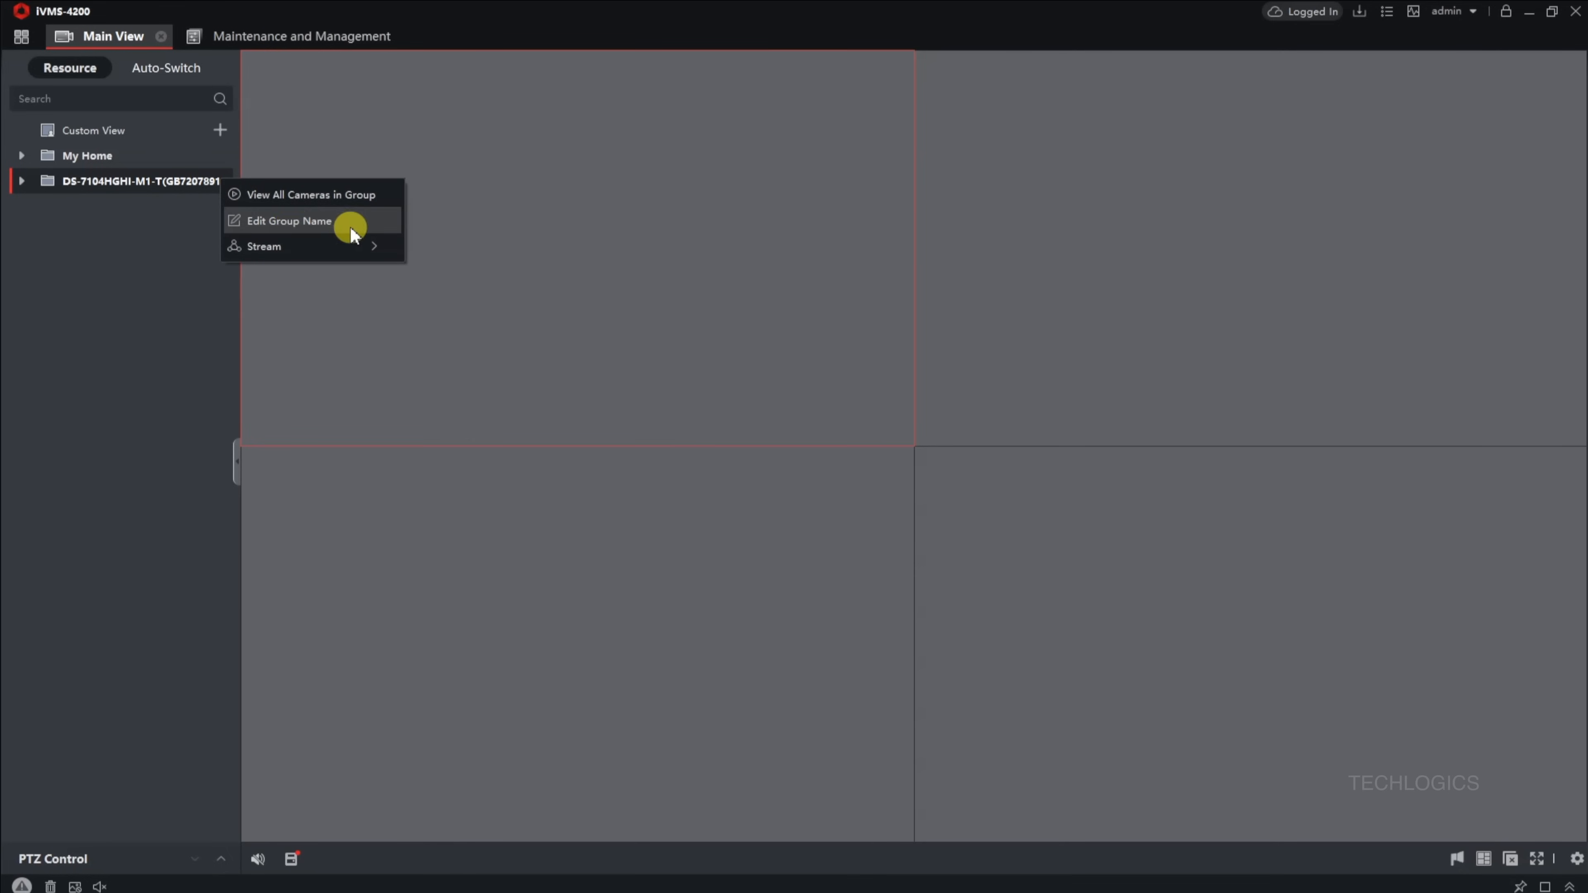
left_click(291, 221)
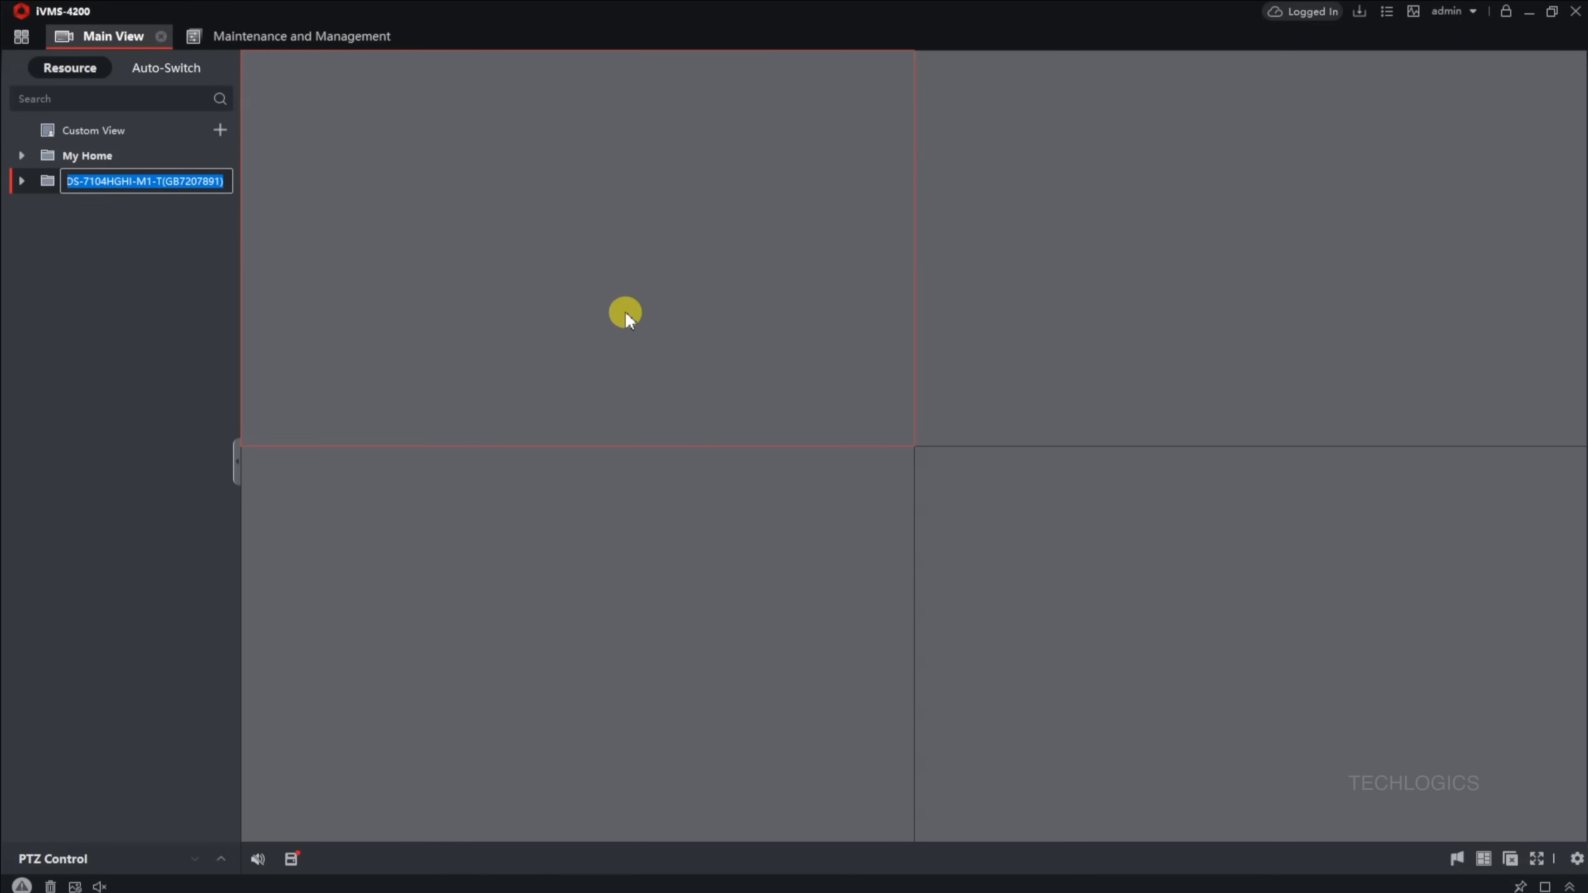
type("My Home WAN")
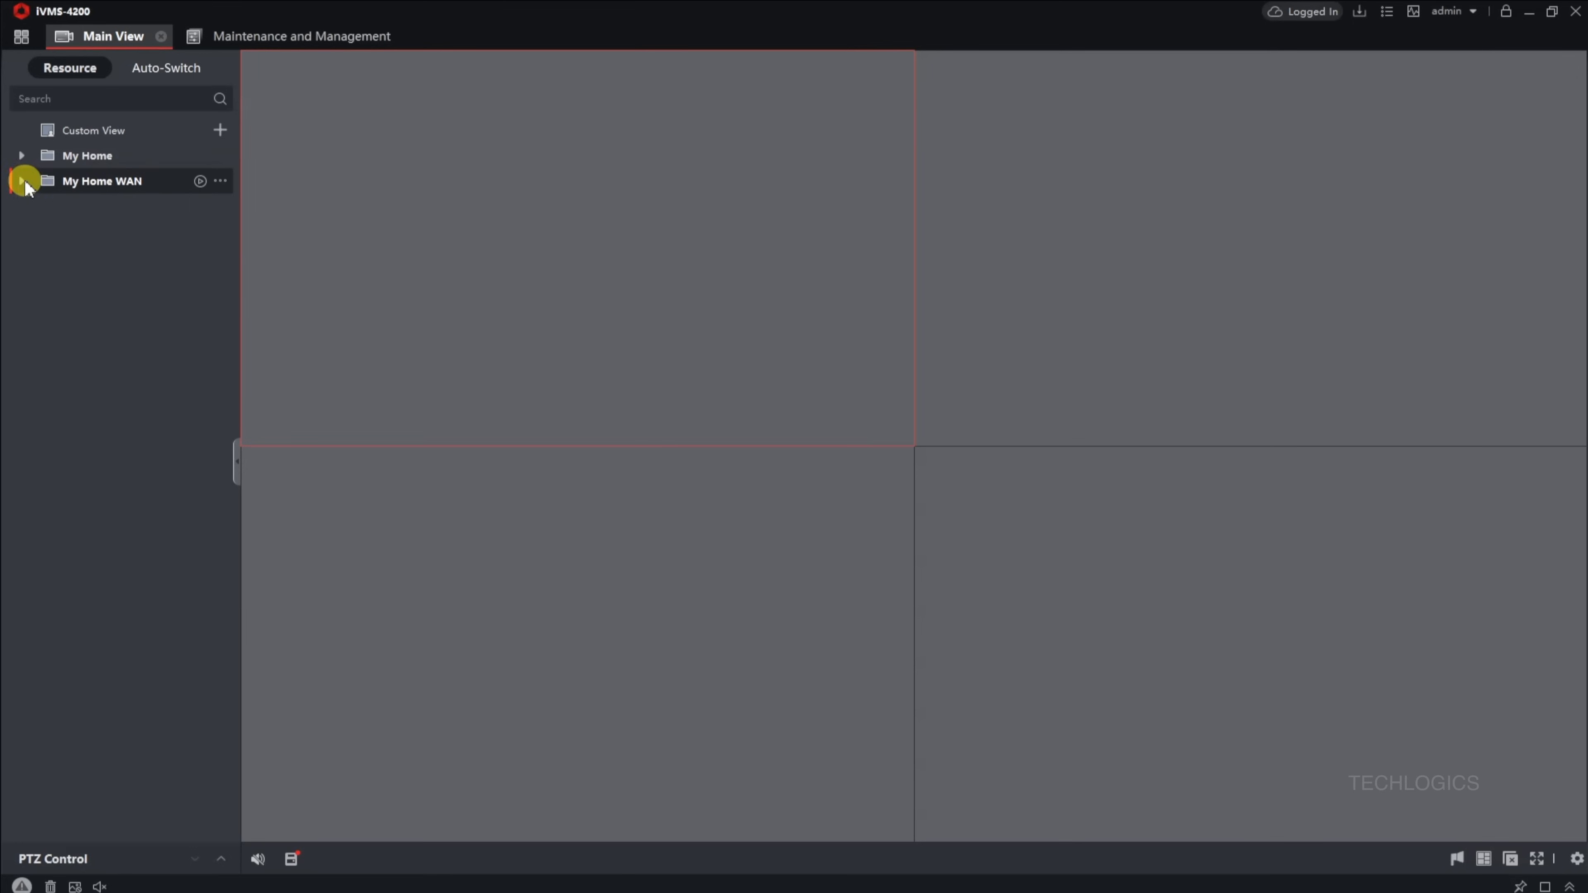
left_click(1574, 11)
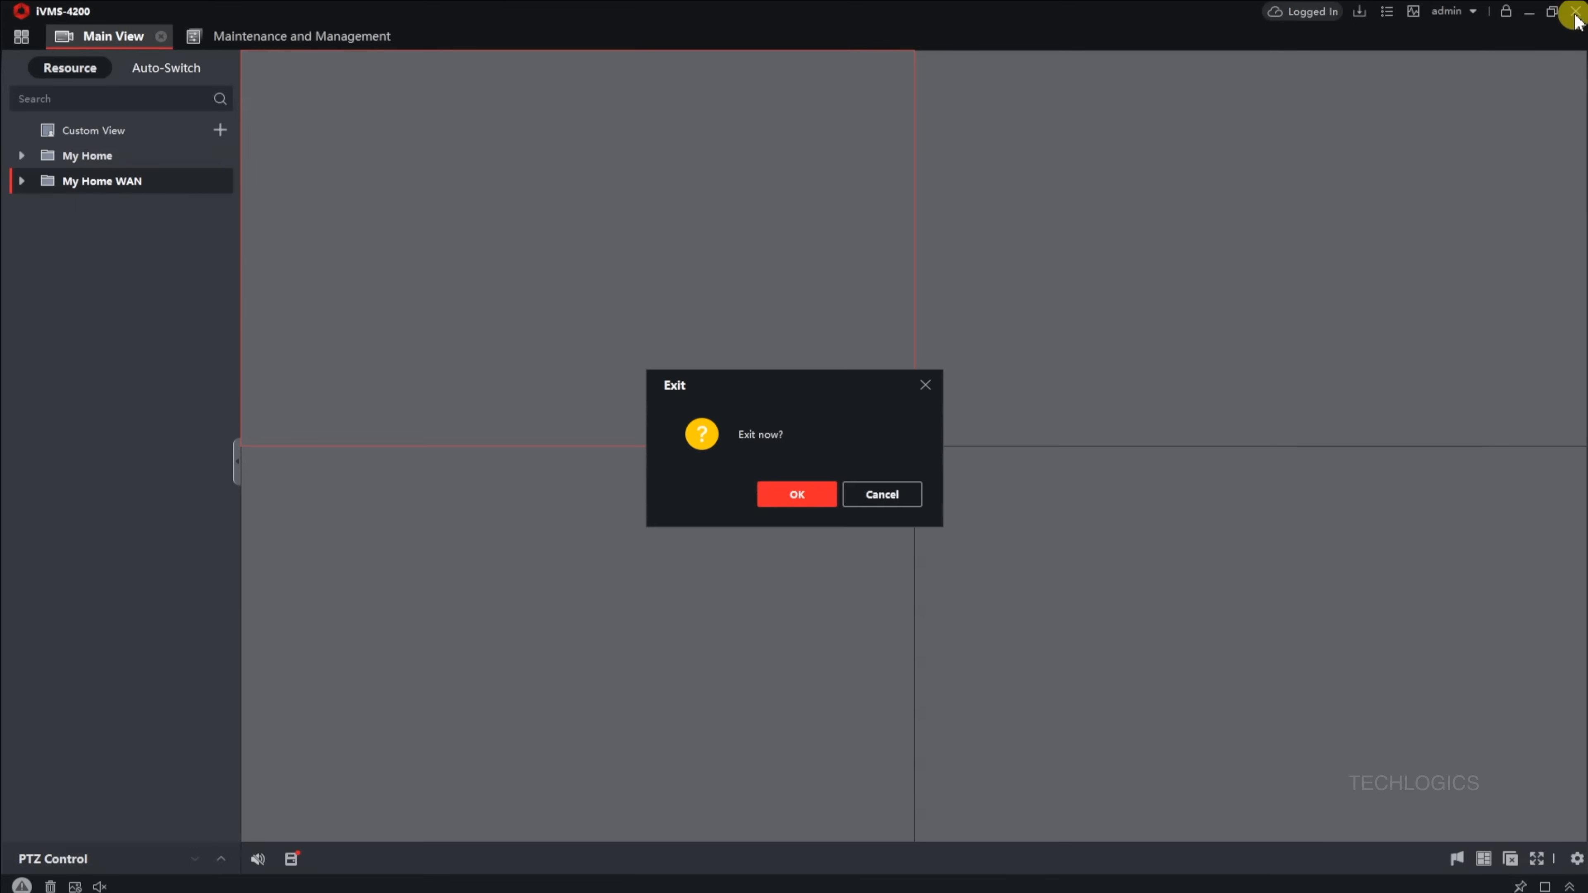